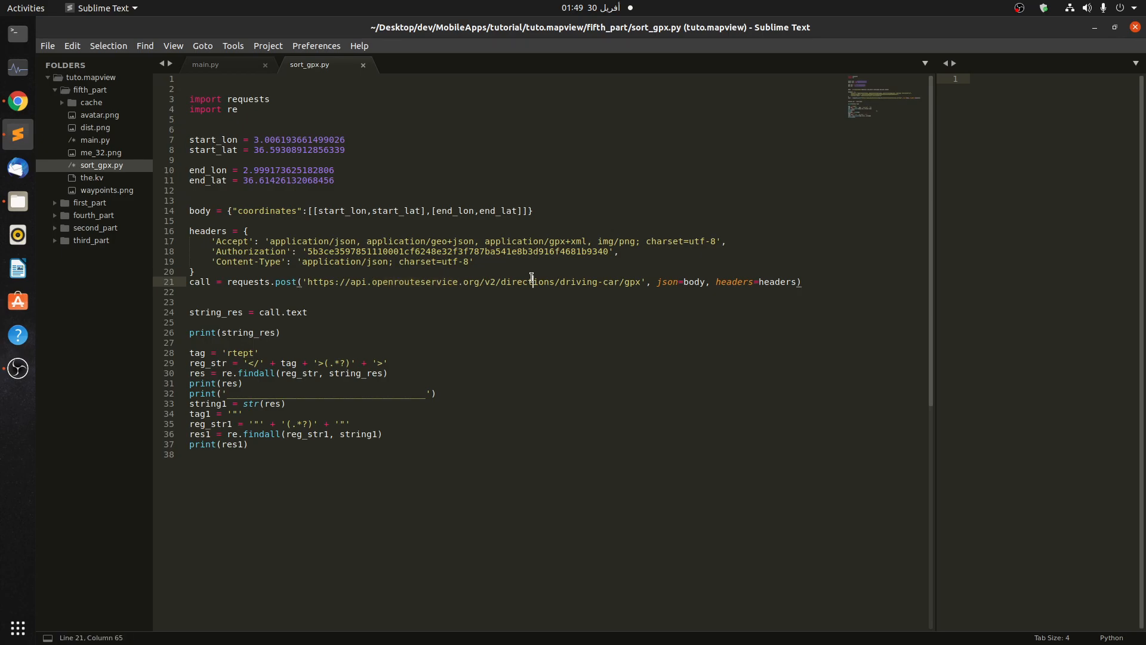
mouse_move(473, 346)
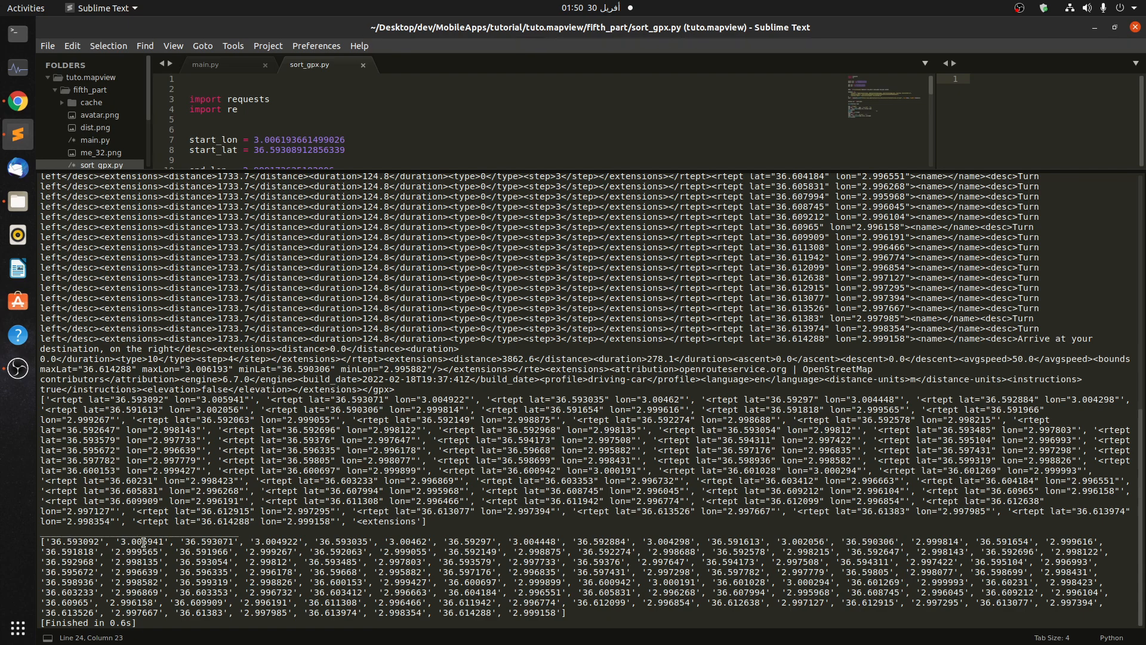
mouse_move(526, 169)
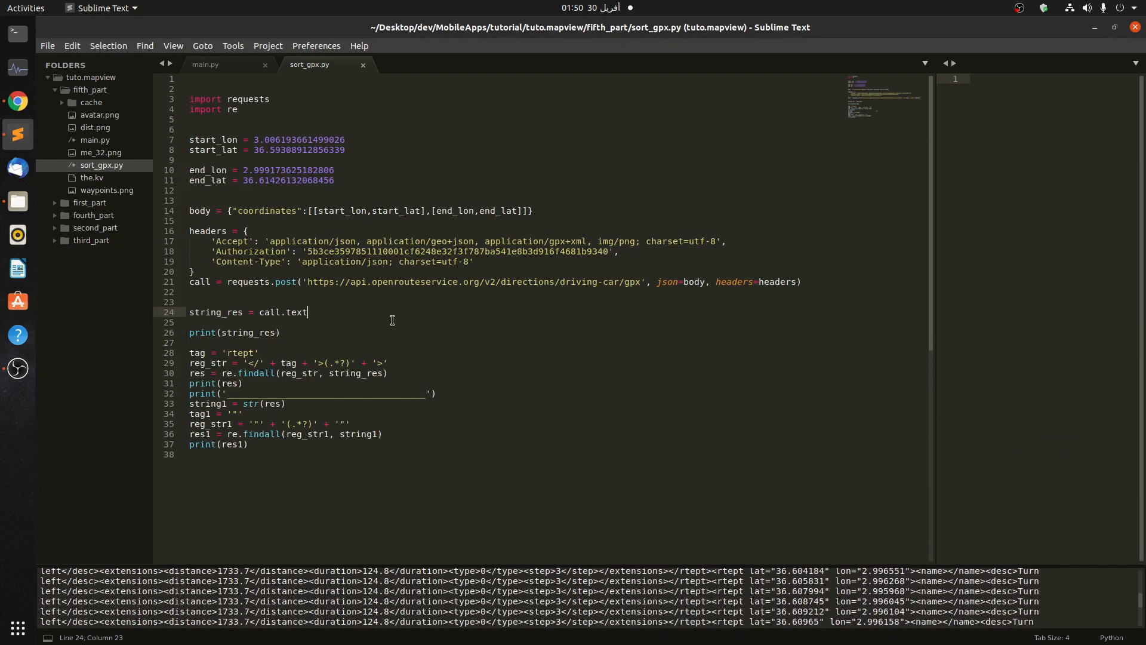
Launch the map app from main.py and drop a pin near the top of the map via 'place pin'
left_click(206, 65)
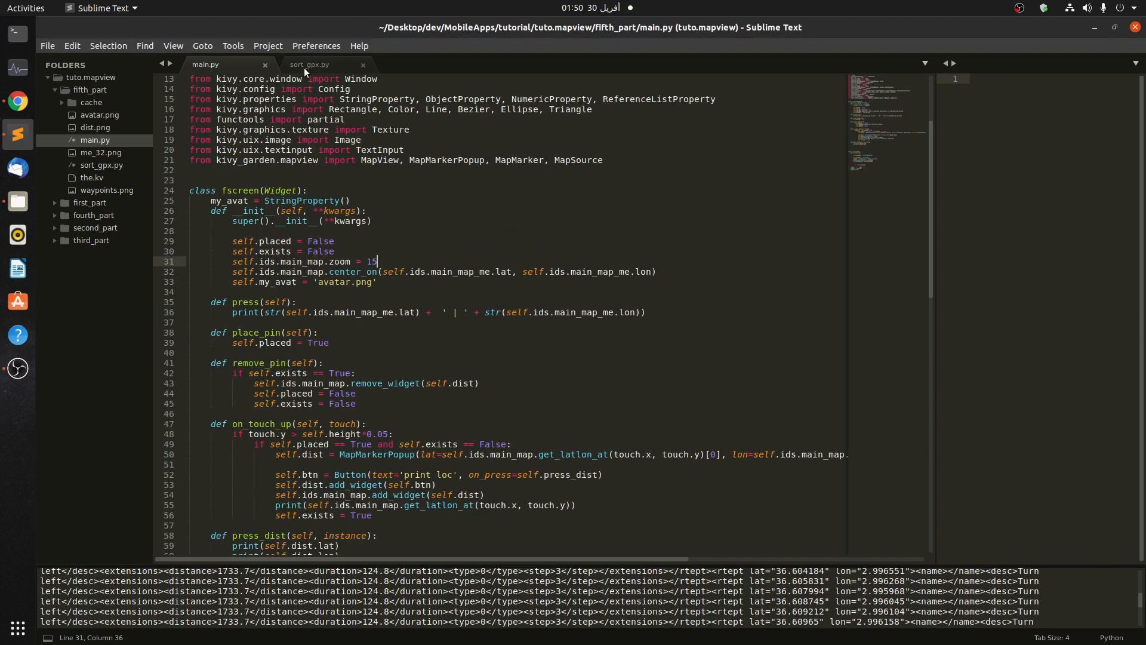
key("ctrl+b")
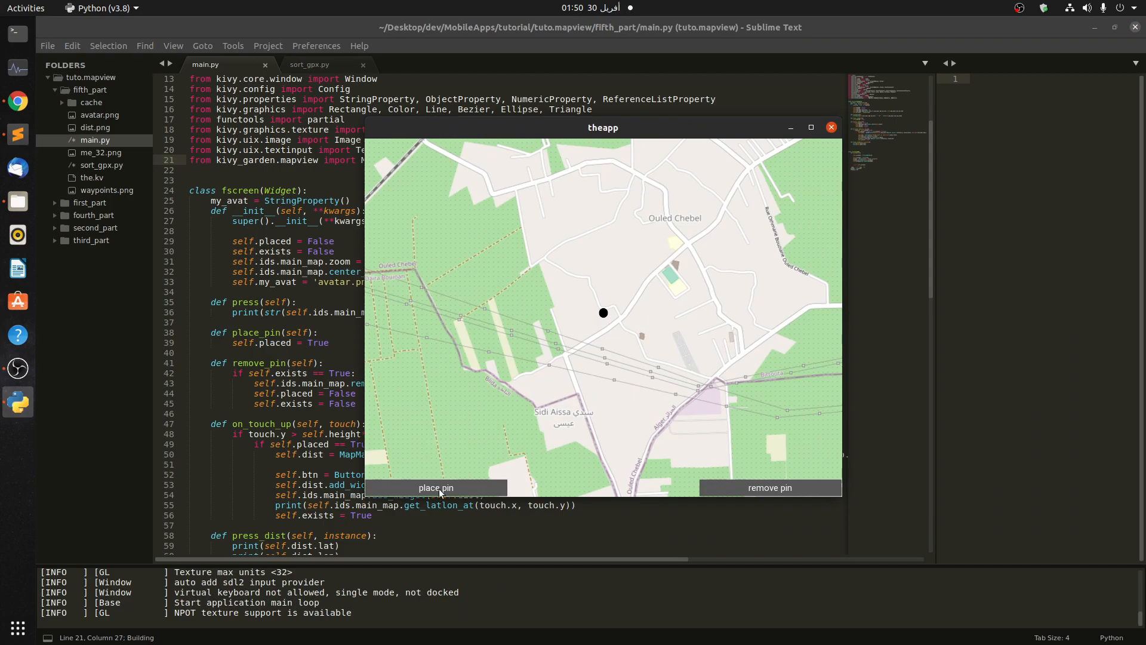
left_click(436, 487)
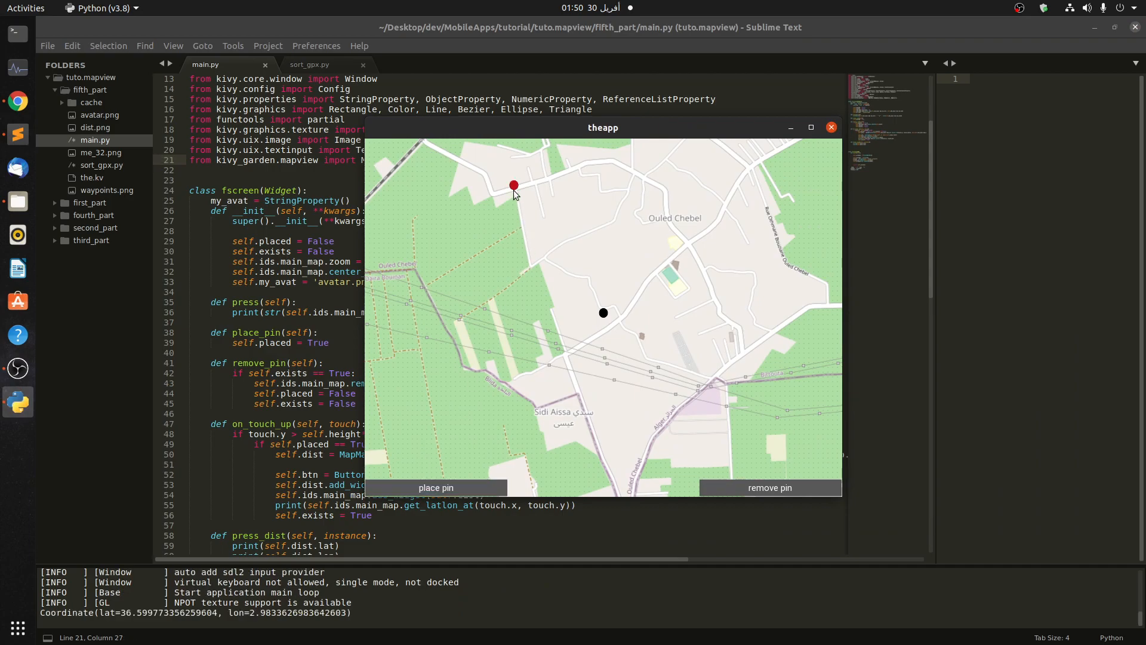
left_click(513, 185)
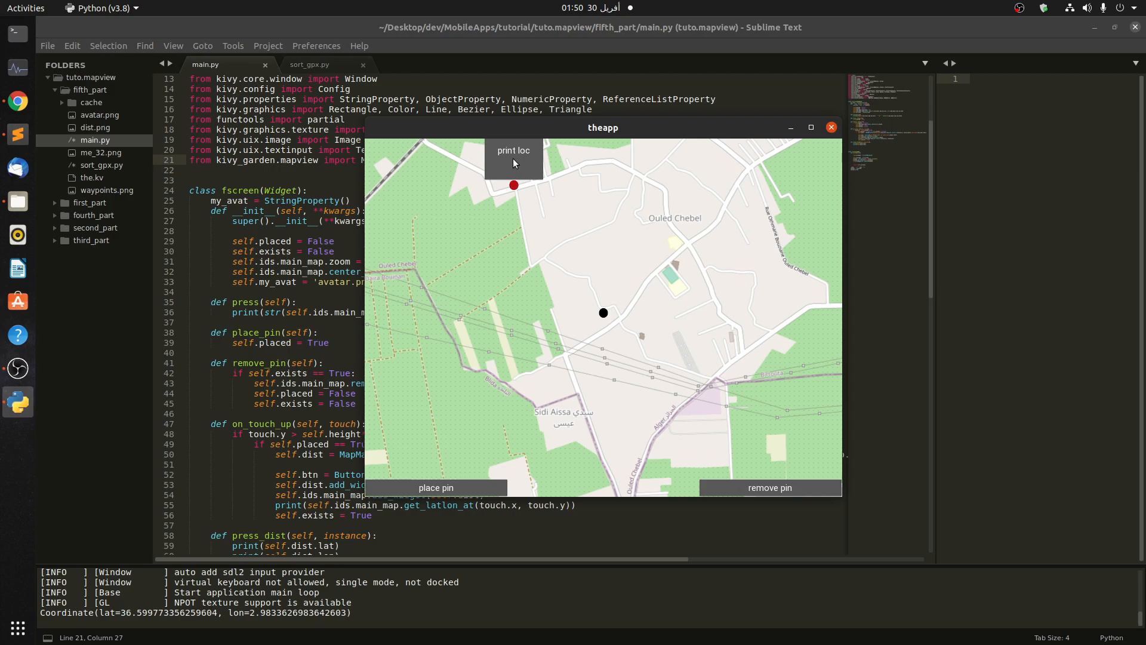
mouse_move(516, 166)
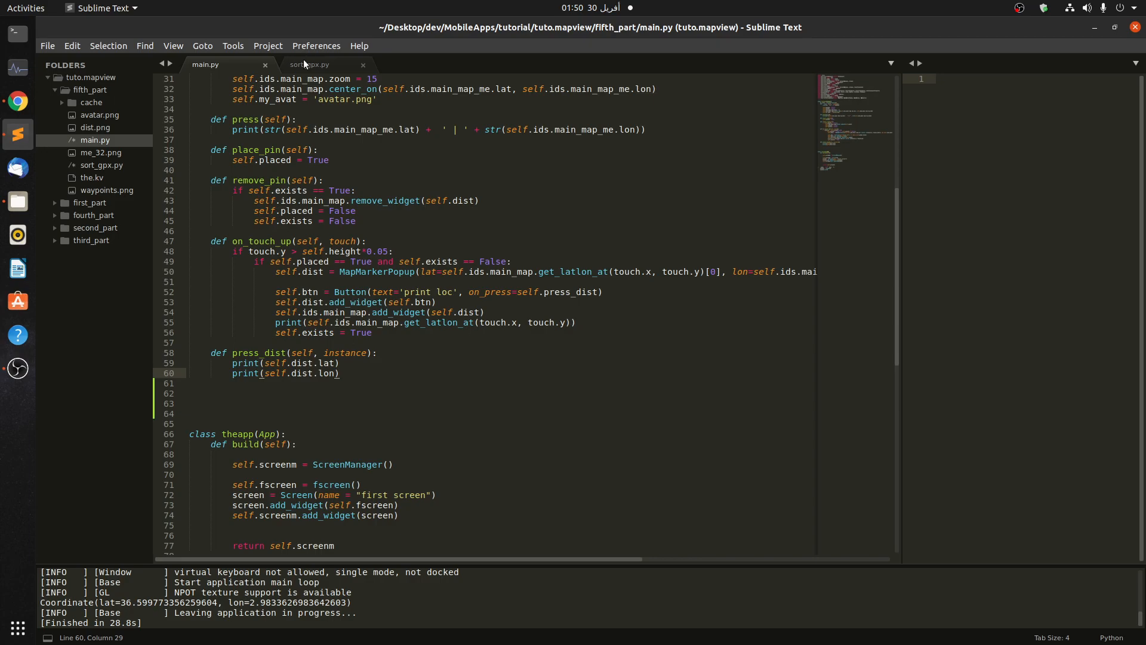
Copy the start/end lon/lat lines from sort_gpx.py into press_dist as self attributes
left_click(308, 65)
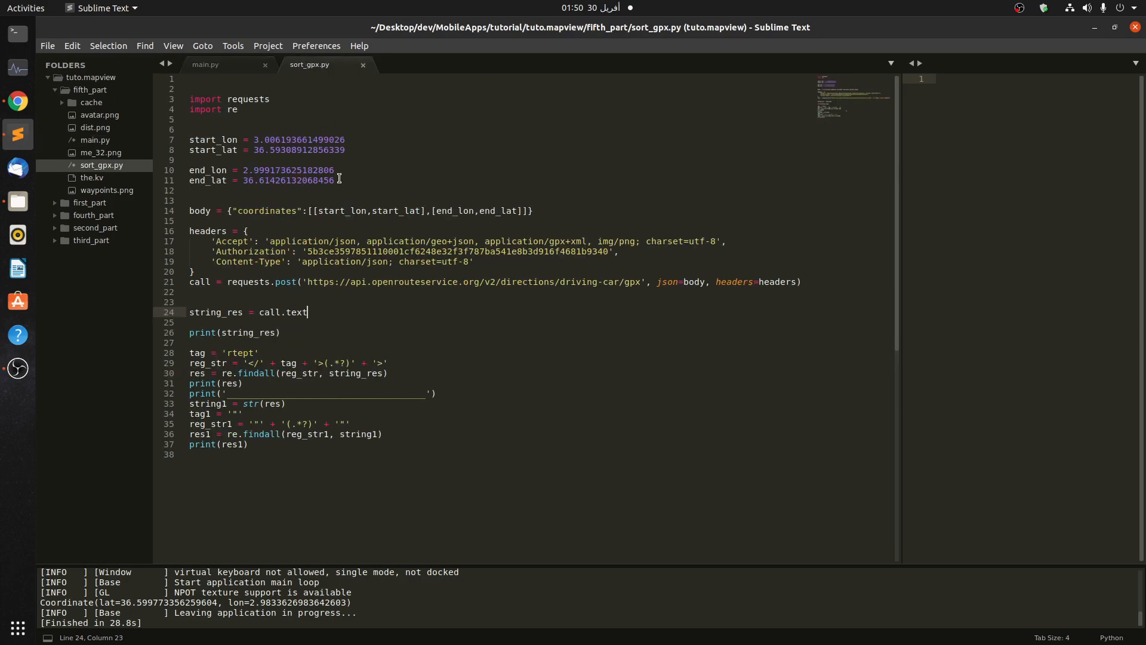
left_click(206, 65)
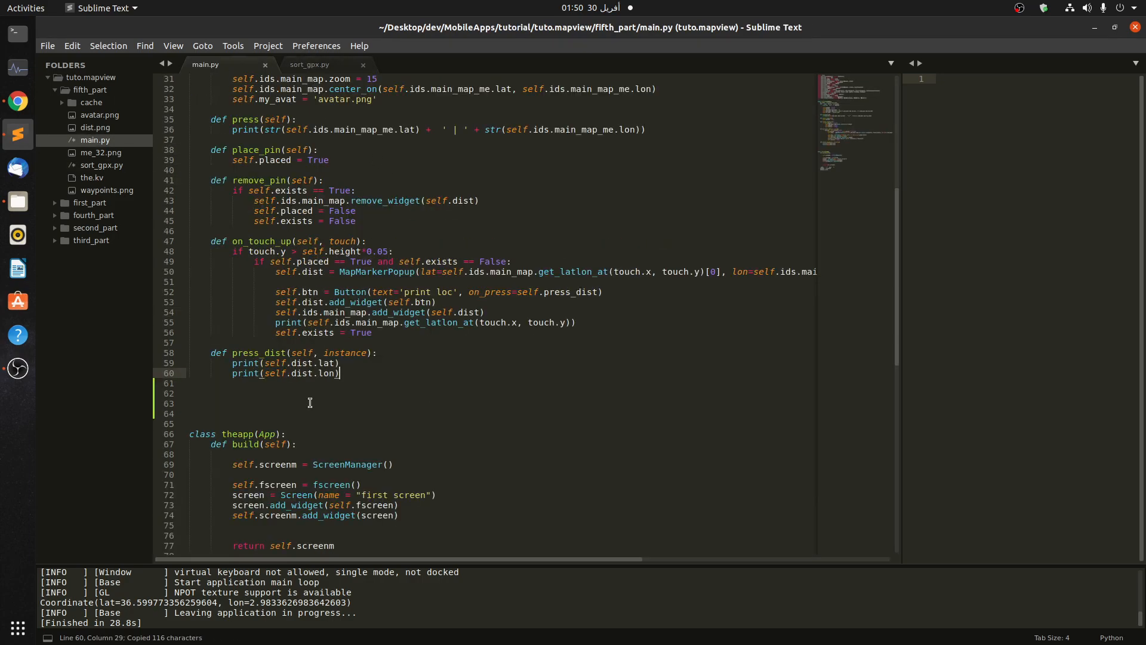
type("start_lon = 3.006193661499026")
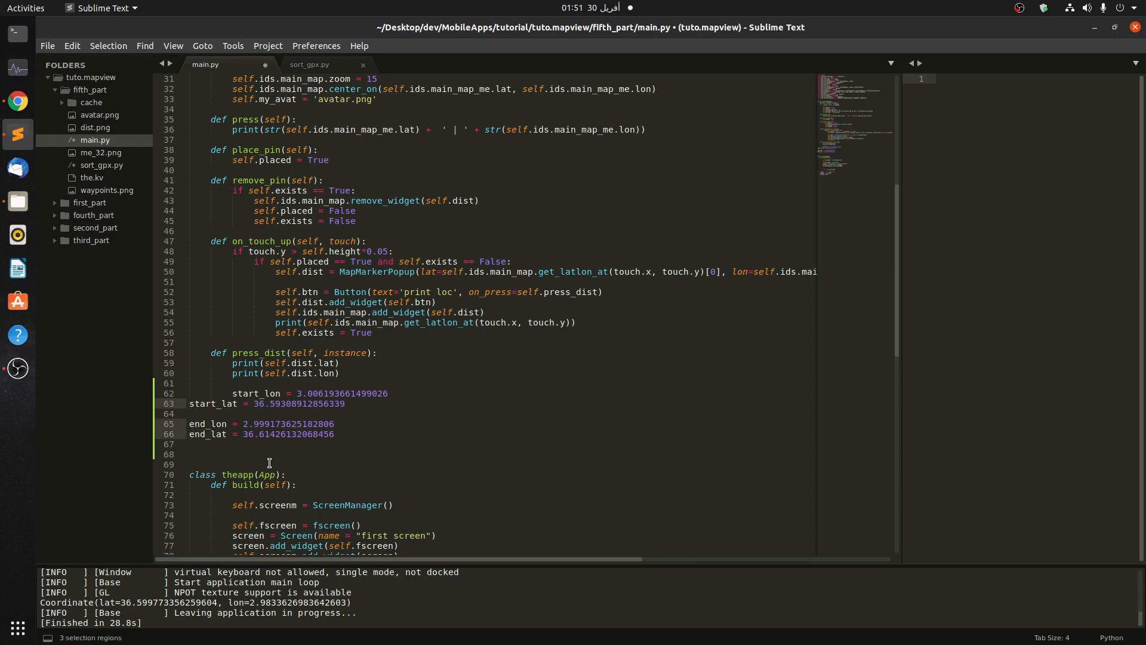
type("self.")
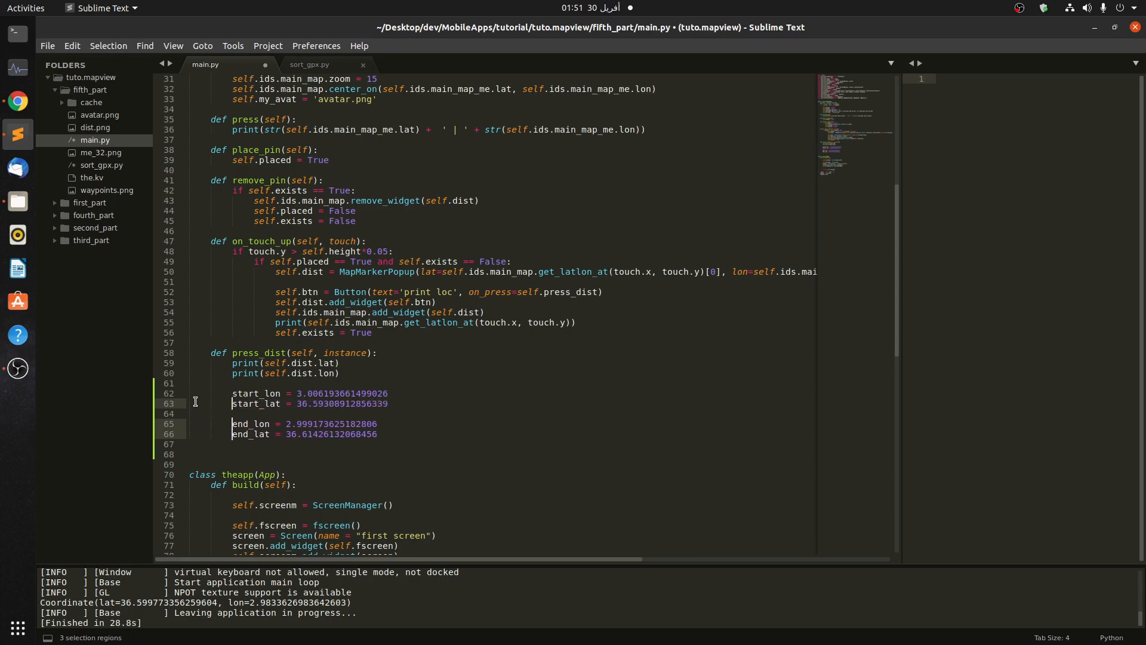
type("self.start_lon =")
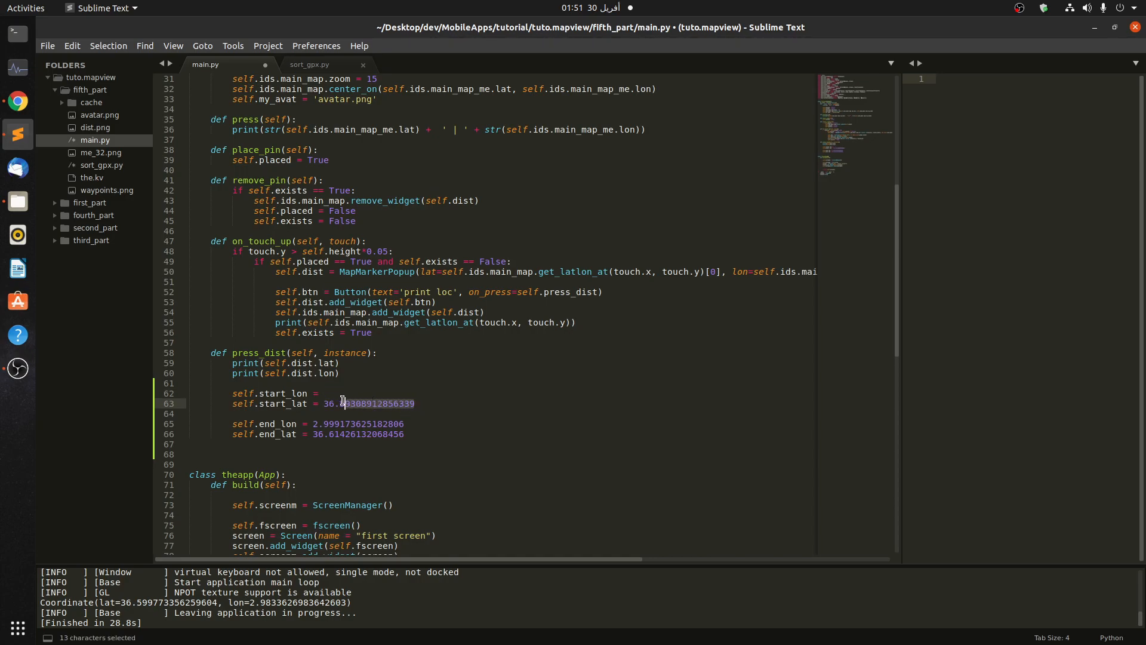
Clear the hardcoded start_lat value and select the end coordinate value for removal
key("Delete")
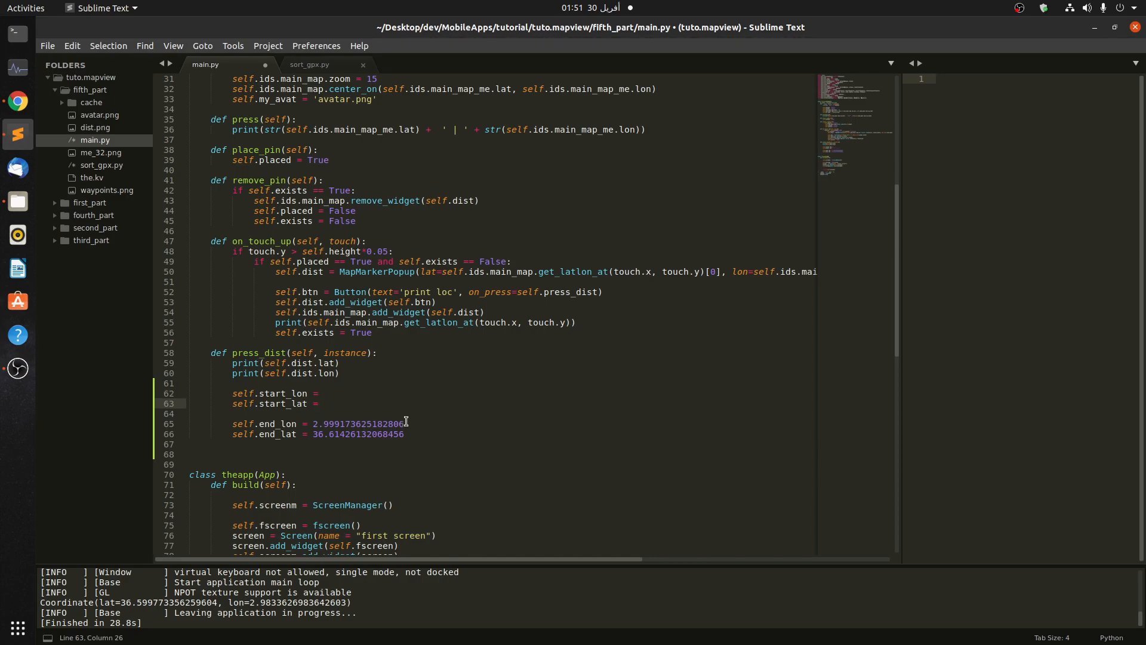
double_click(357, 422)
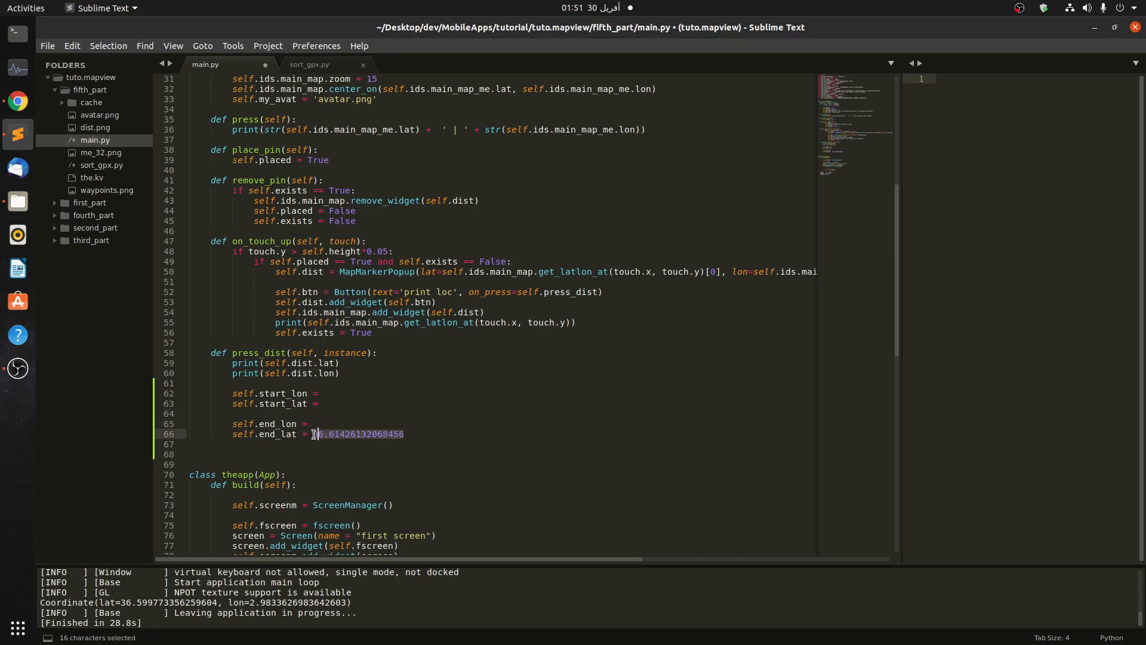
Set self.start_lon and self.start_lat from self.ids.main_map_me.lon and .lat
key("Delete")
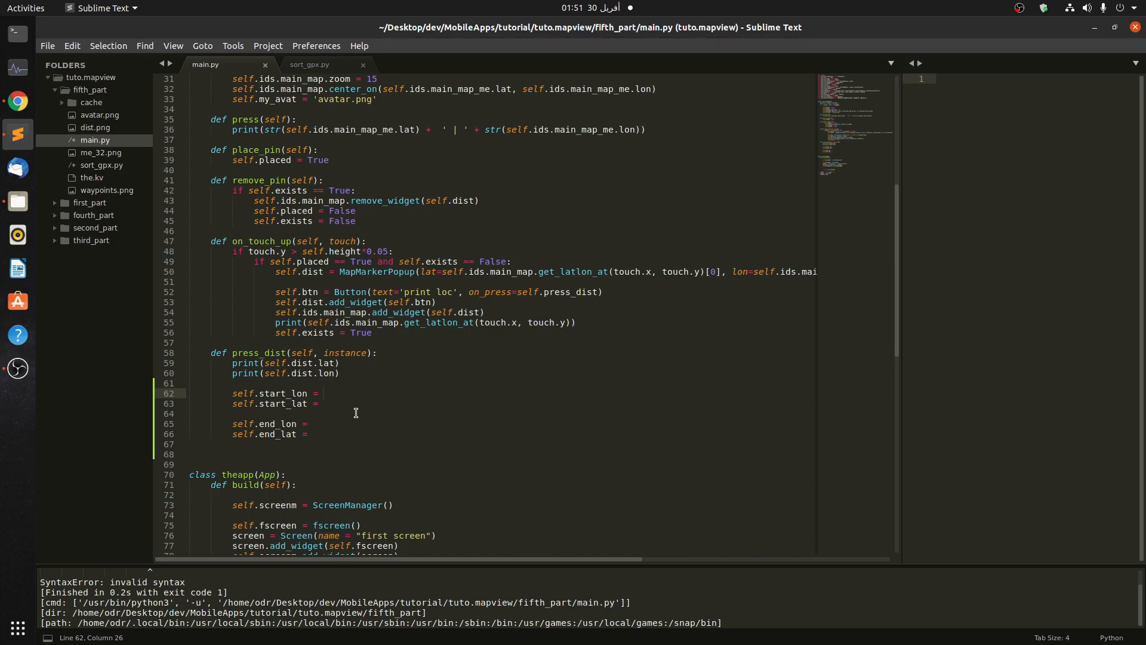
type("self.")
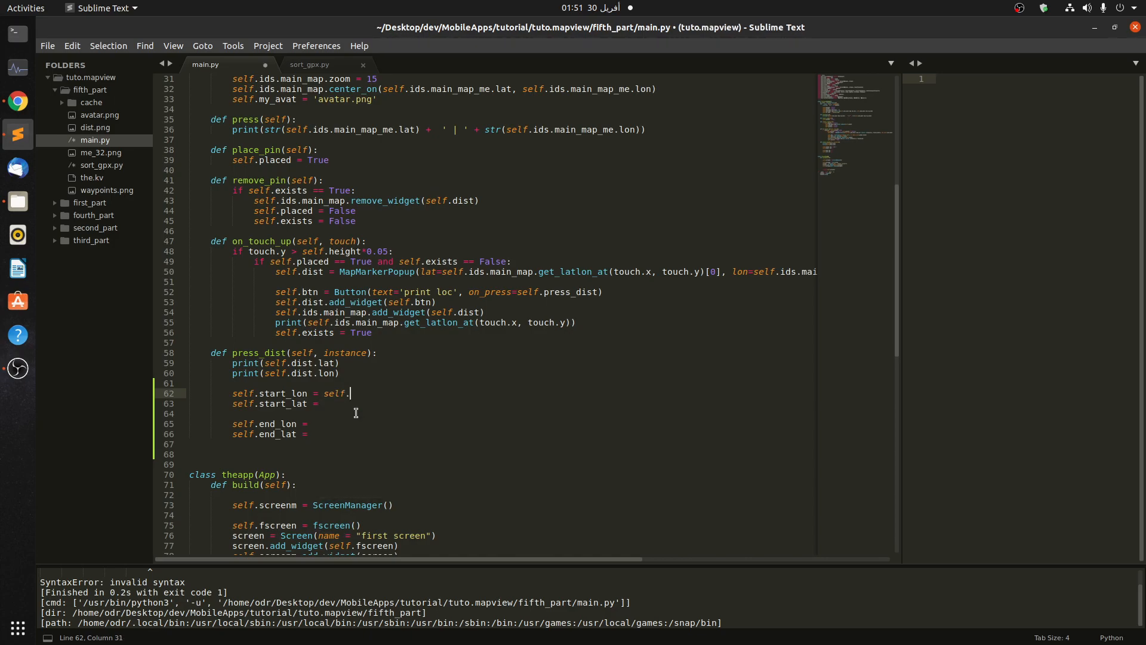
type("ids.main_map_me.")
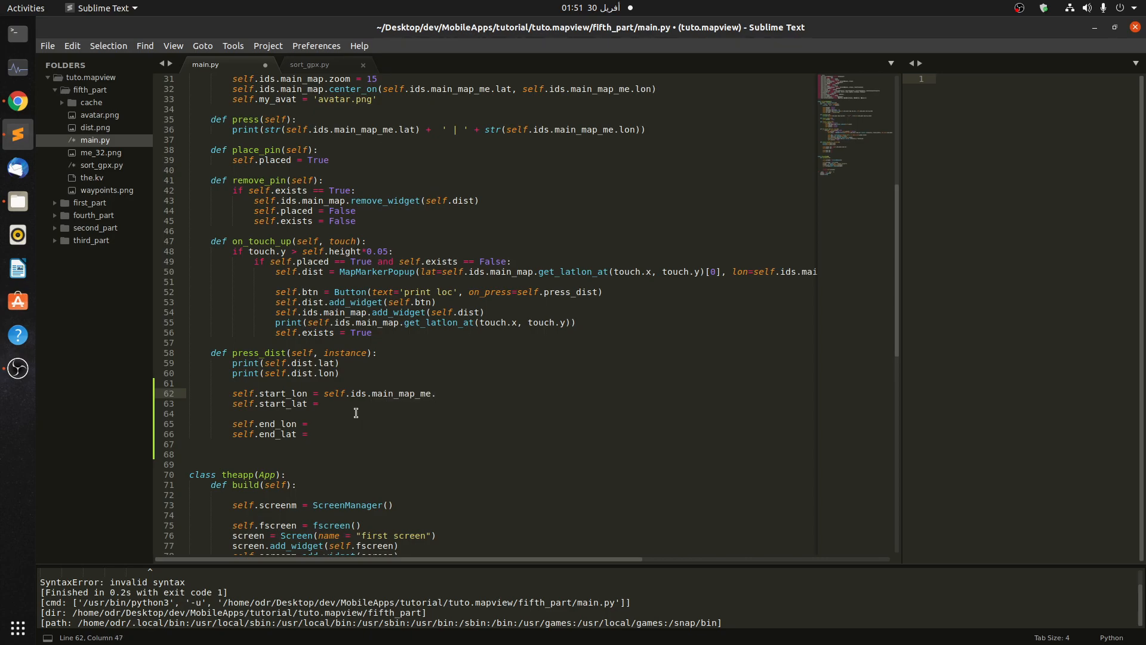
type("lon")
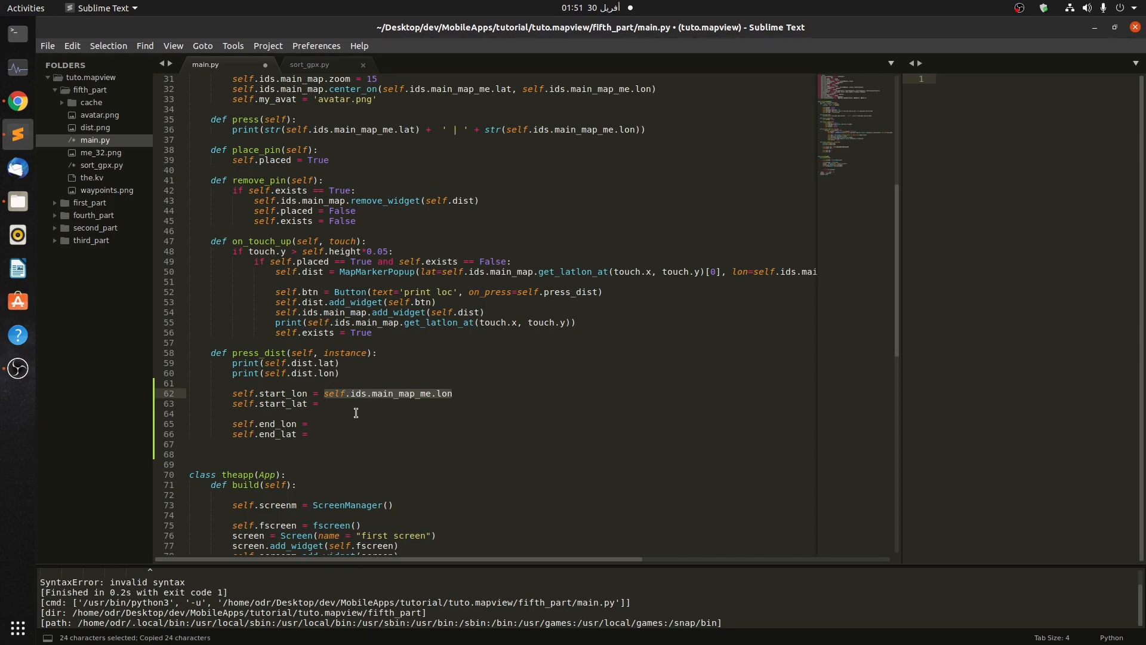
type("self.ids.main_map_me.lat")
left_click(501, 423)
type(" self..lat")
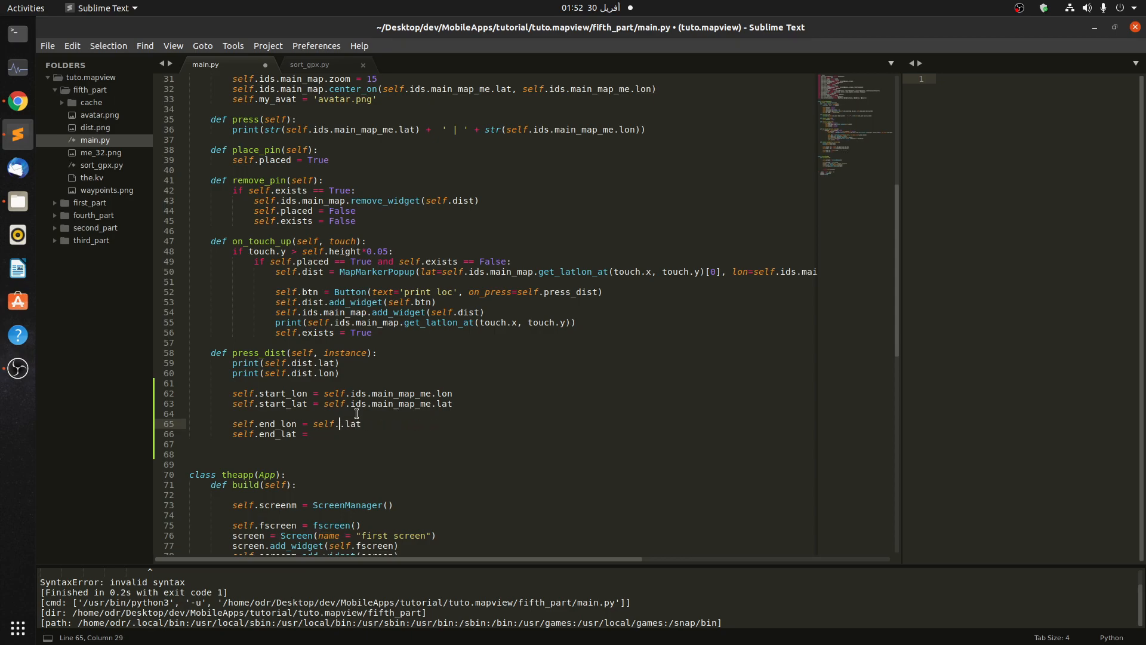
Set self.end_lon and self.end_lat from the dropped pin's self.dist.lon and .lat
type("dist")
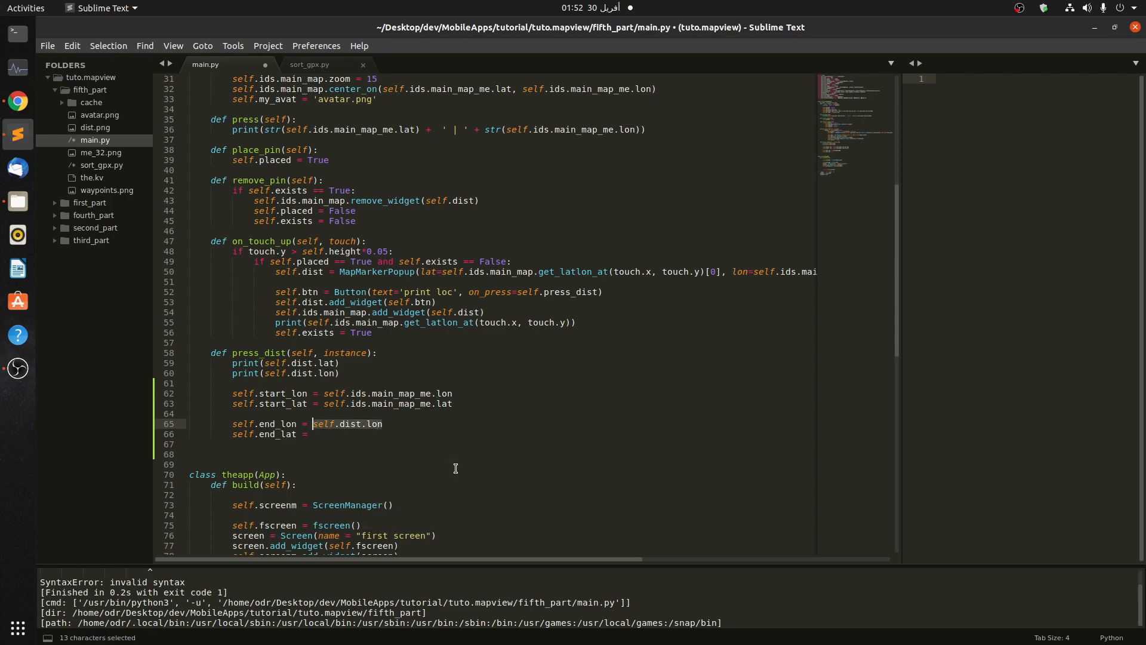
type("self.dist.lo")
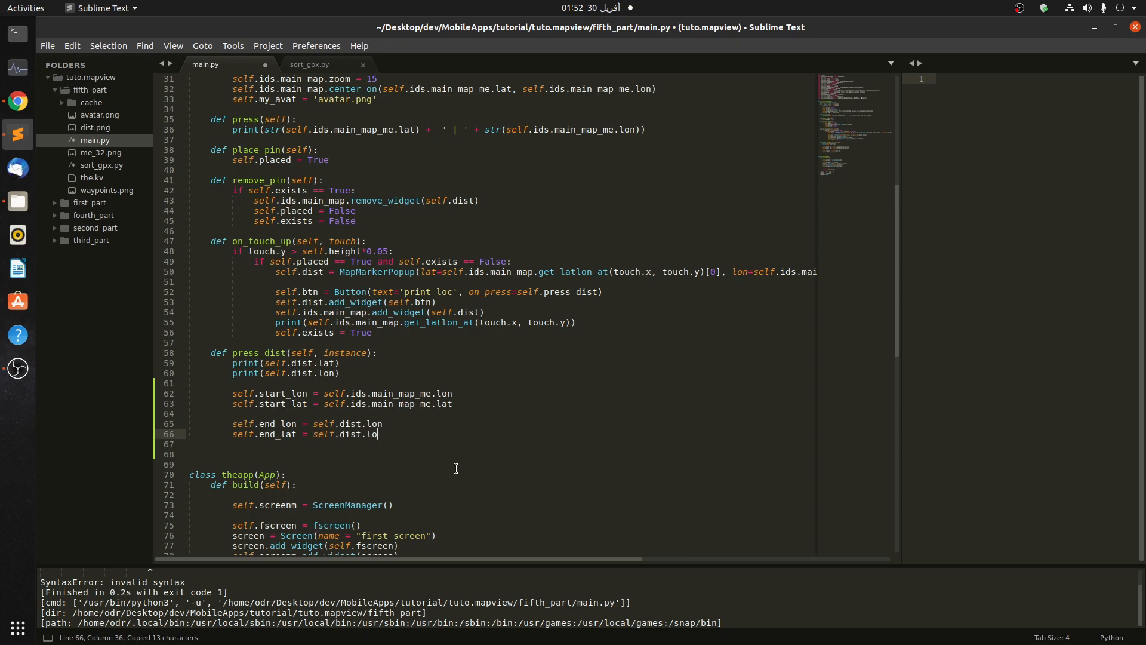
type("t")
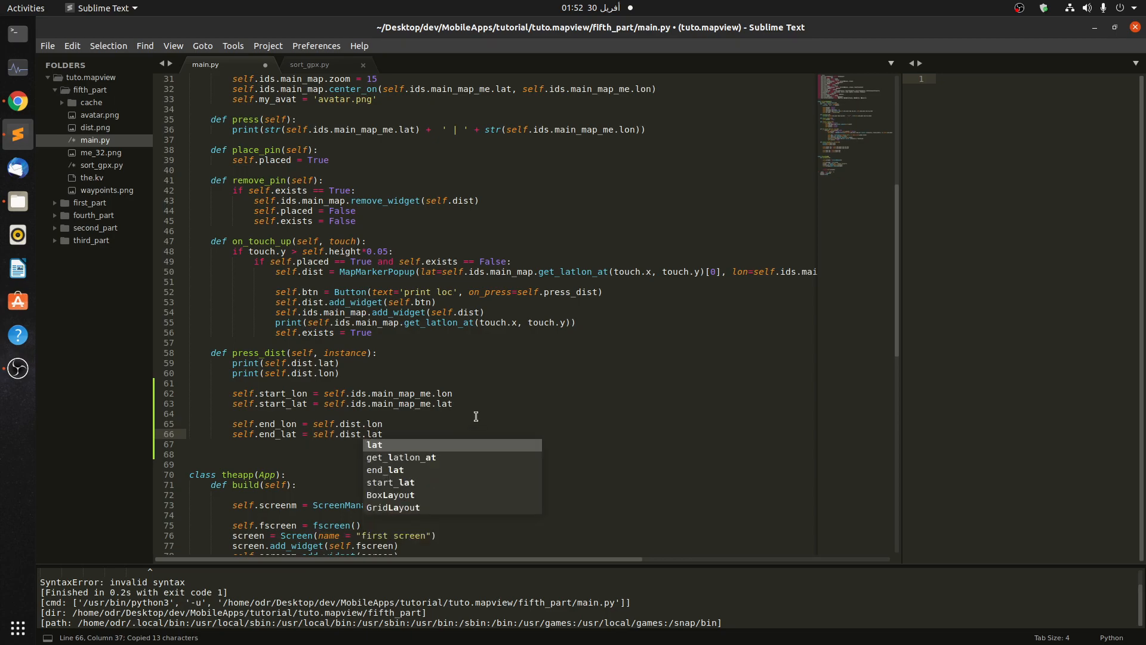
Paste the ORS headers dict and requests.post line as self.headers and self.call, printing self.call.text
left_click(308, 65)
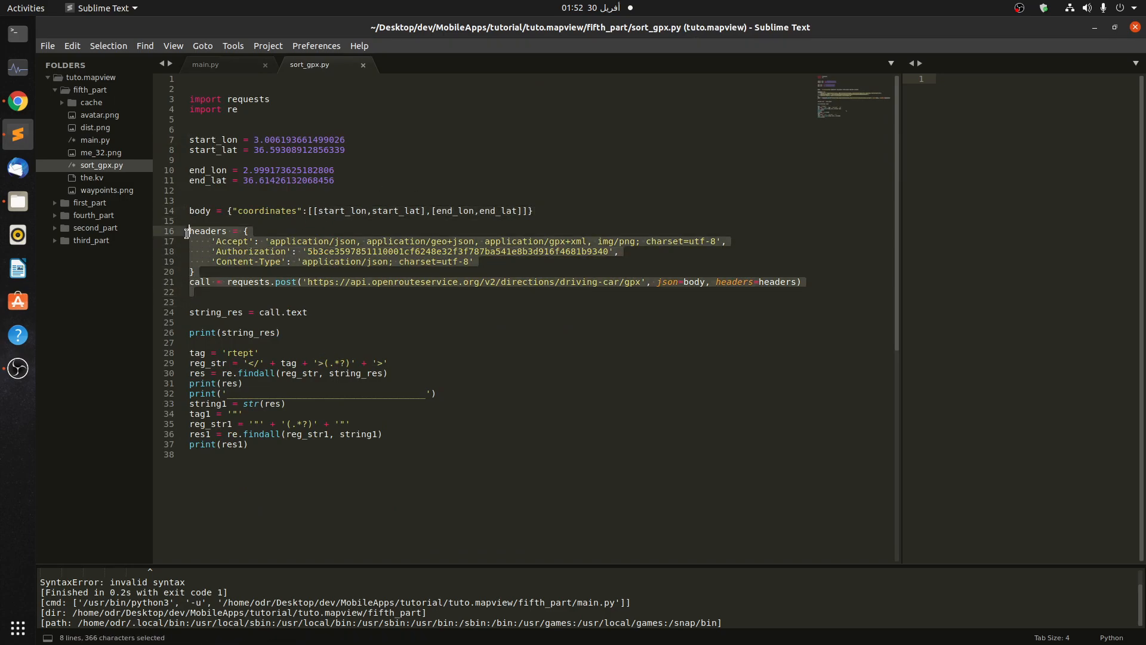
left_click(205, 65)
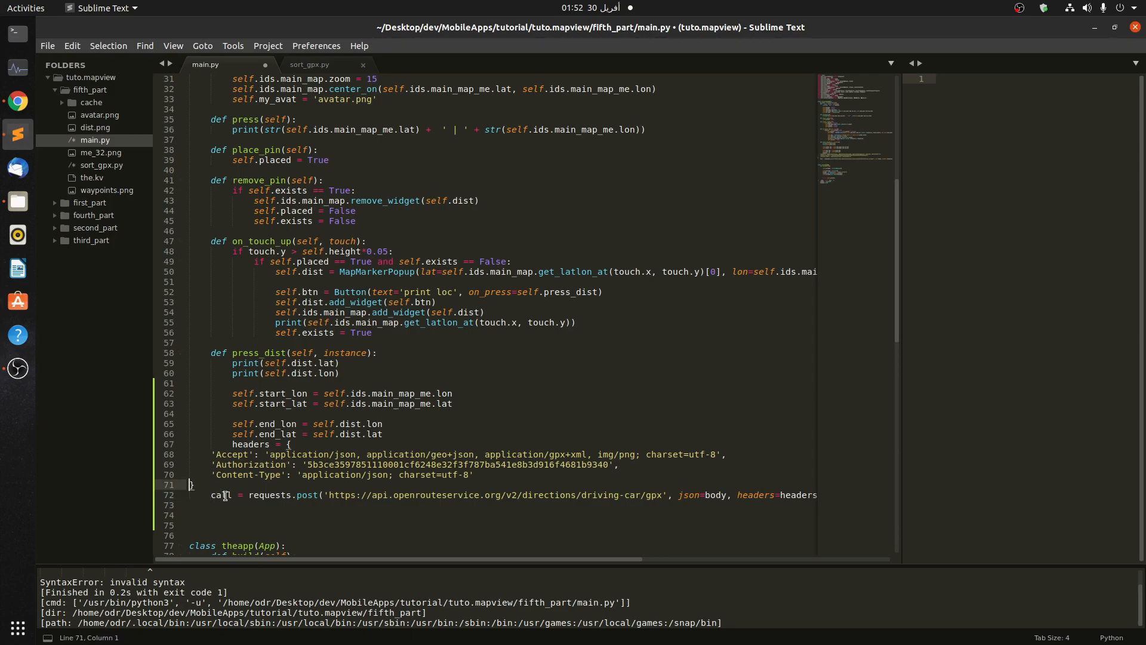
type("}")
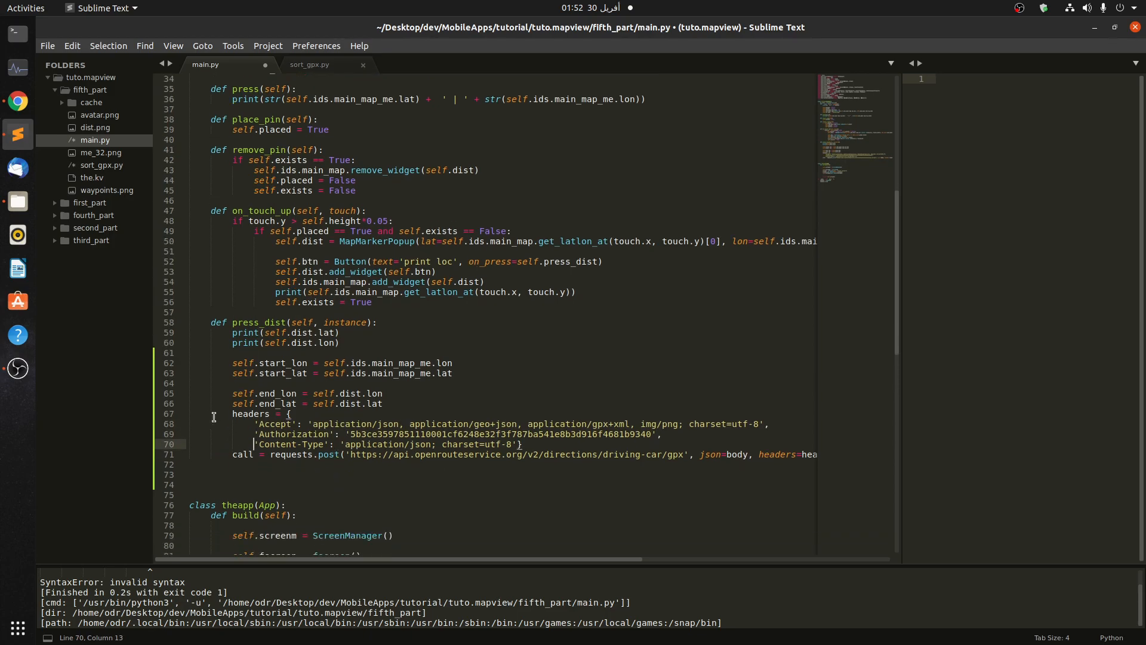
type("self.")
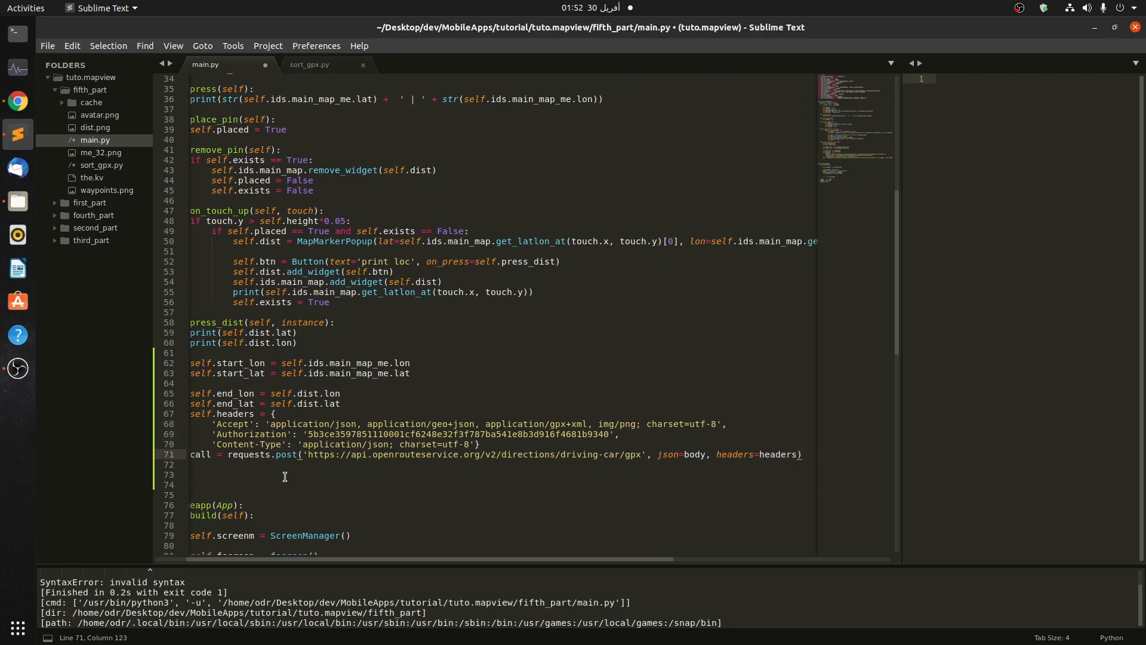
type("self.")
left_click(501, 465)
type("print(c")
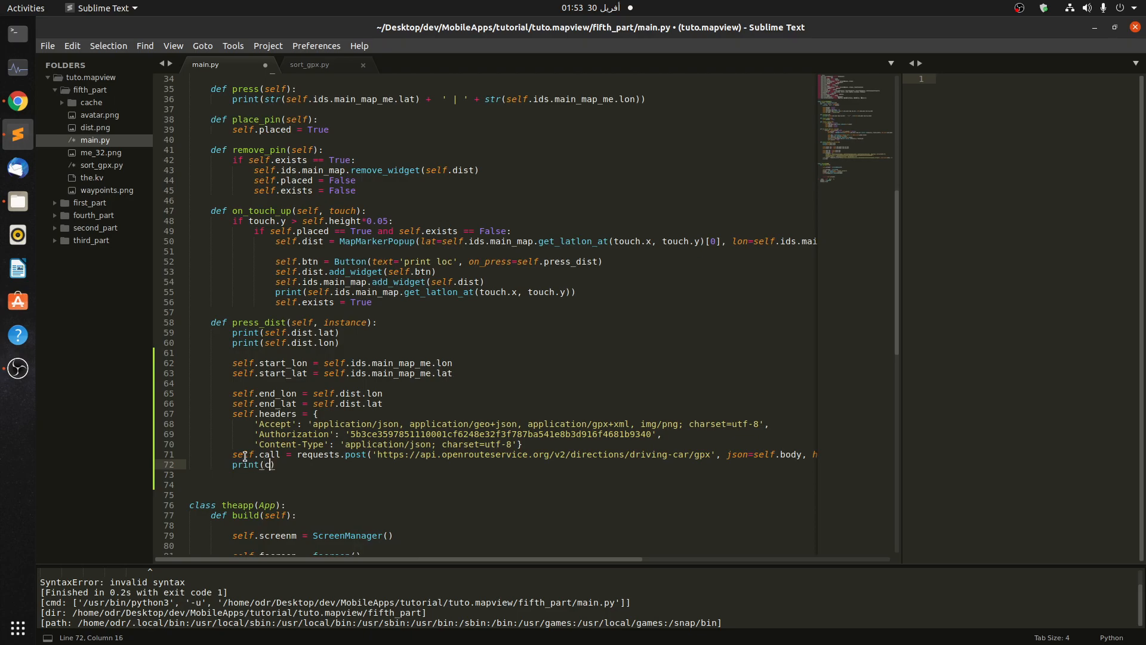
type("all.text")
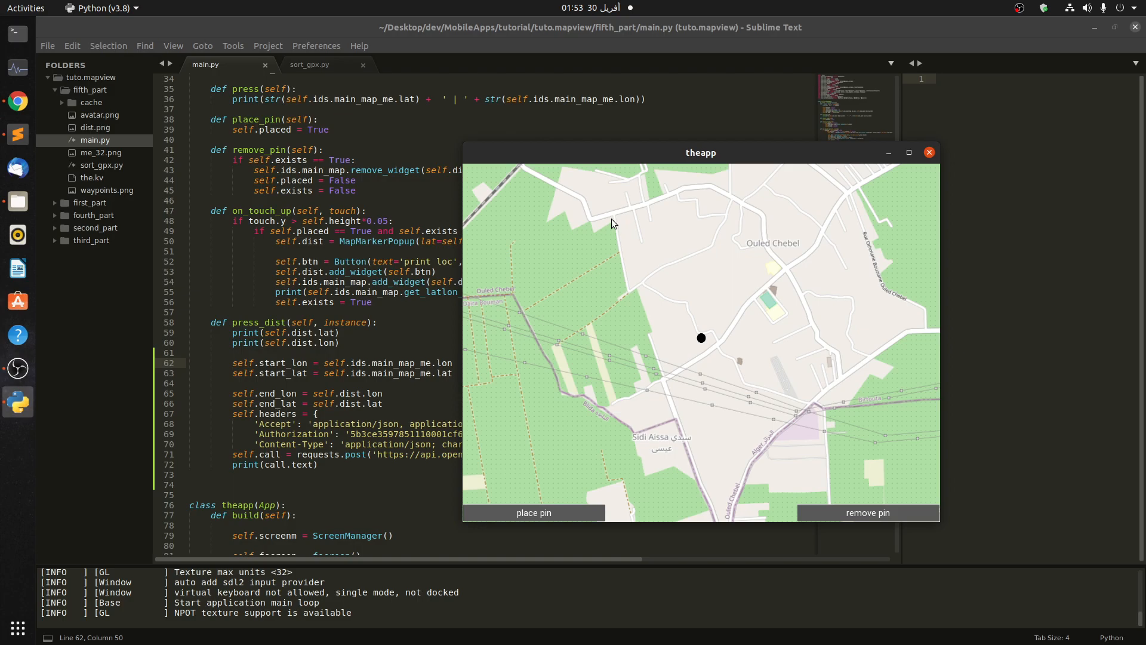
Tap a spot on the running map to fire the route request, which ends in a requests NameError
left_click(533, 513)
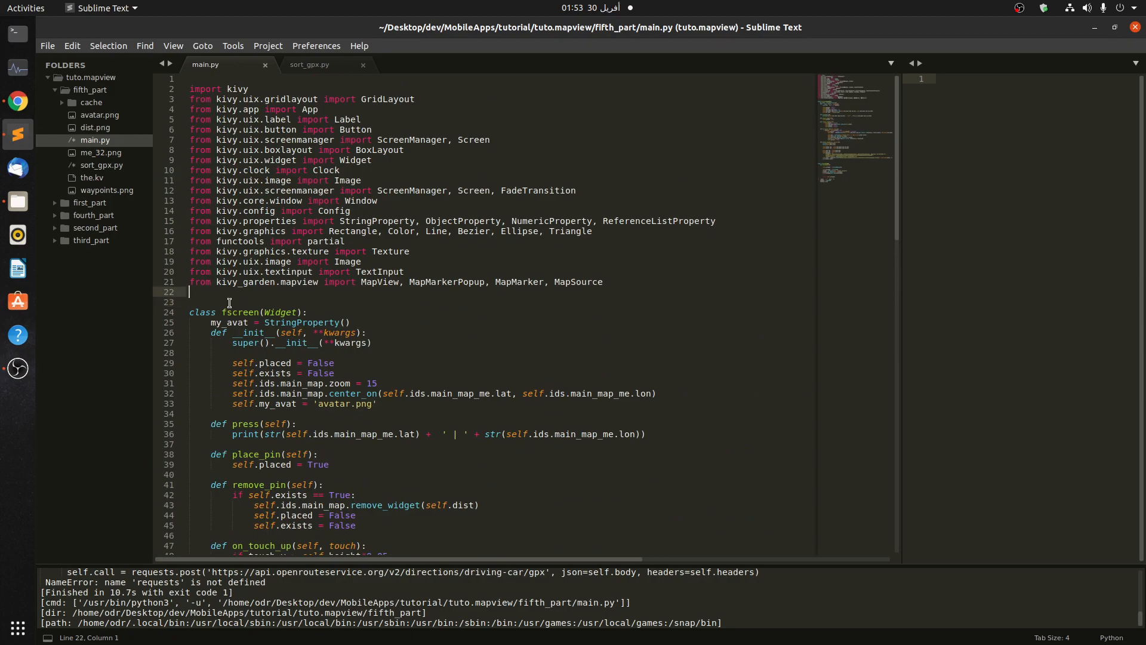
type("imp")
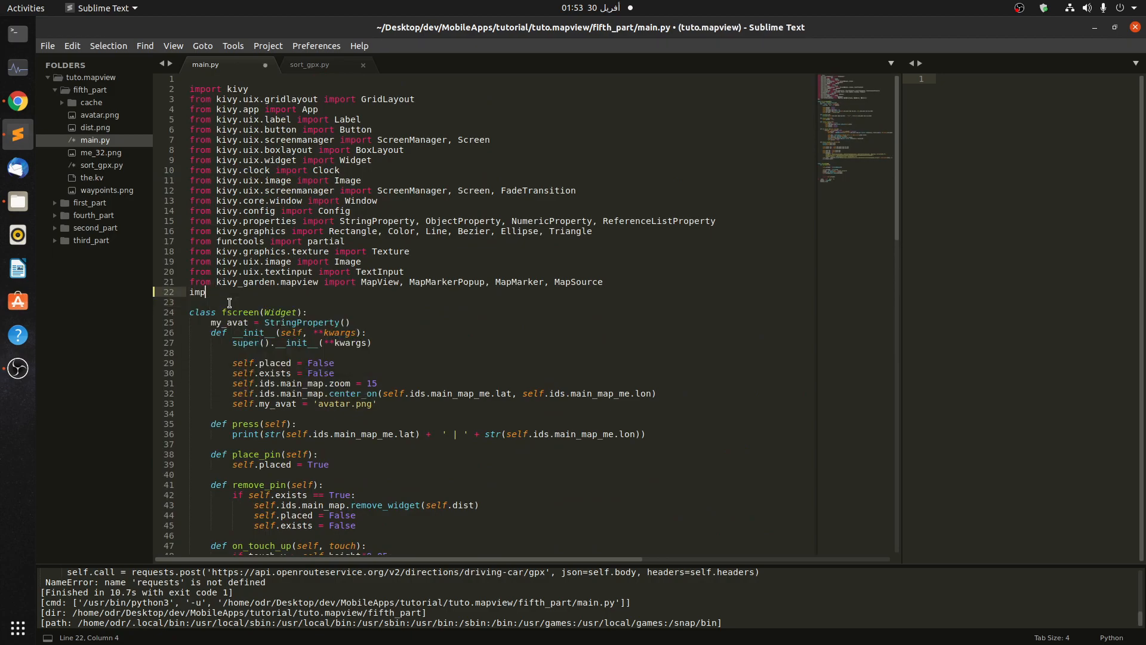
type("ort requests")
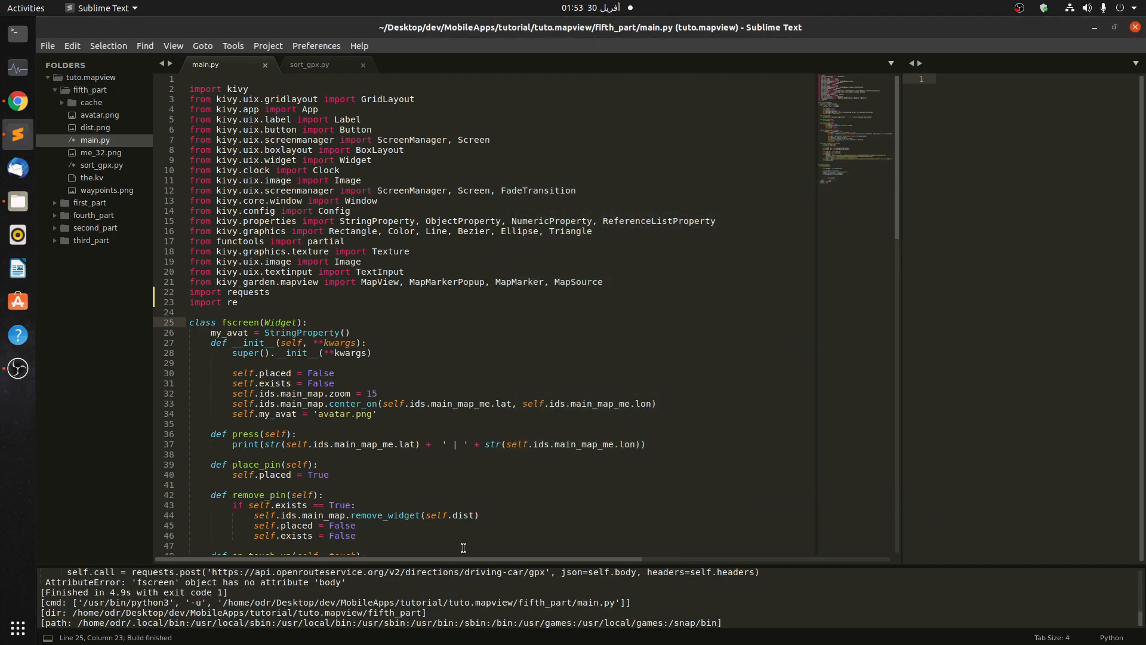
left_click(307, 321)
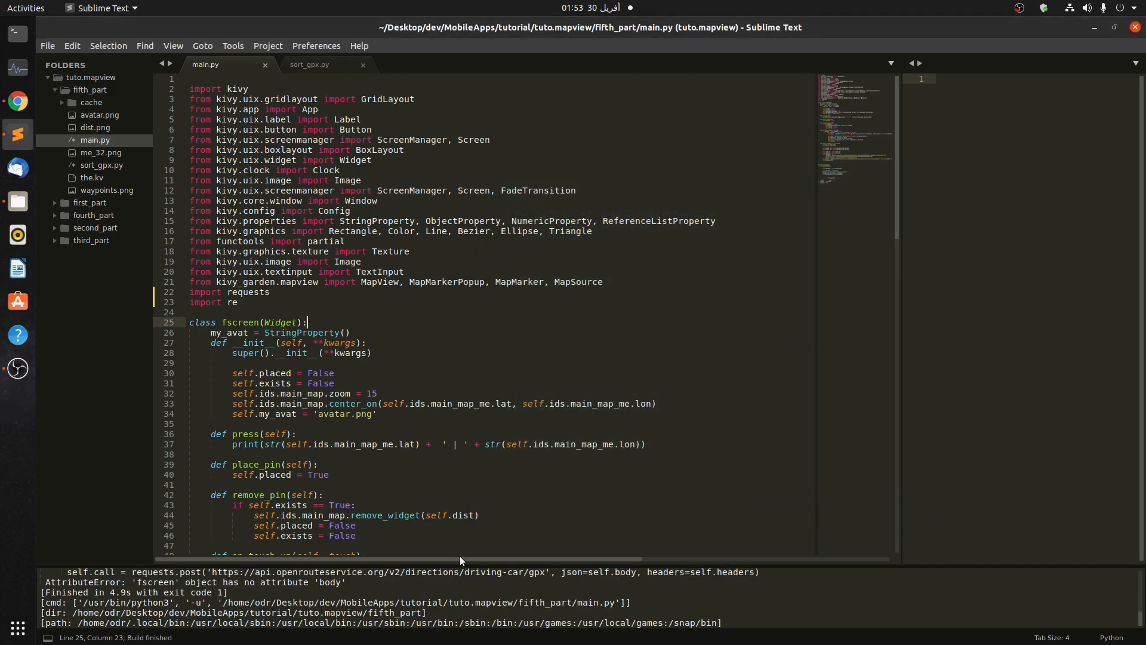
scroll("down", 3)
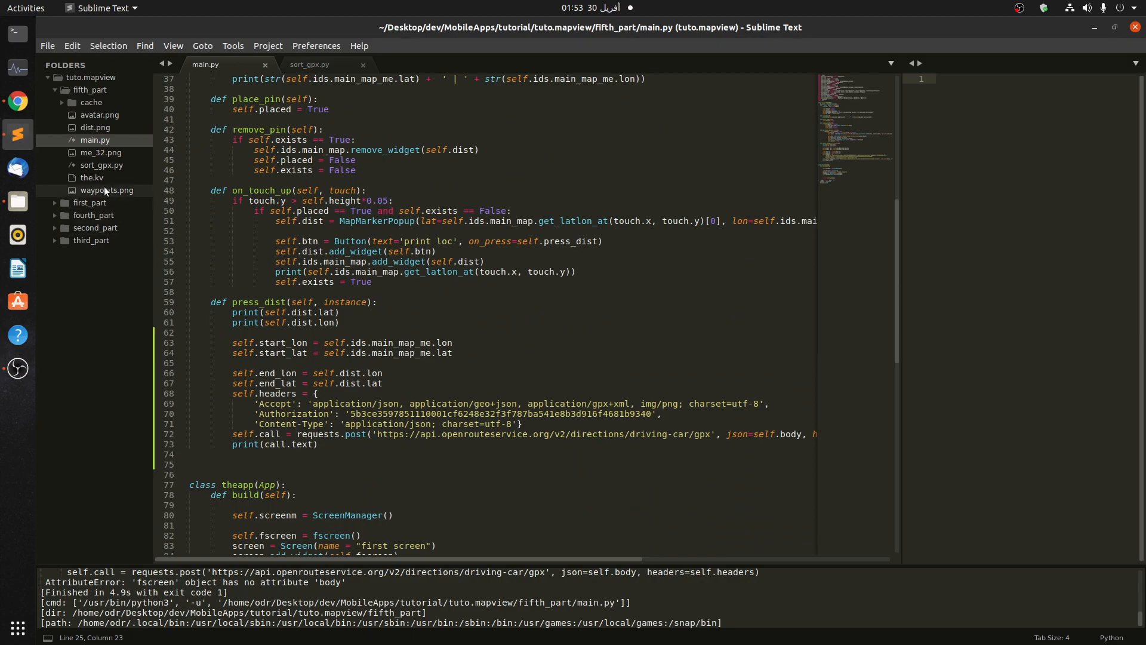
Define self.body = {"coordinates":[[self.start_lon,self.start_lat],[self.end_lon,self.end_lat]]} above self.headers
left_click(310, 65)
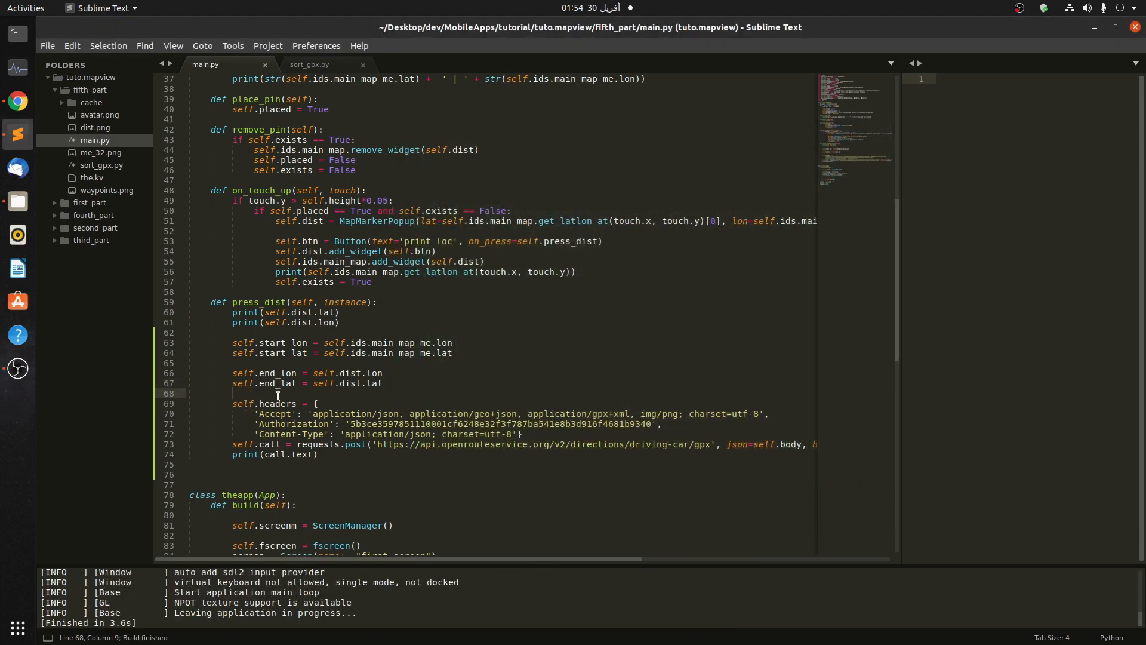
type("body = {\"coordinates\":[[start_lon,start_lat],[end_lon,end_lat]]}")
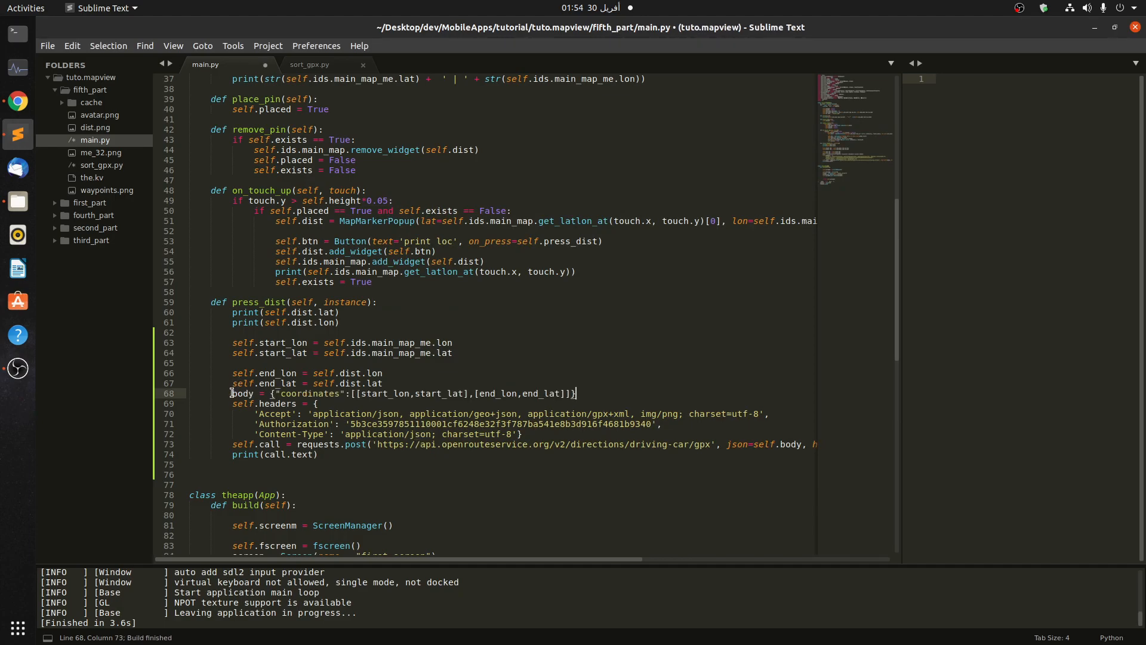
type("self.")
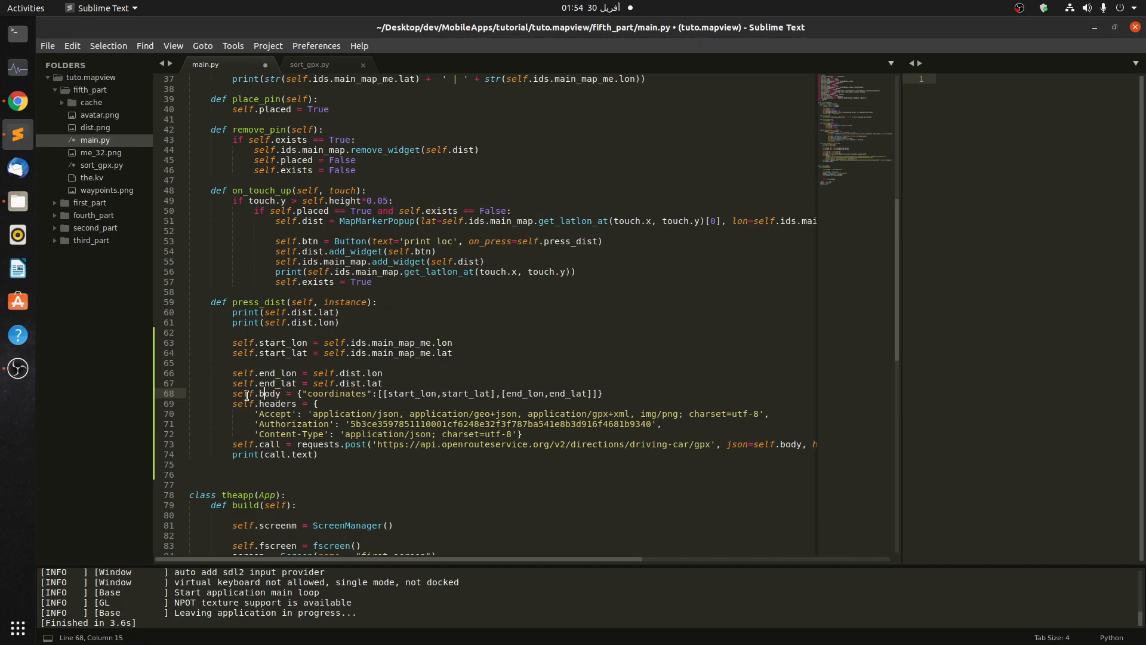
type("self.")
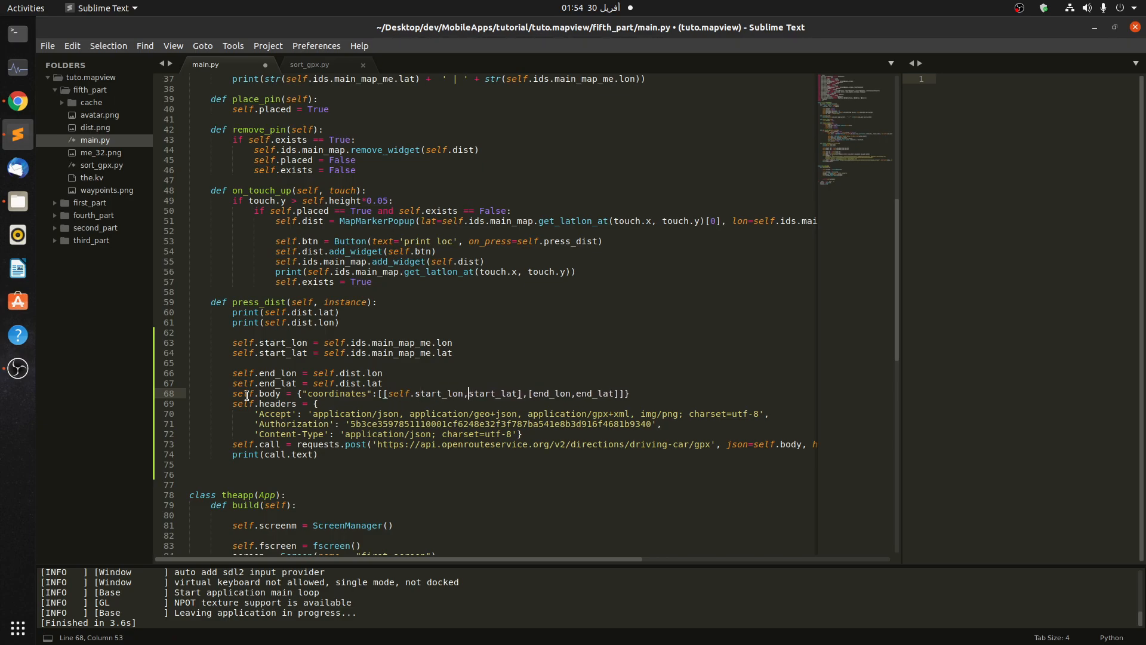
type("self.")
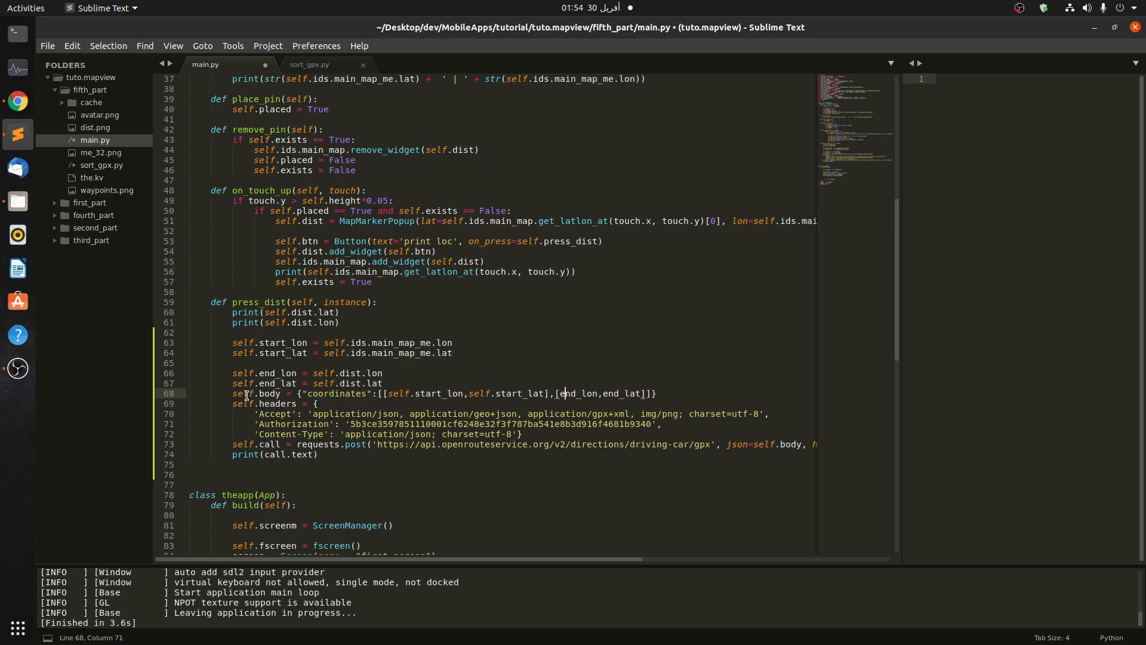
type("self.")
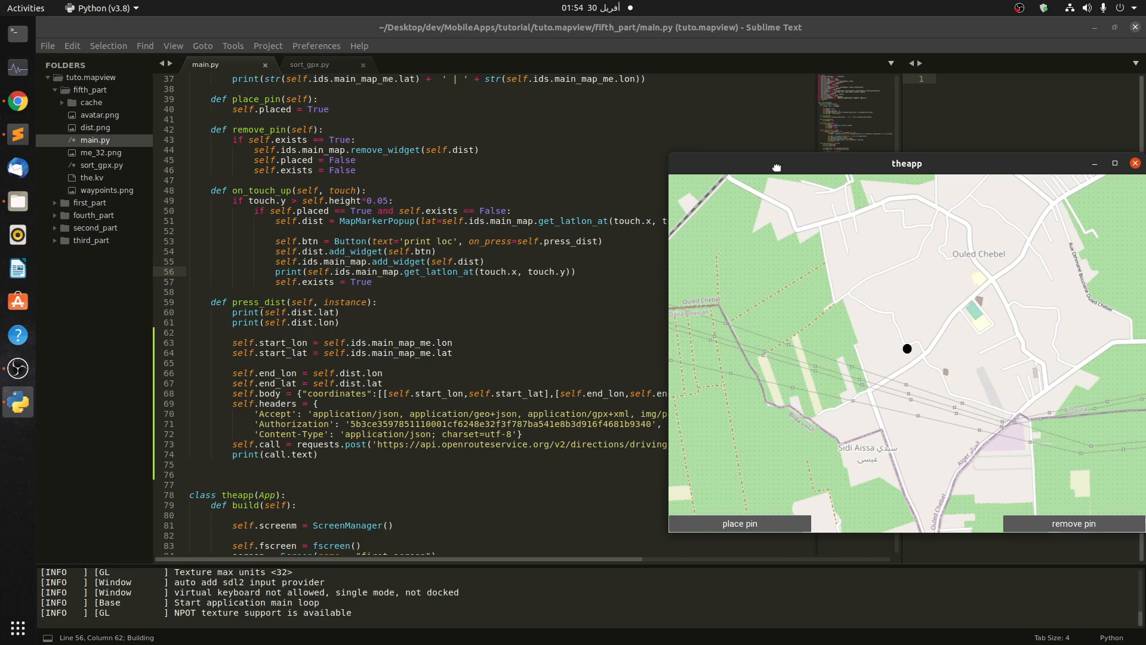
Recenter the app window, drop a marker near Ouled Chebel and open its popup to print lat and lon
left_click_drag(907, 163, 631, 128)
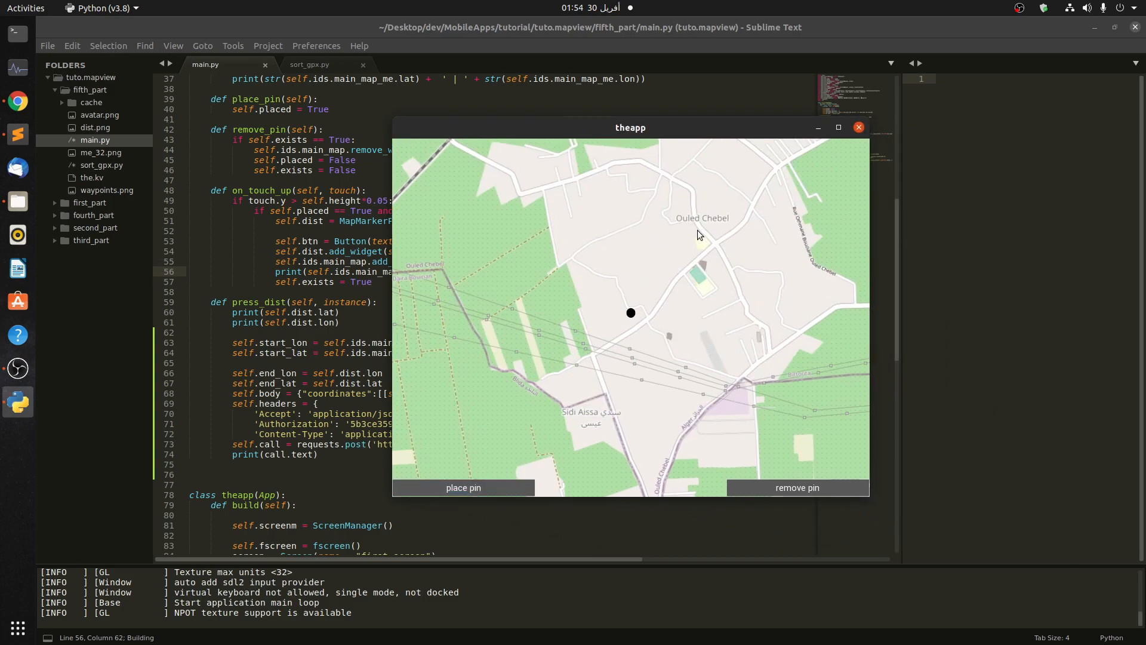
left_click(703, 244)
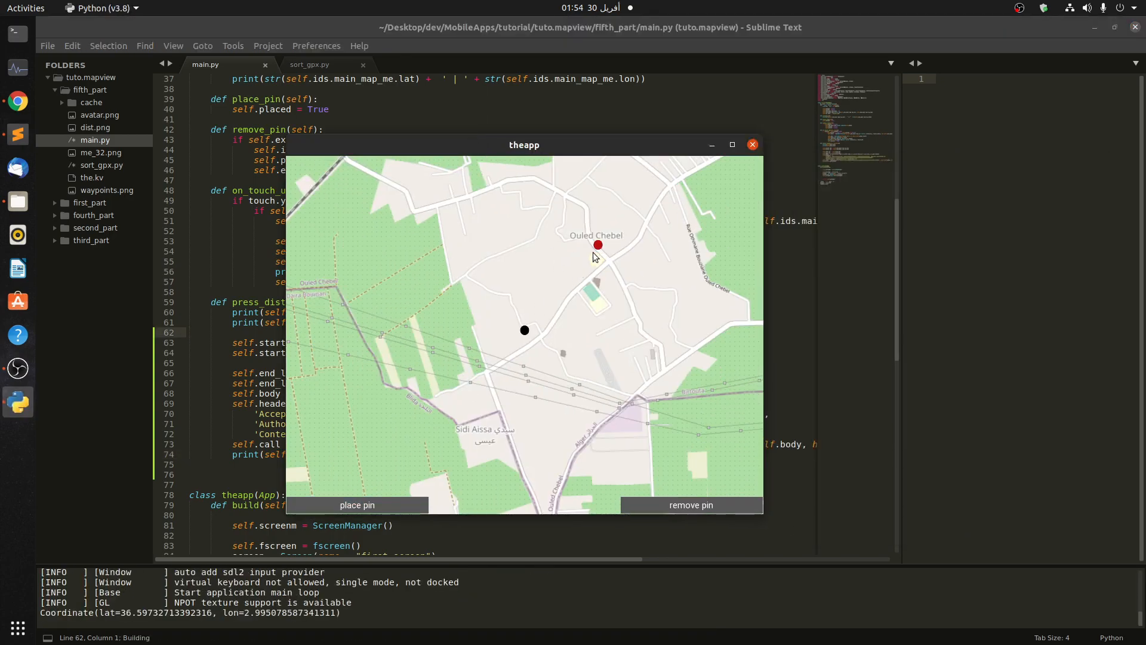
left_click(597, 244)
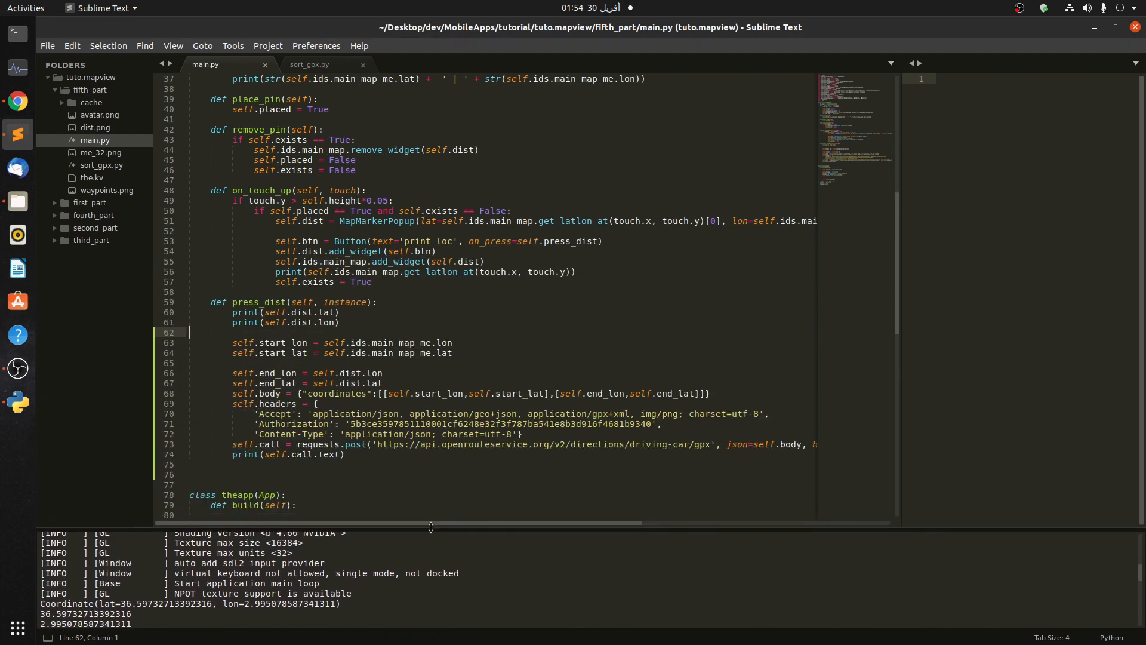
Copy sort_gpx.py's rtept regex parsing lines below print(self.call.text) and re-indent them
scroll("down", 3)
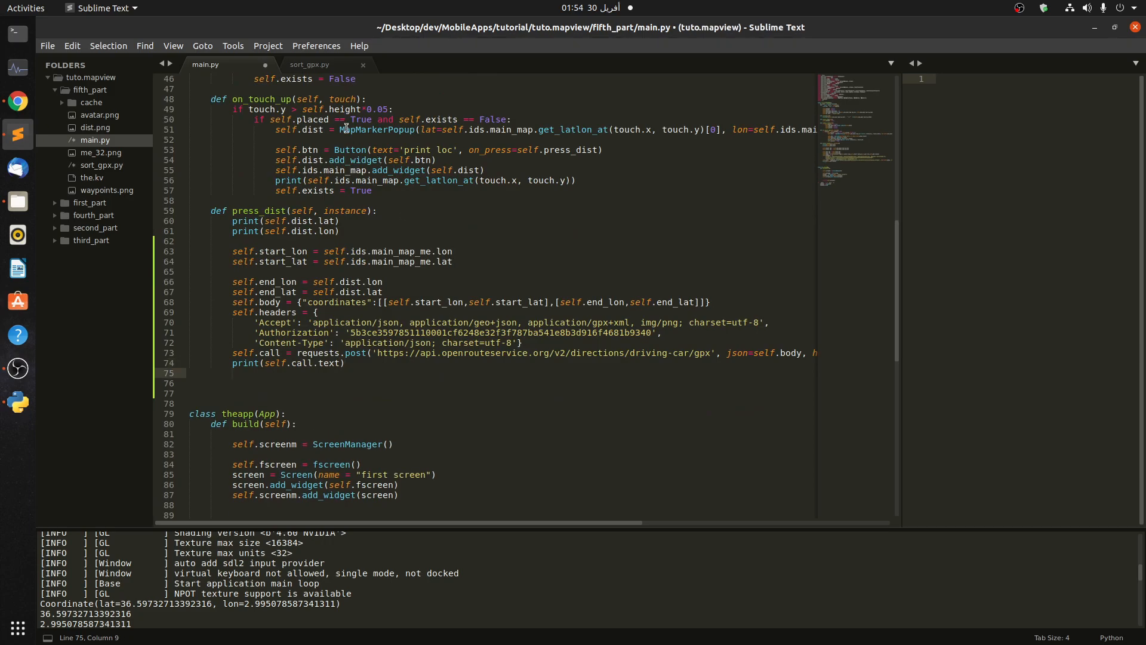
left_click(308, 65)
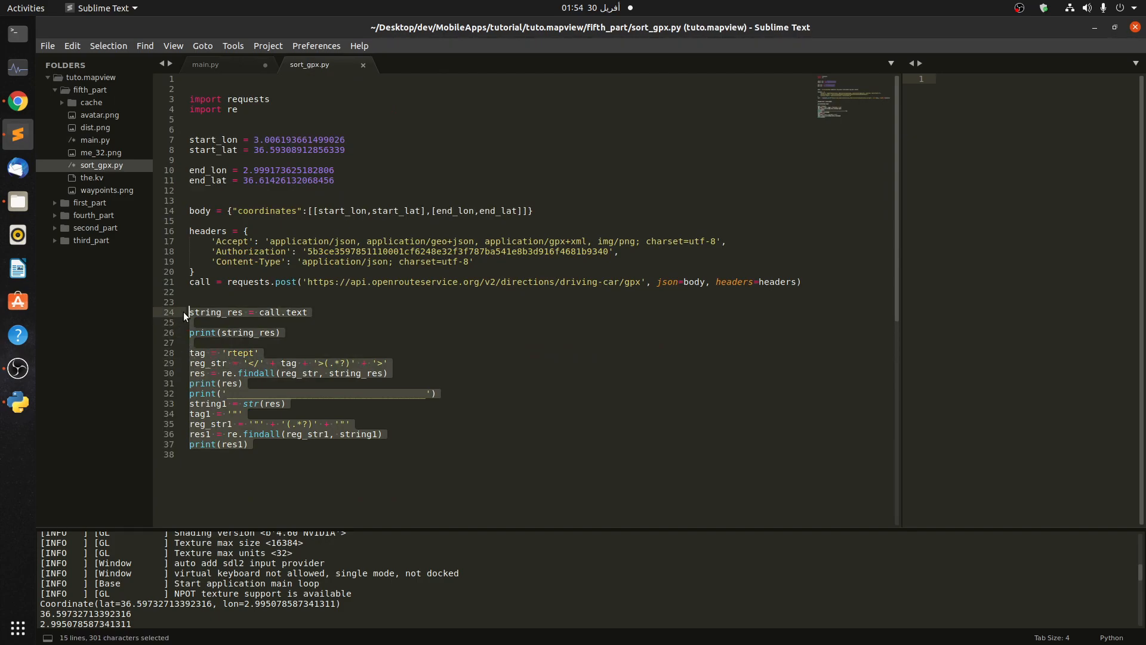
key("ctrl+c")
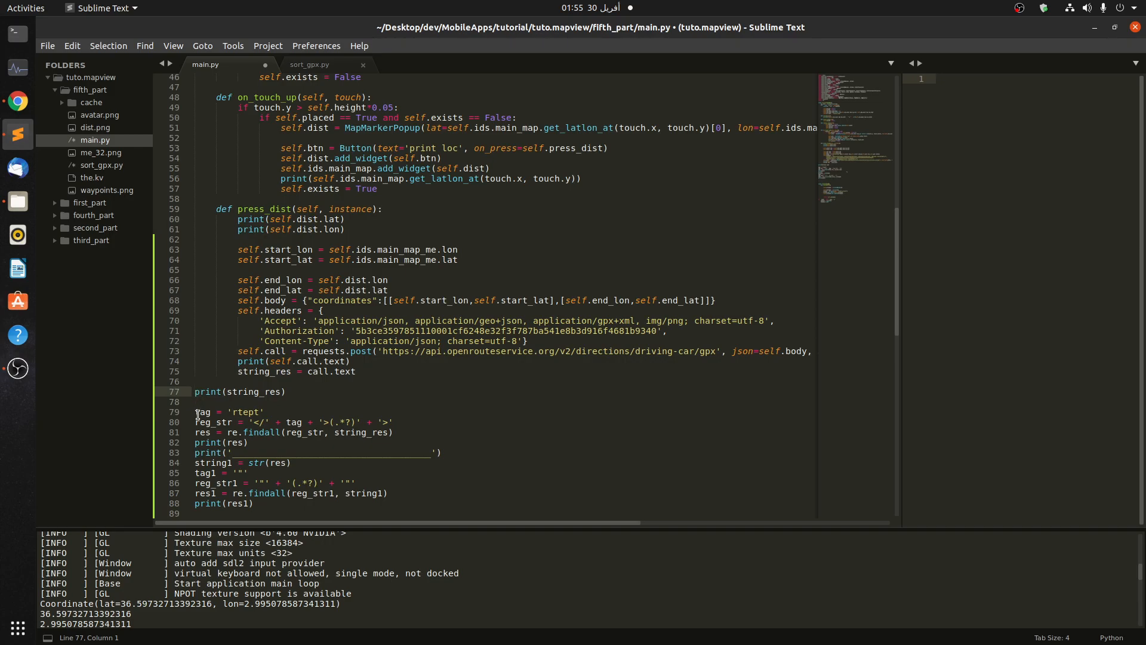
left_click(195, 411)
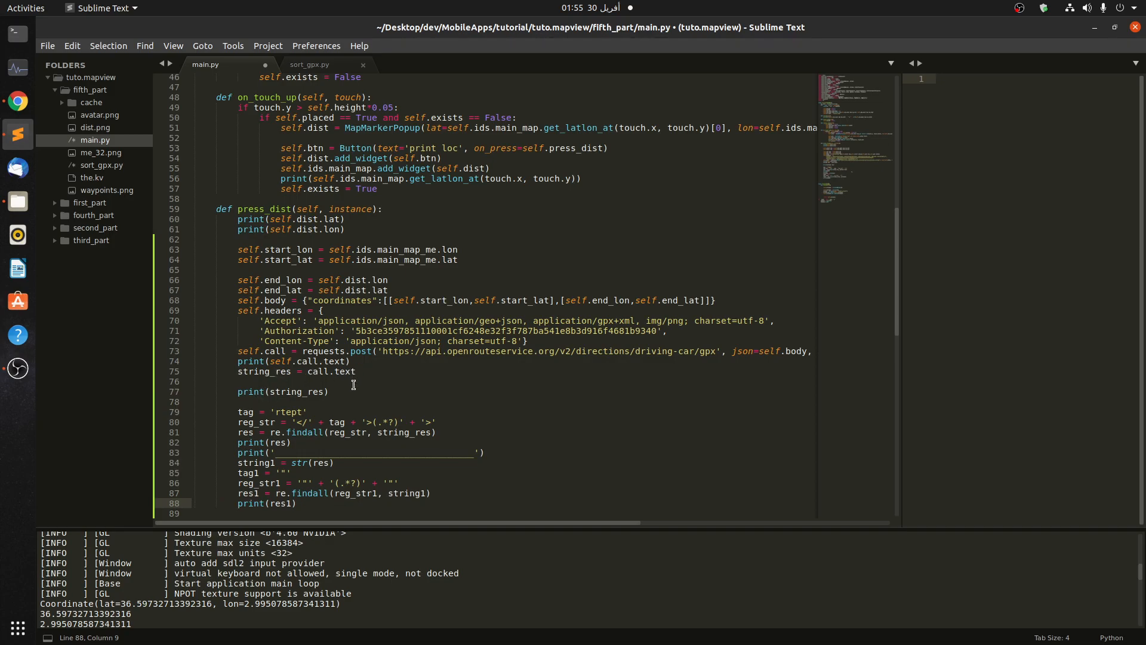
Prefix every occurrence of string_res and tag in press_dist with self. using Find All
type("s")
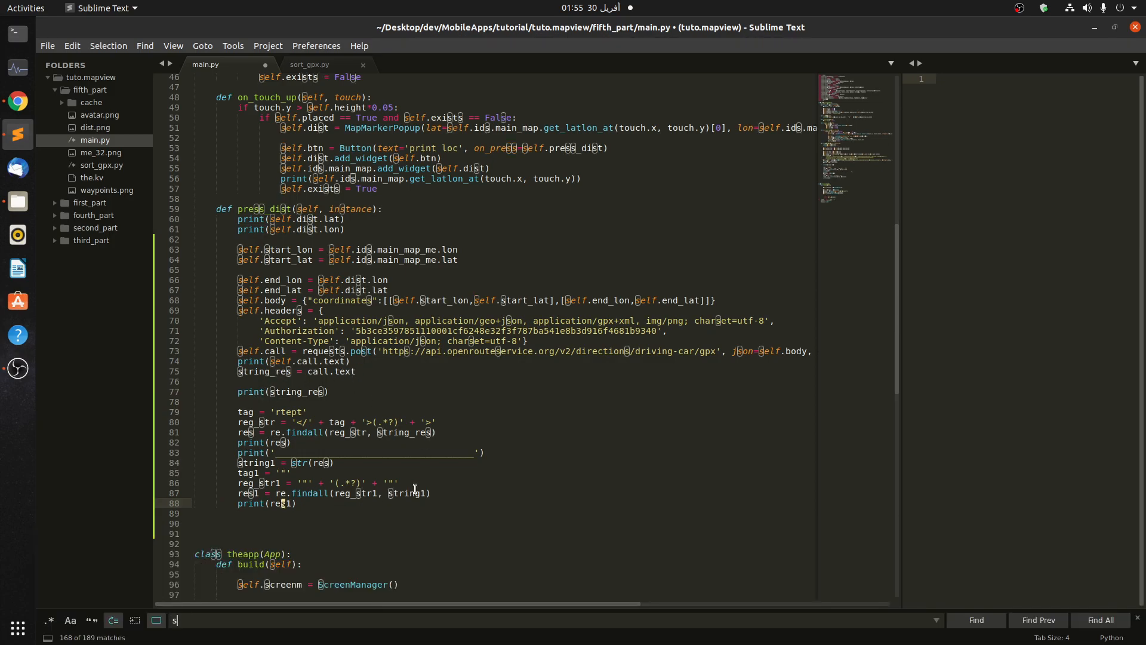
type("tring_")
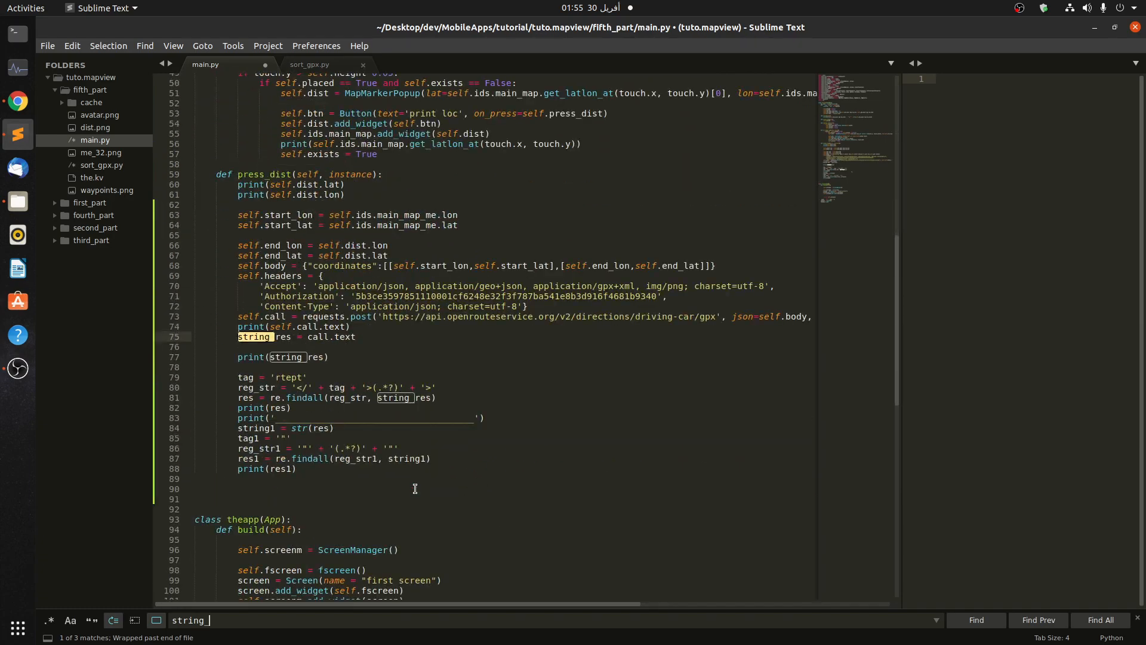
type("res")
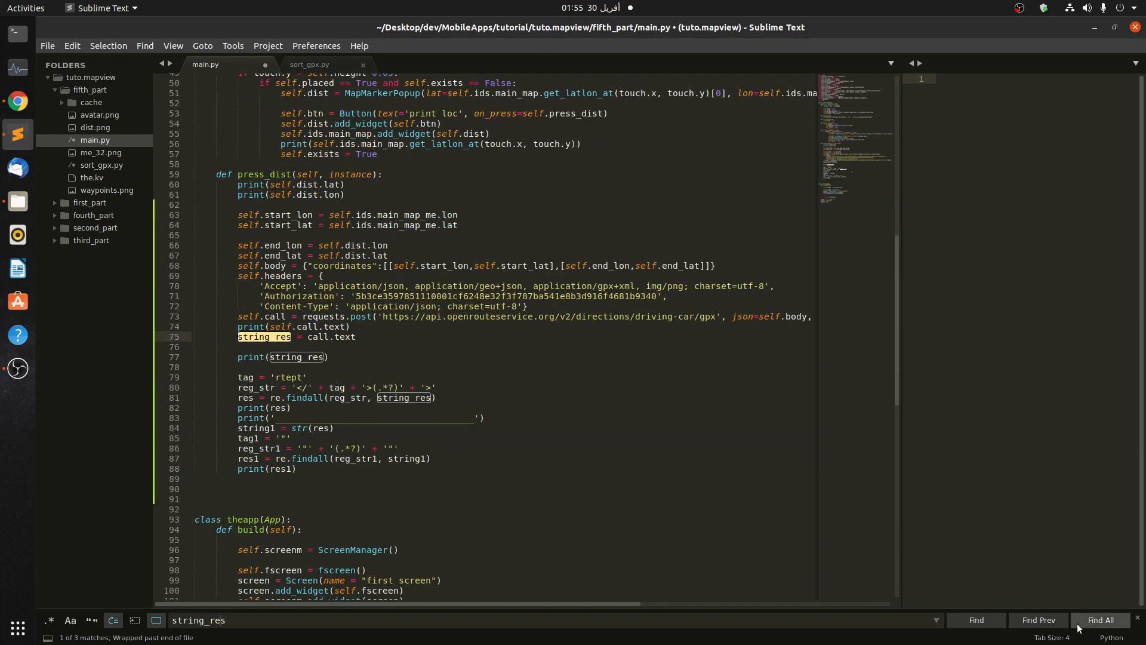
left_click(1100, 620)
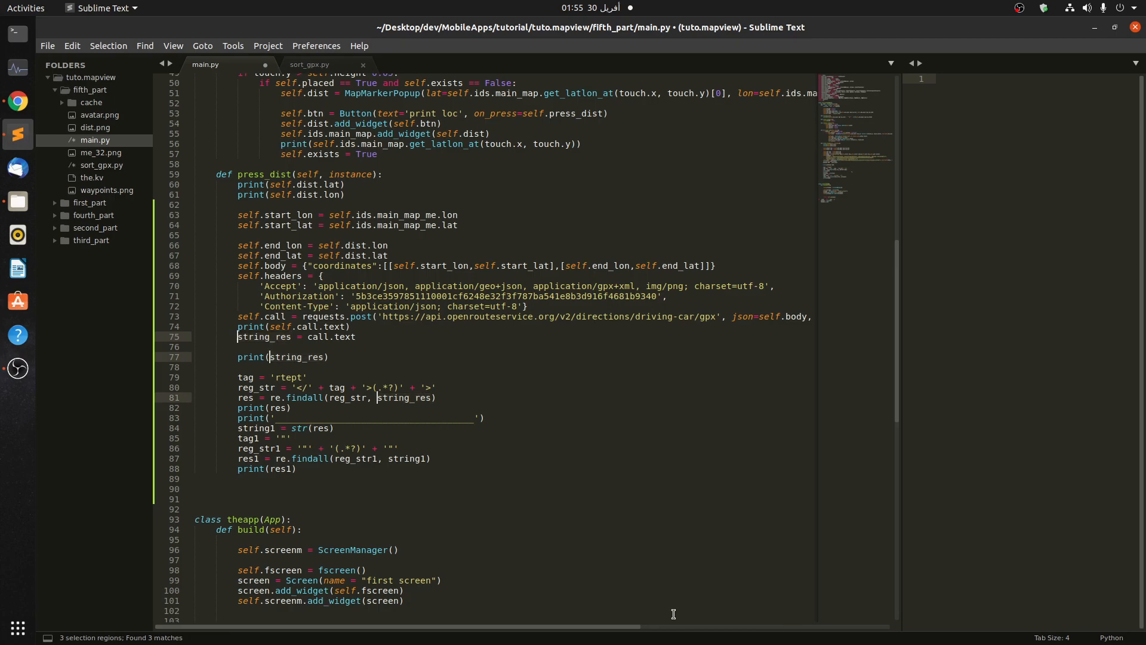
type("self.")
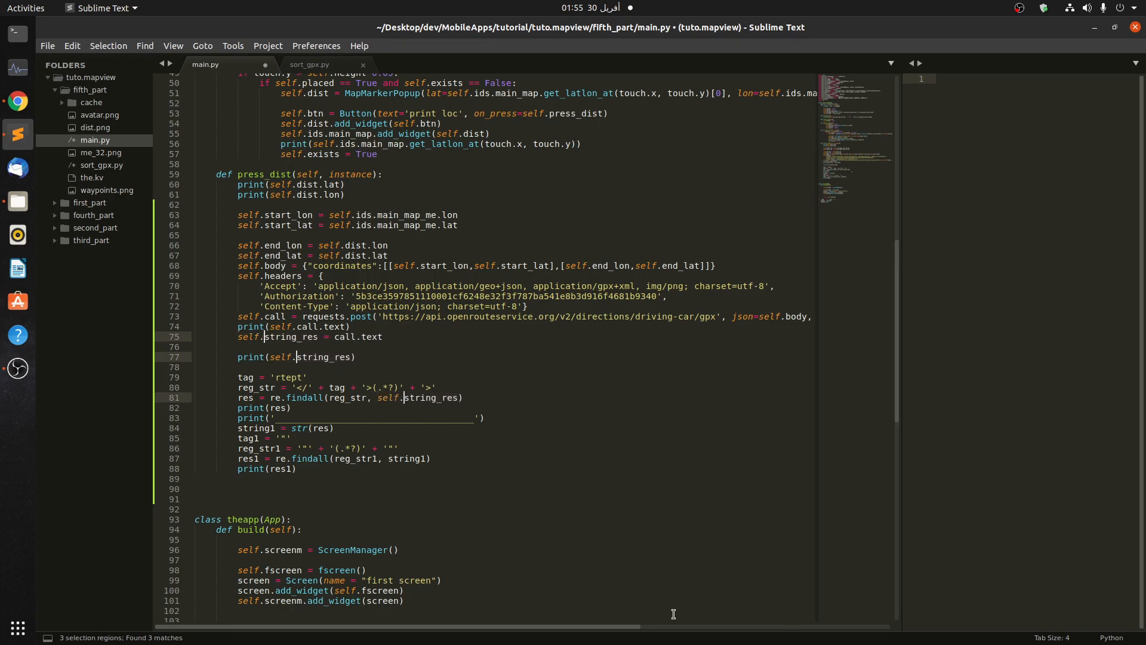
left_click(461, 397)
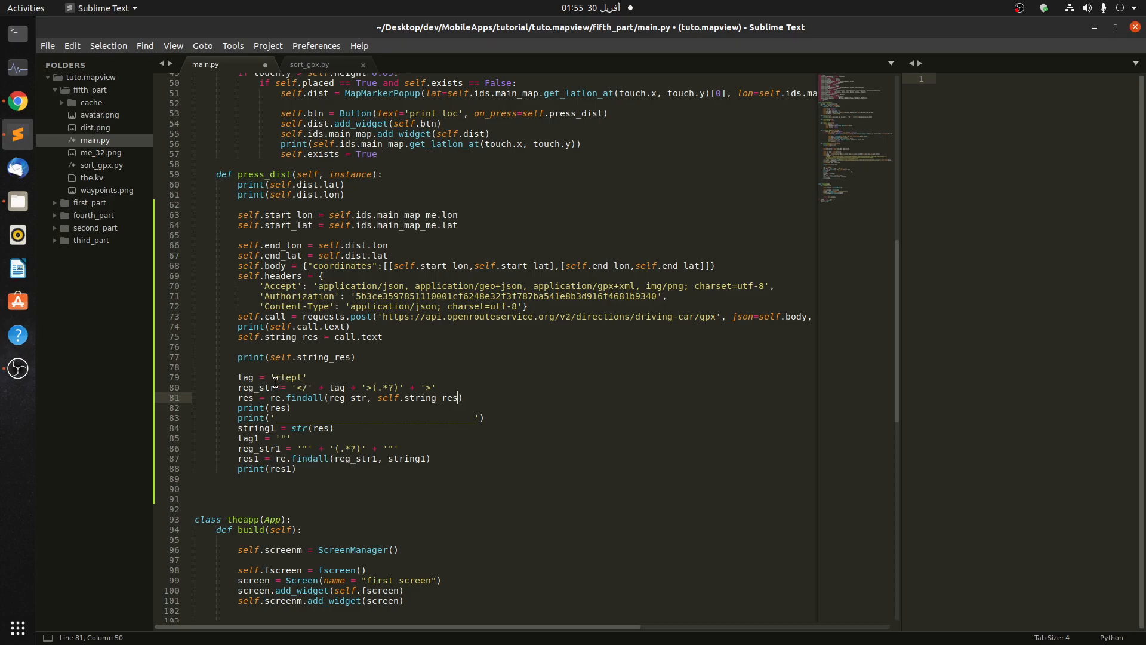
type("string_res")
type("tag")
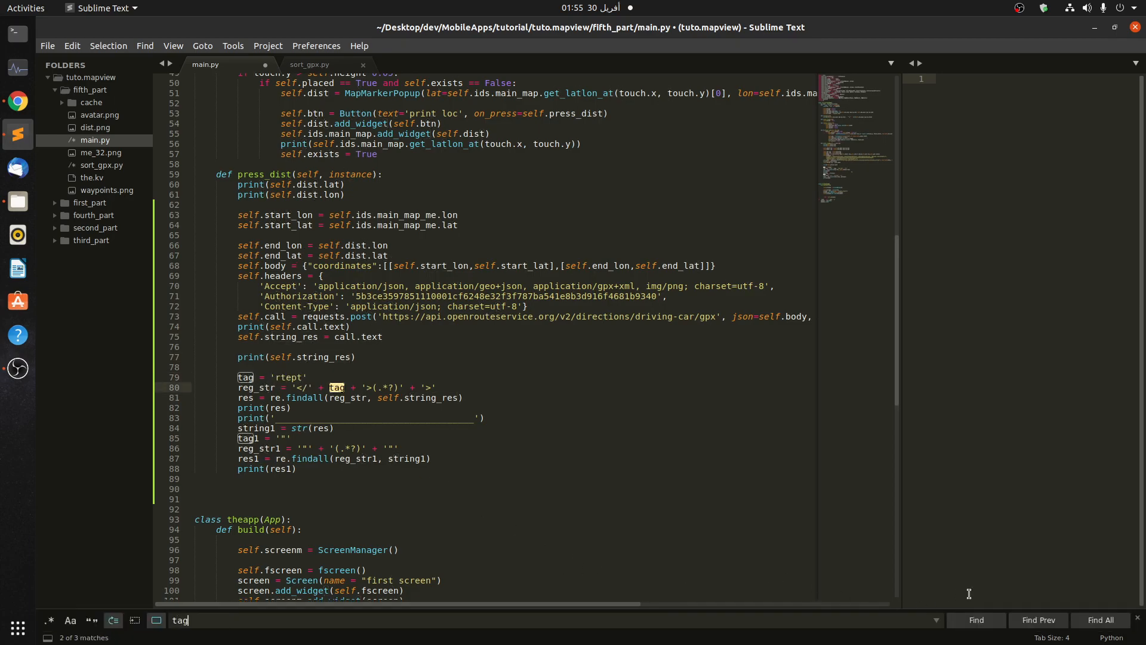
left_click(1099, 620)
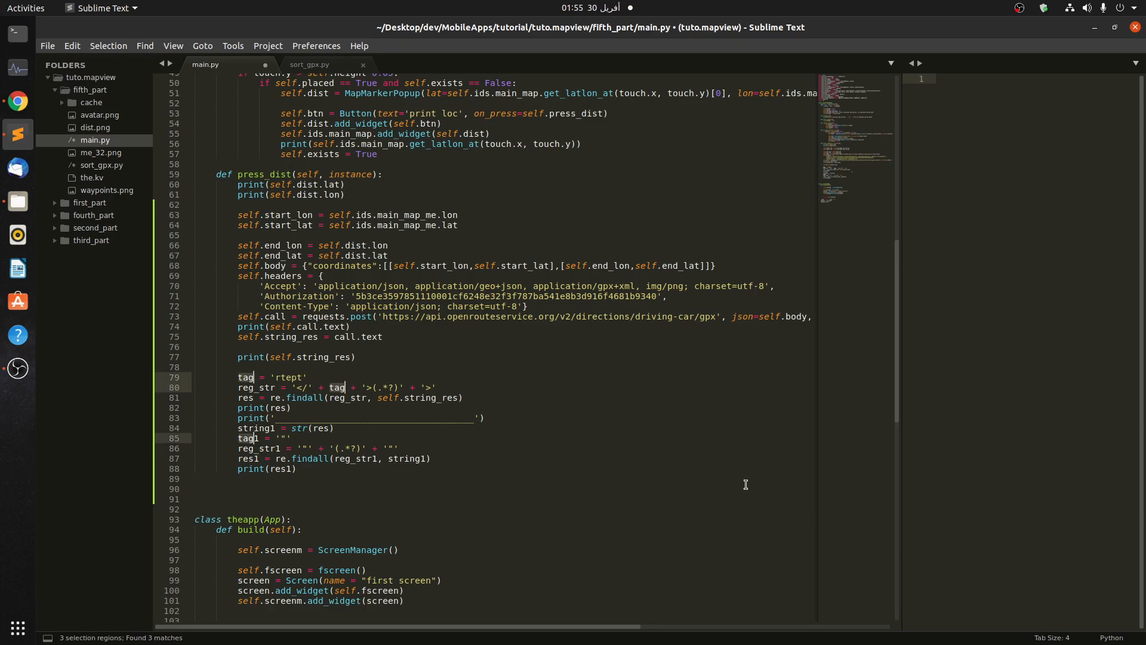
type("self.")
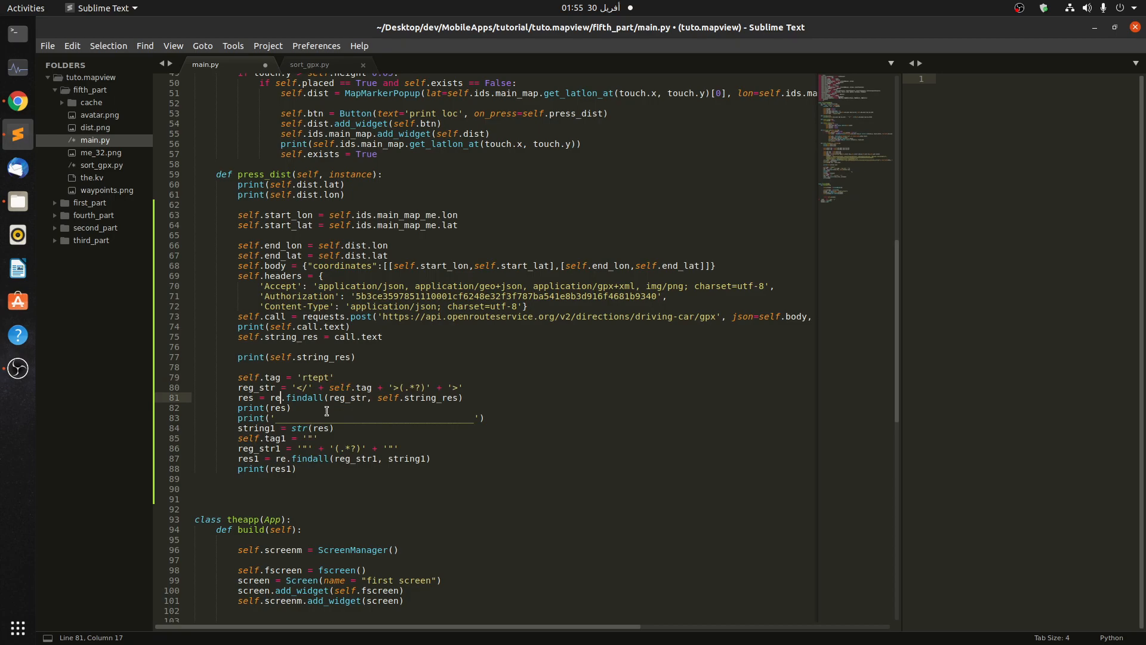
type("tag")
type("self.")
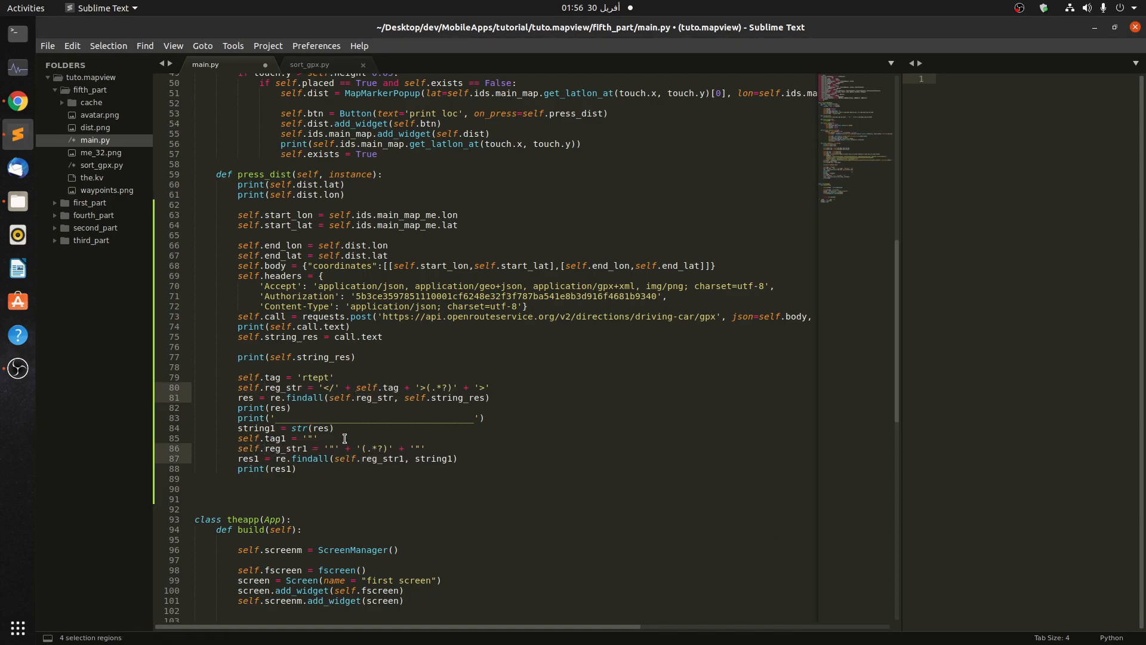
Prefix reg_str, string1 and res1 with self., then select all occurrences of res
left_click(395, 396)
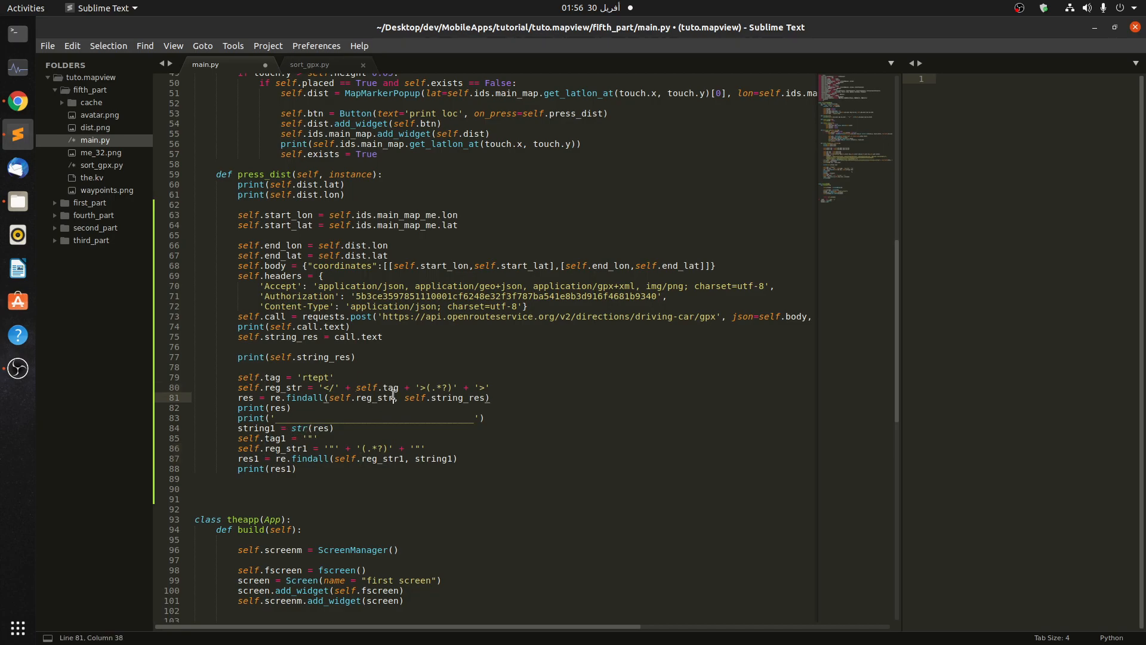
type("reg_str")
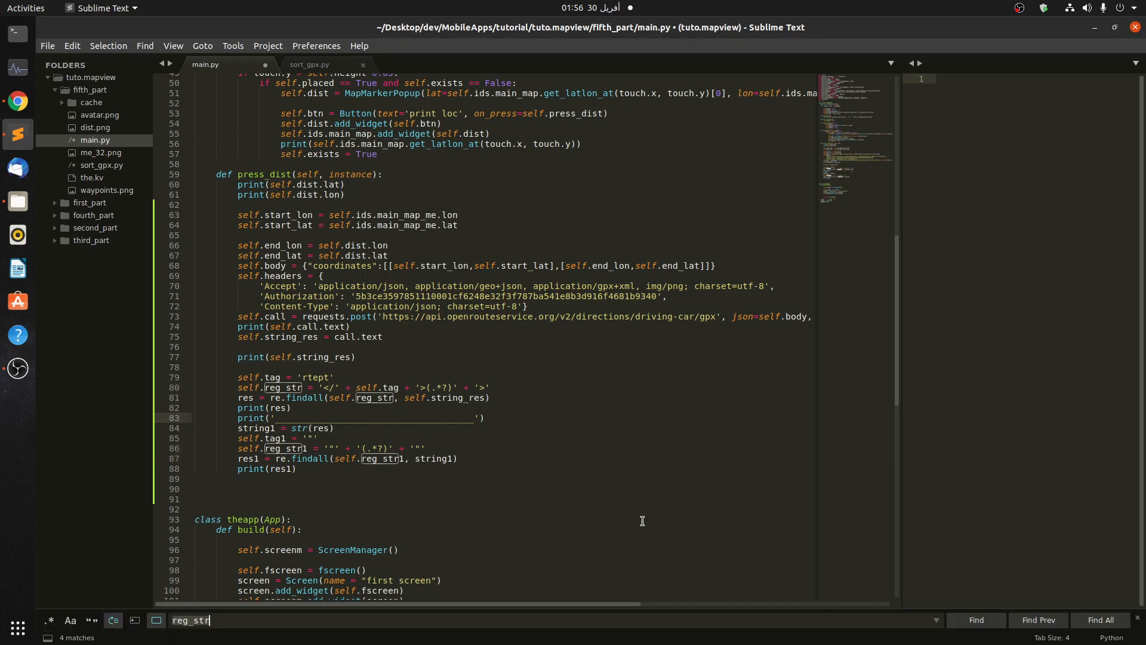
left_click(1102, 620)
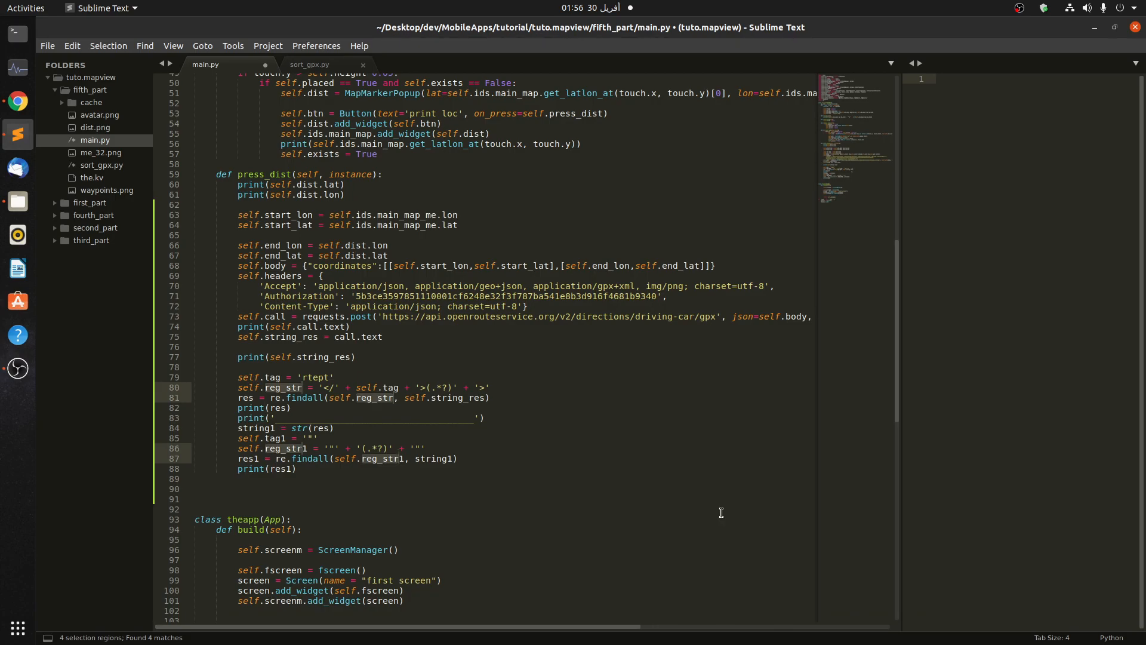
type("string1")
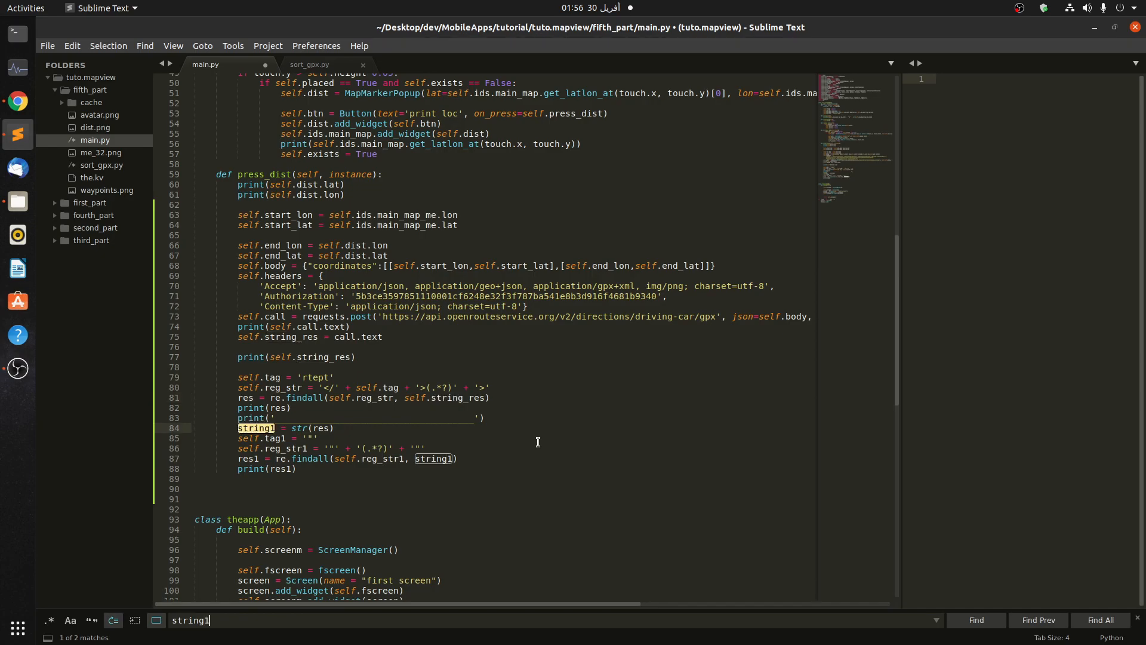
left_click(1100, 619)
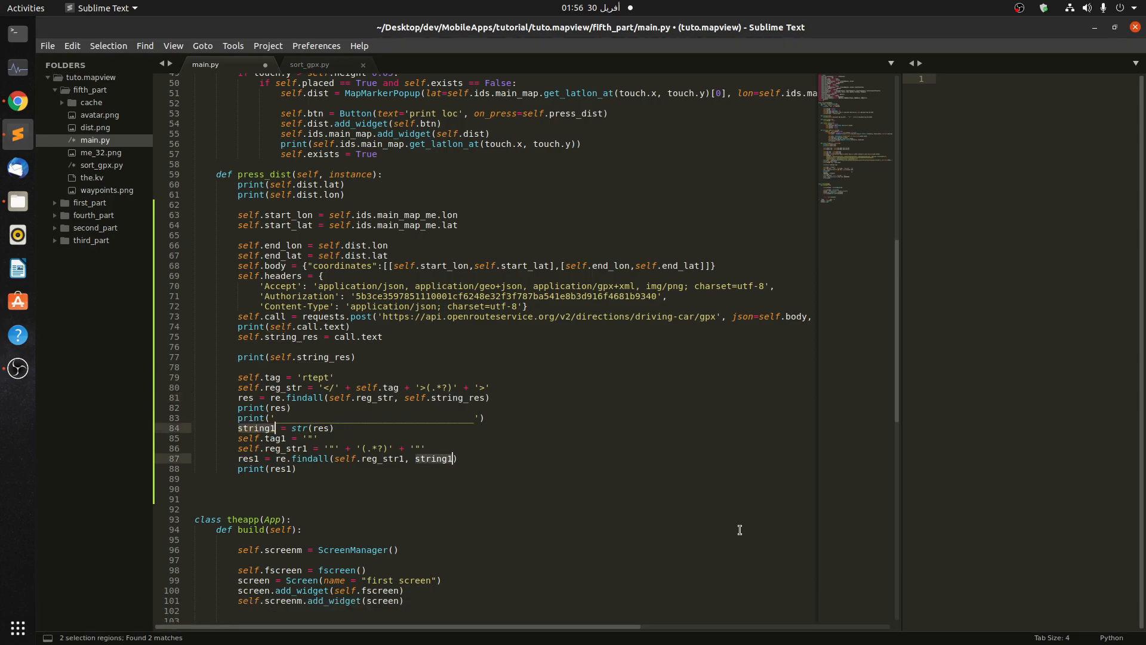
type("self.")
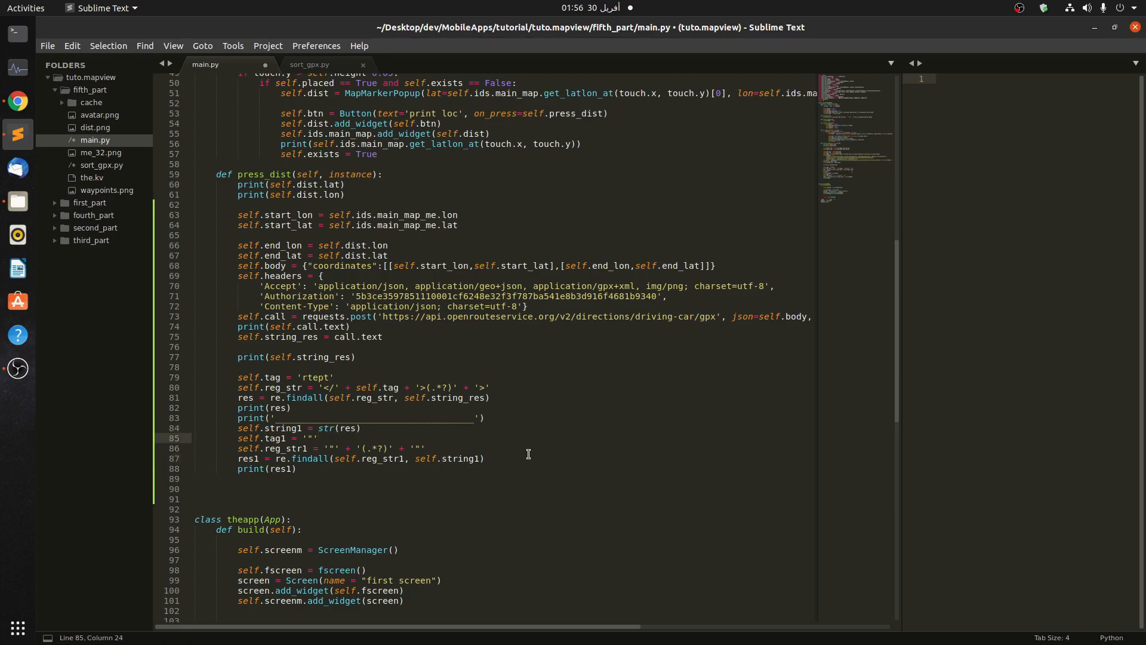
type("res1")
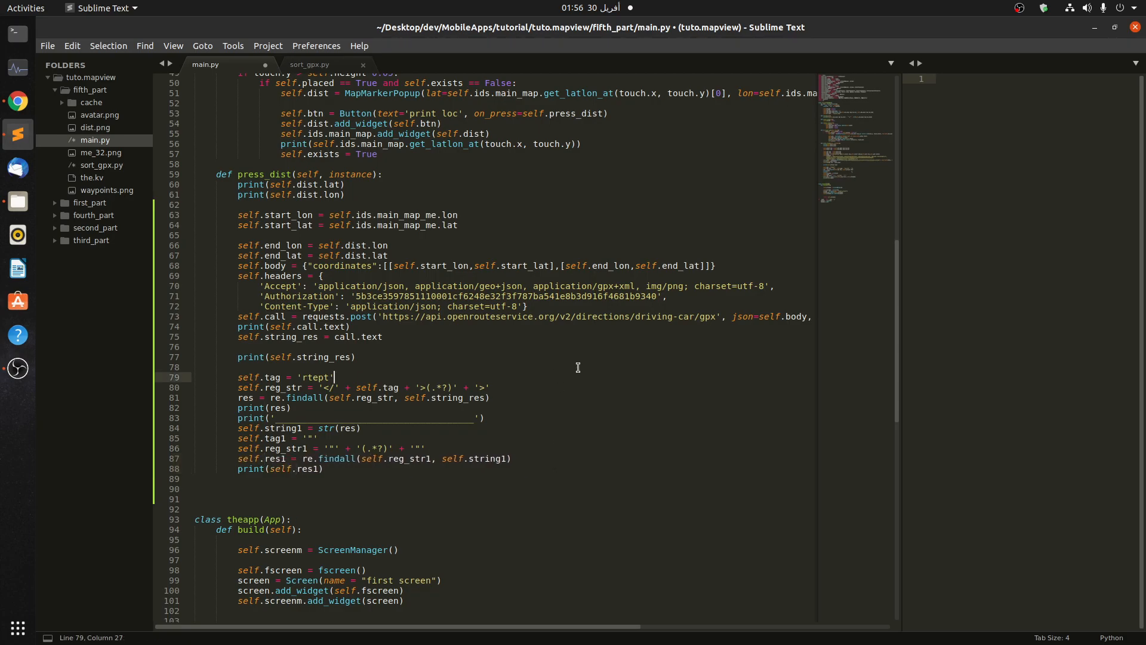
left_click(393, 387)
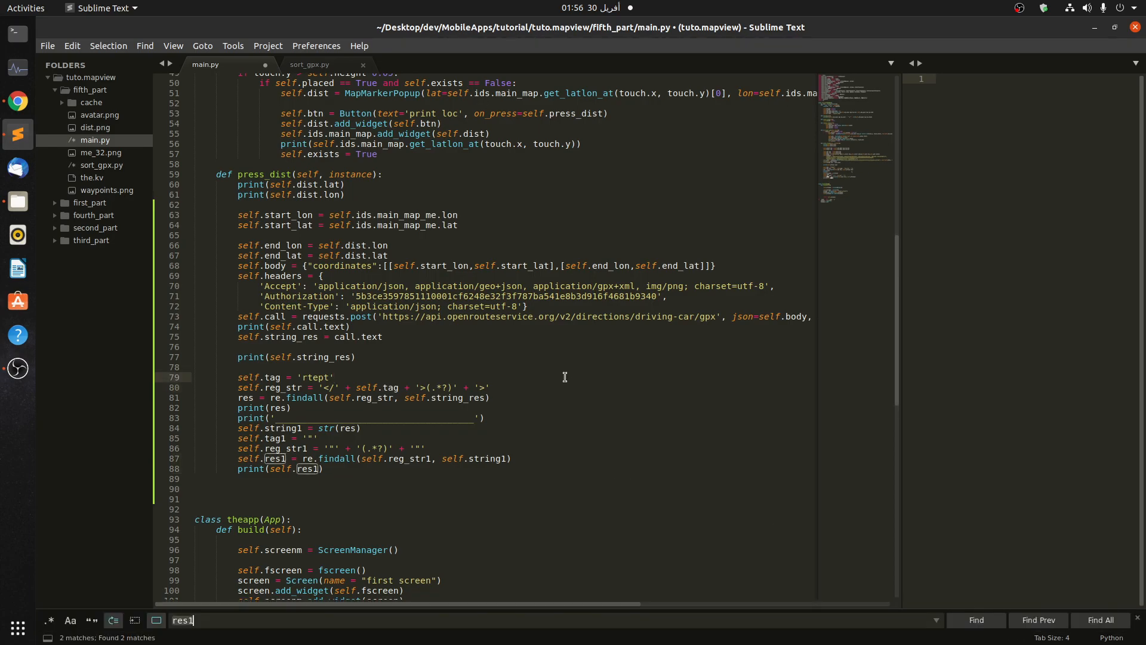
mouse_move(485, 442)
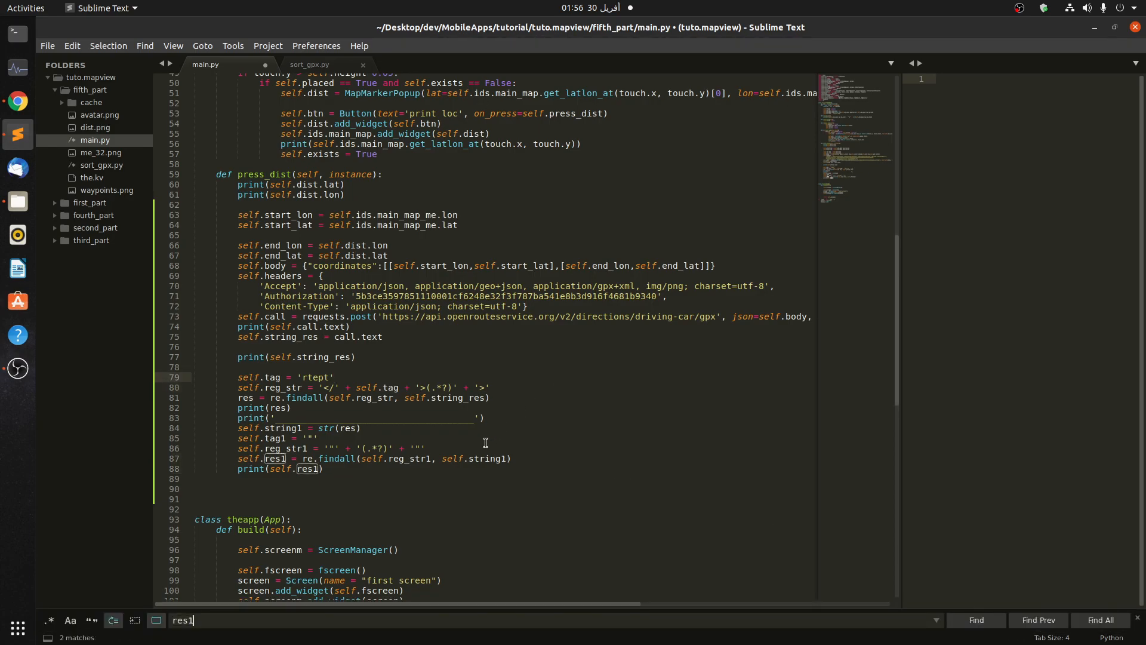
left_click(1101, 620)
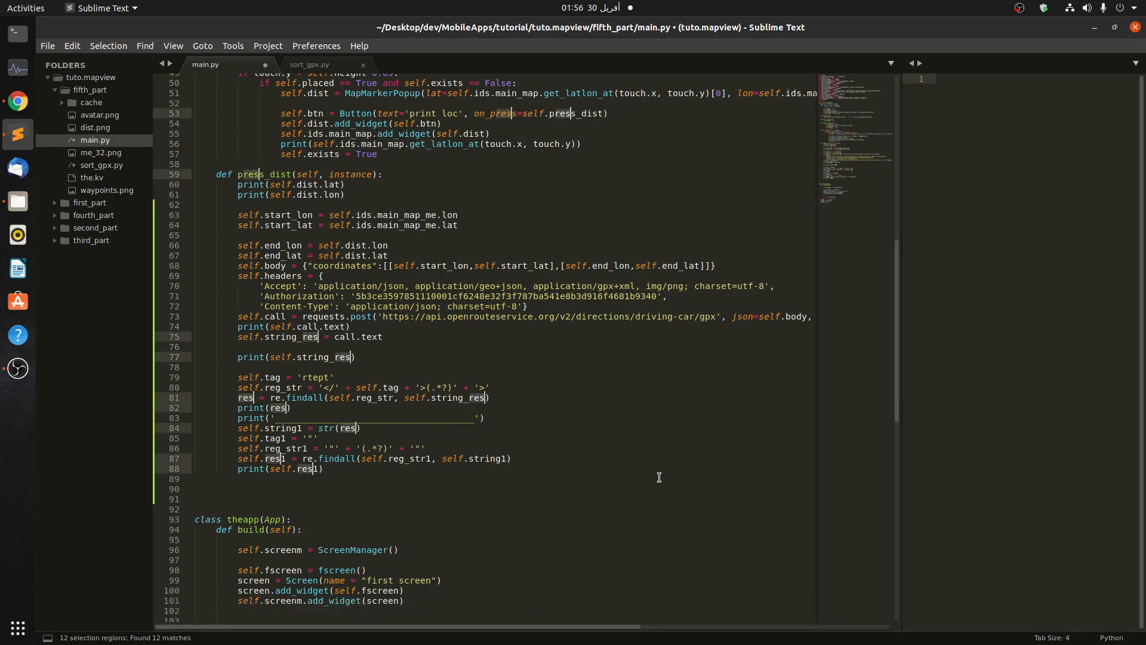
Add self. at all res cursors, save, undo the bad edit and fix res to self.res on lines 81–82 by hand
type("self.")
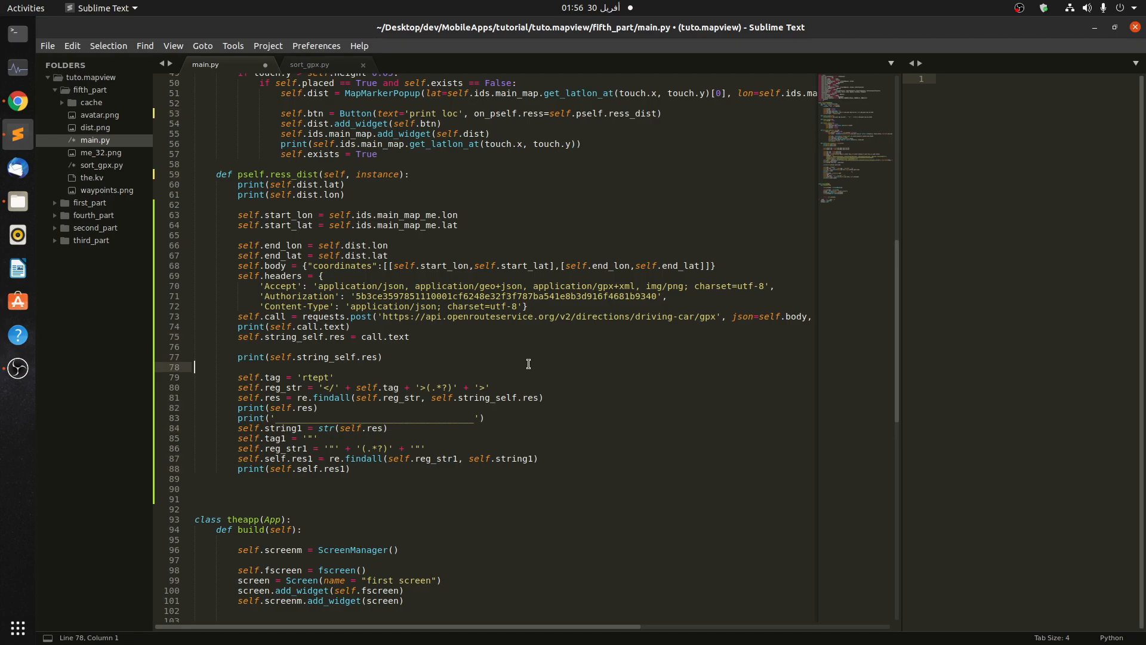
key("ctrl+s")
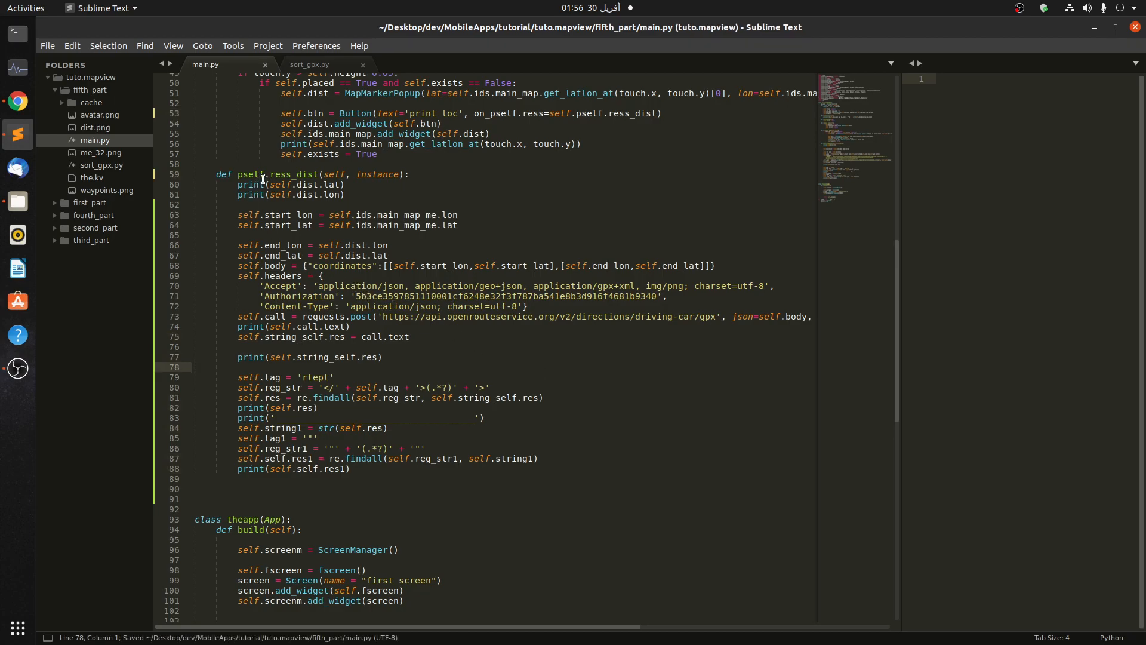
left_click(266, 176)
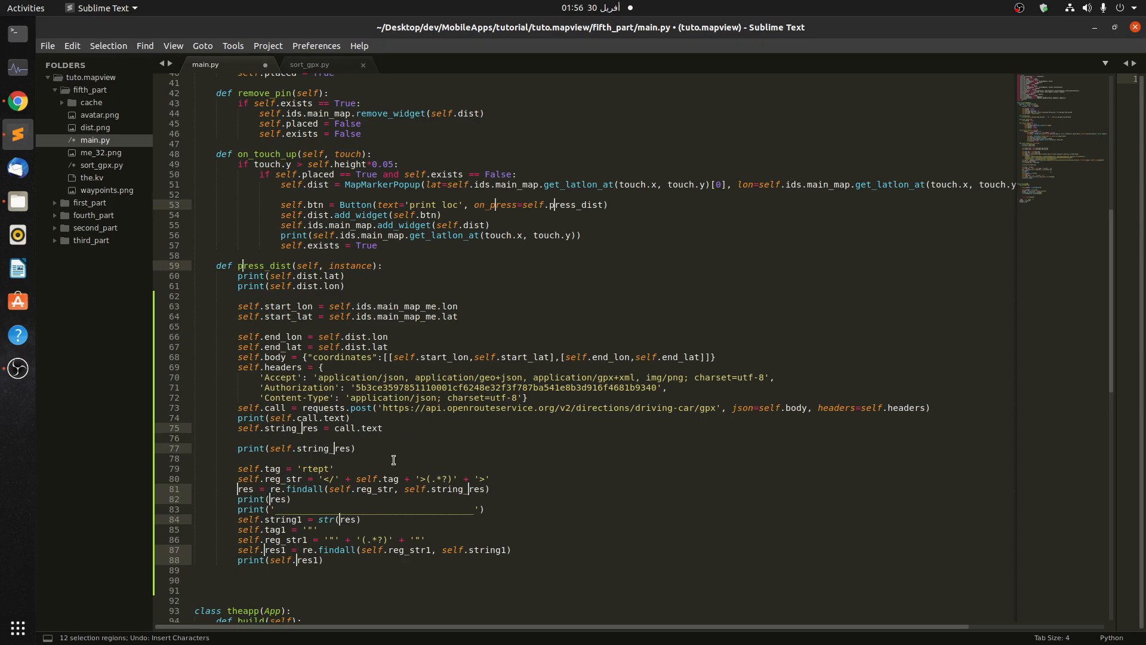
mouse_move(359, 472)
type("self.")
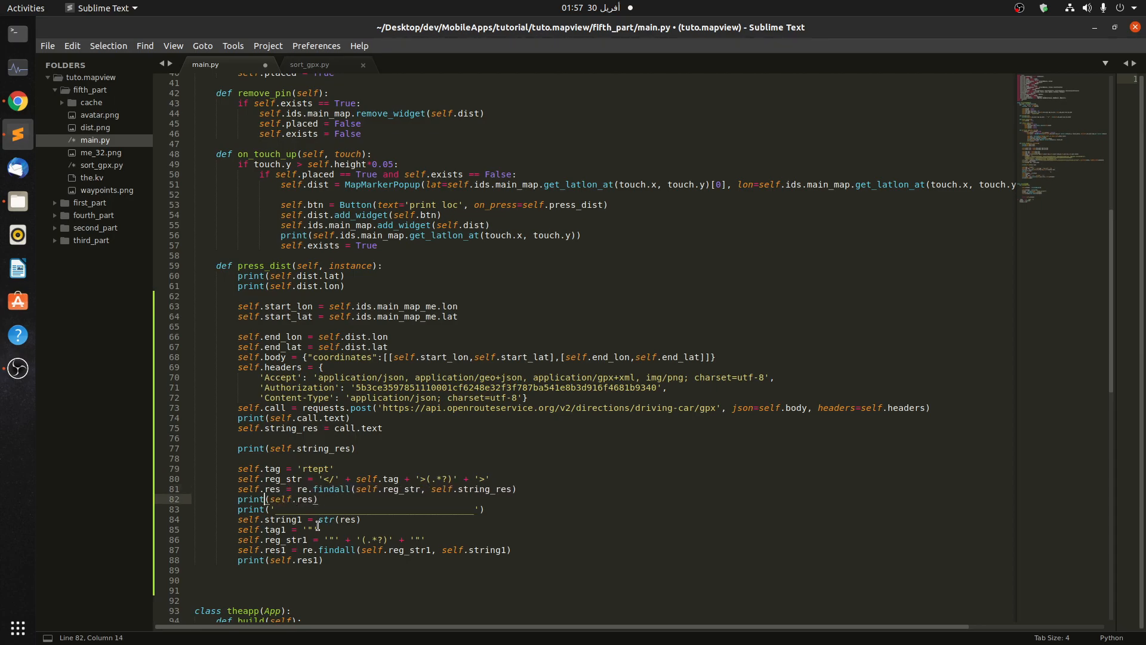
left_click(269, 550)
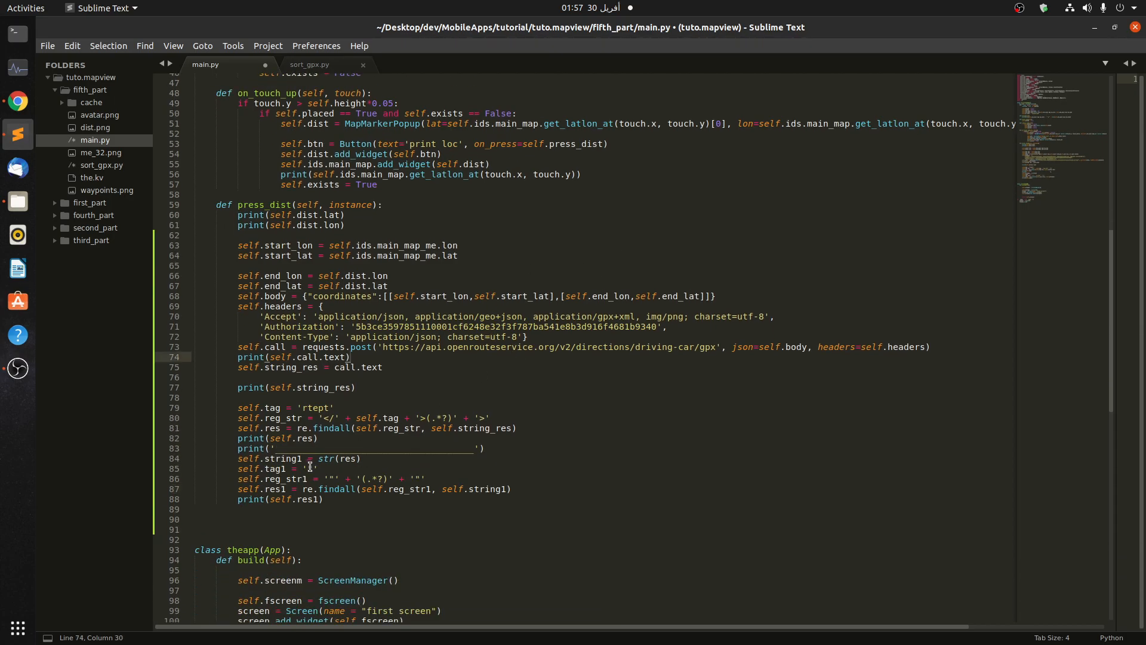
Run the app, then fix call.text to self.call.text and str(res) to str(self.res) so print loc works
key("ctrl+b")
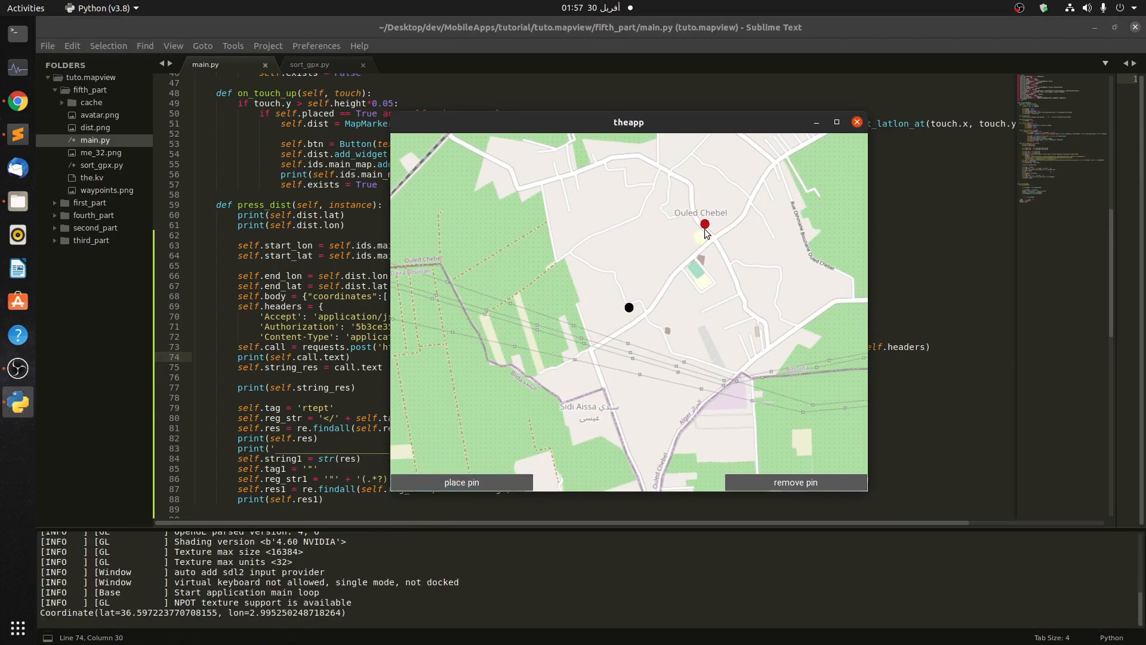
left_click(705, 224)
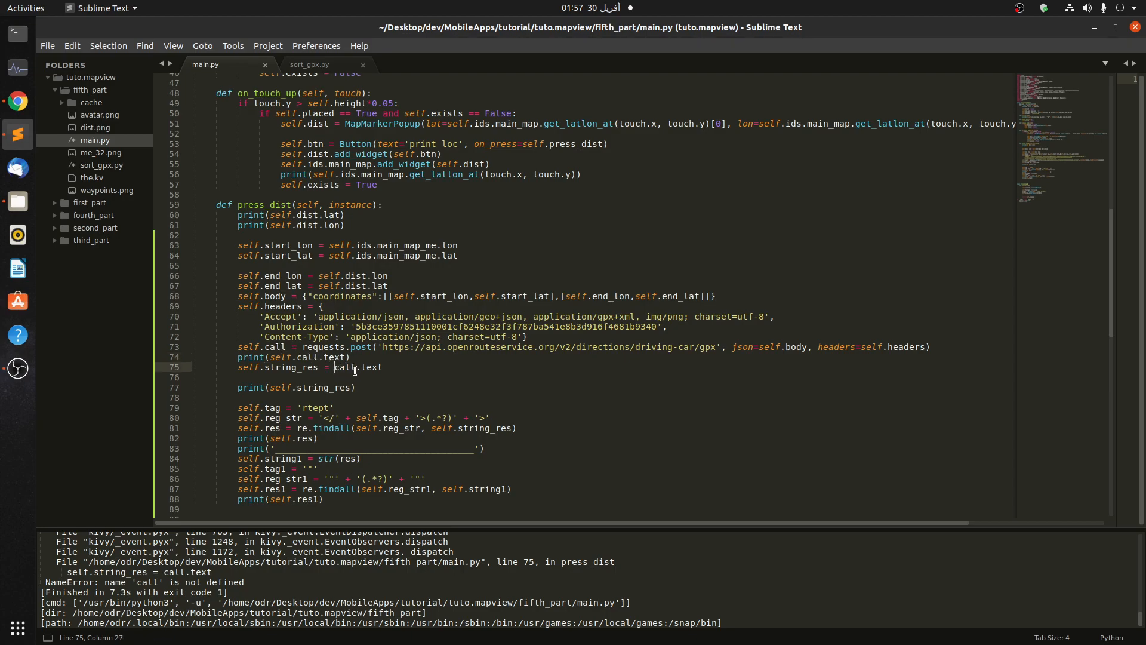
type("self.")
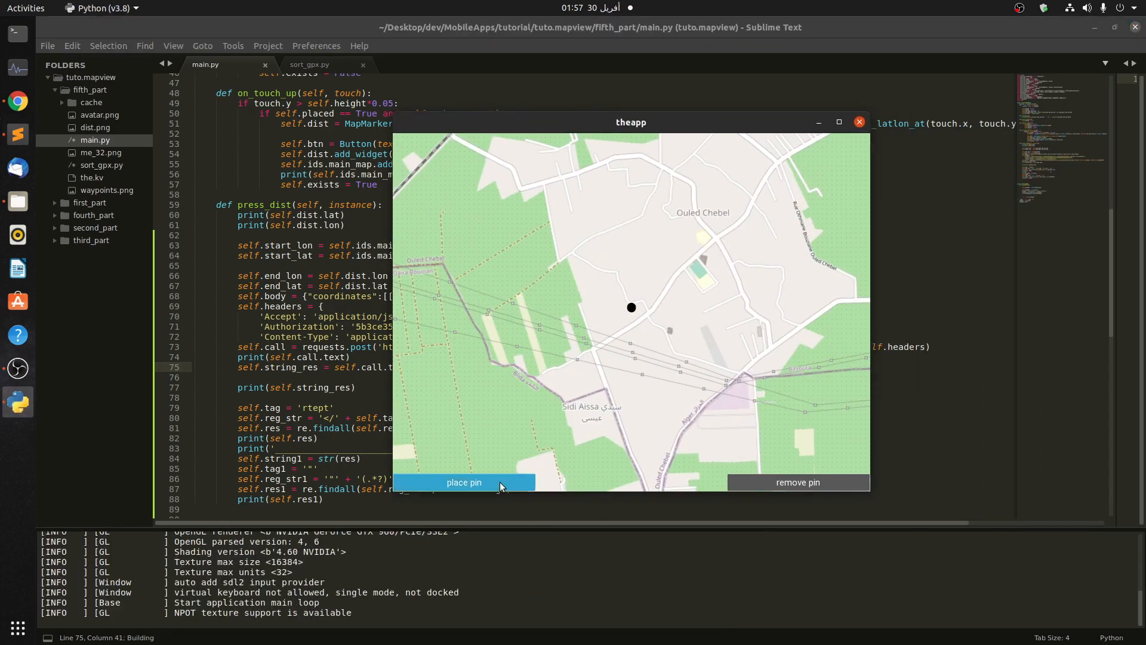
left_click(464, 481)
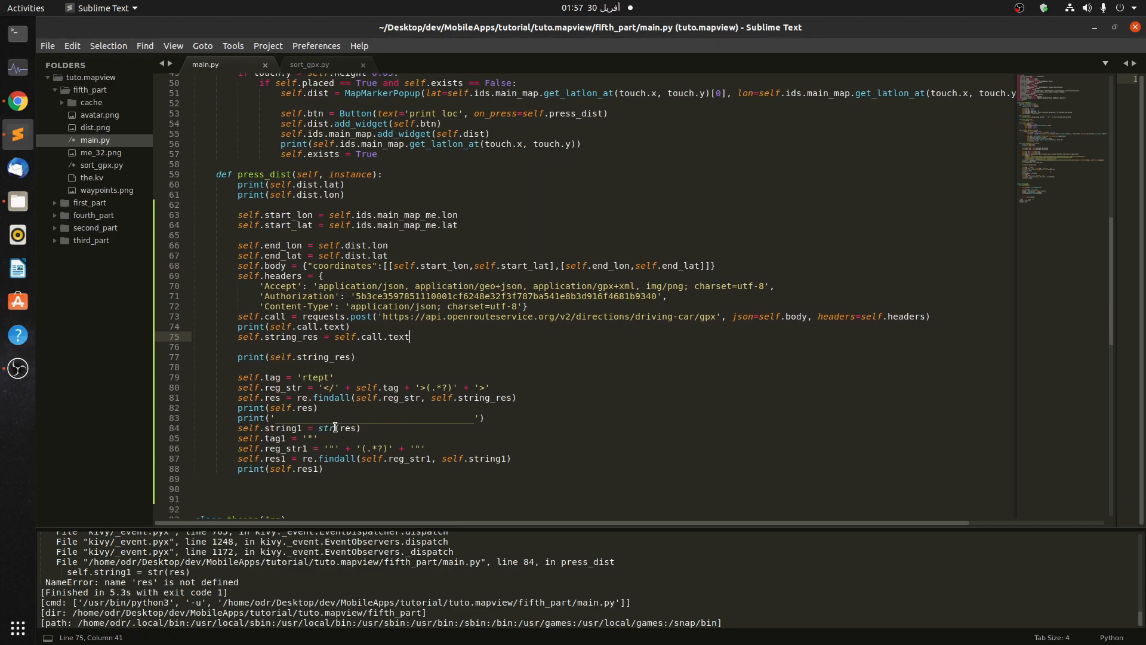
type("self.")
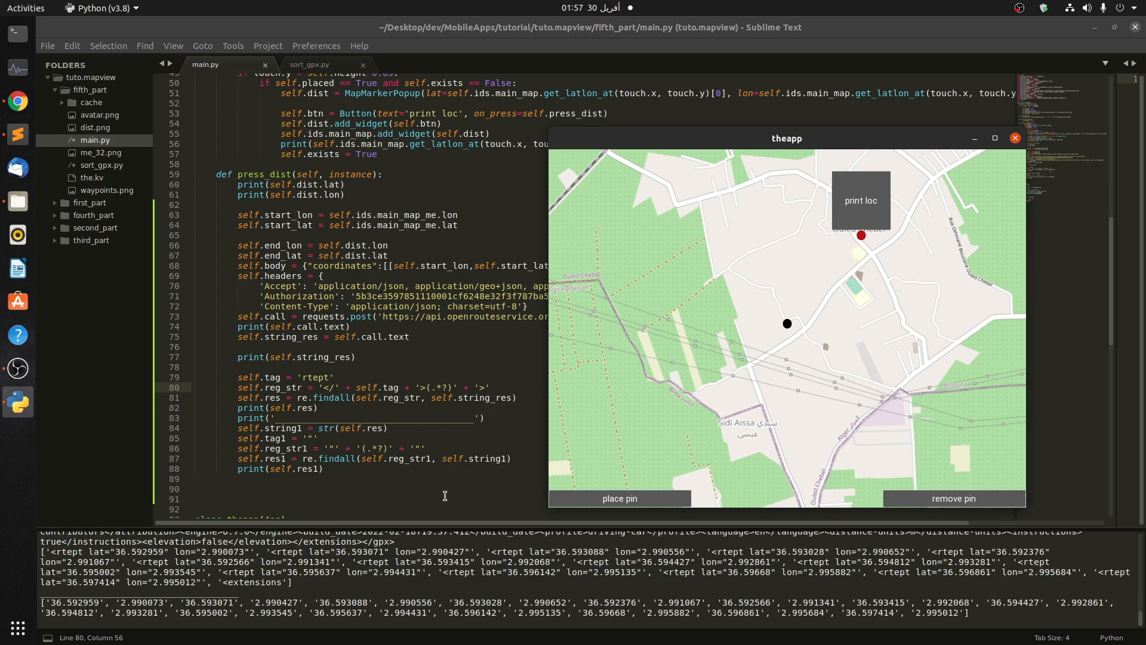
mouse_move(94, 620)
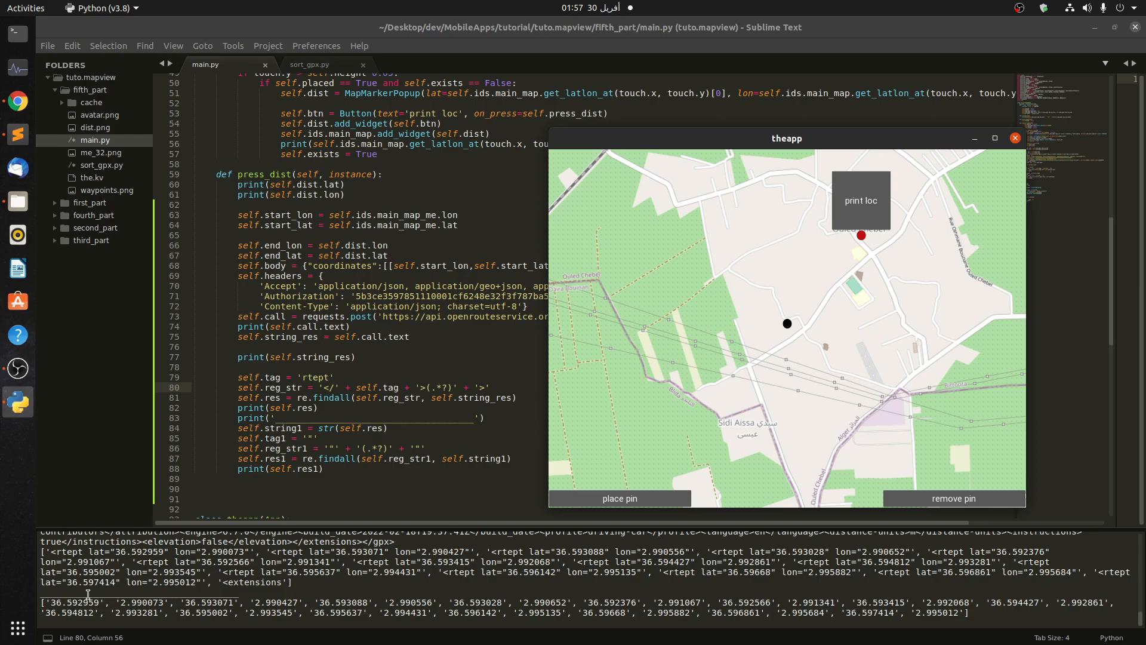
mouse_move(693, 289)
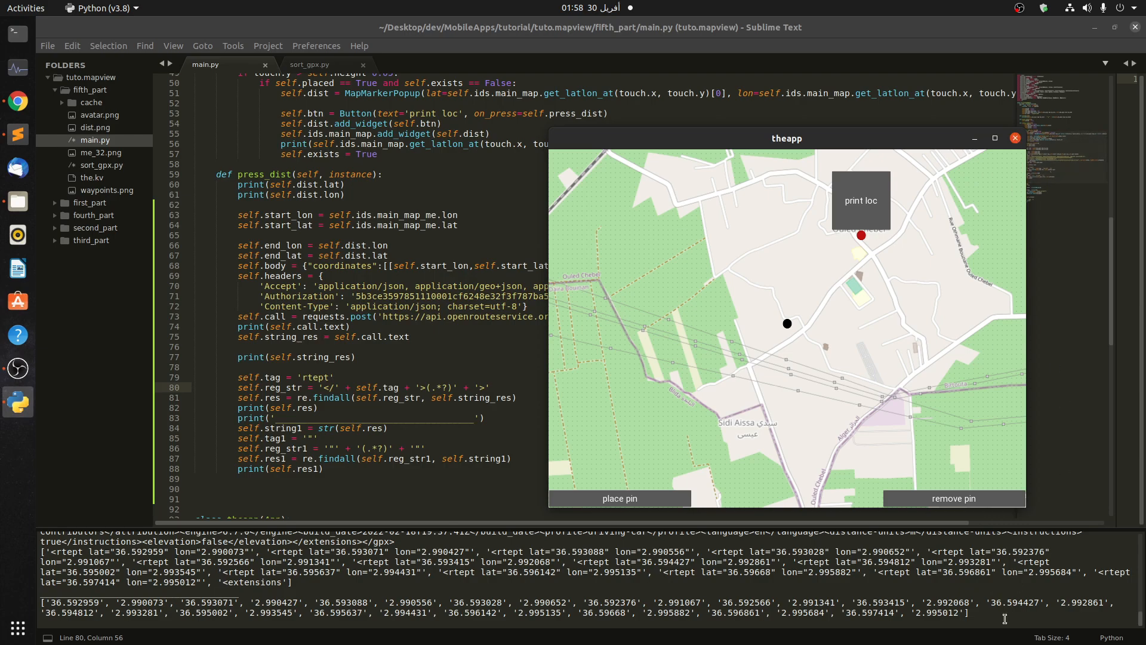
mouse_move(913, 151)
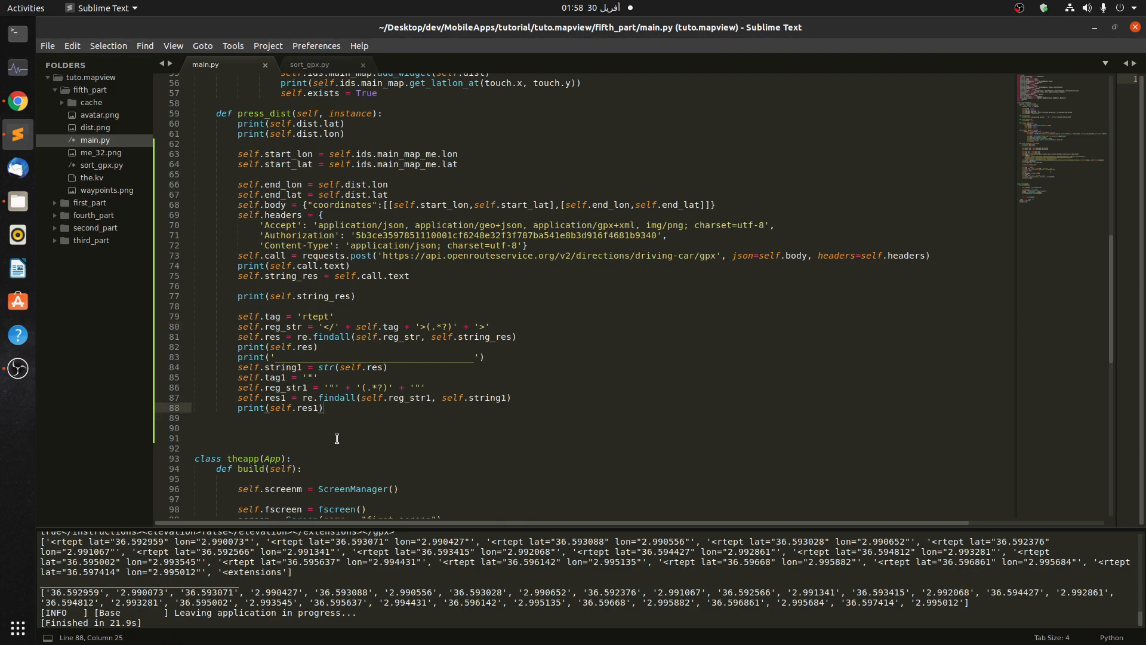
mouse_move(683, 411)
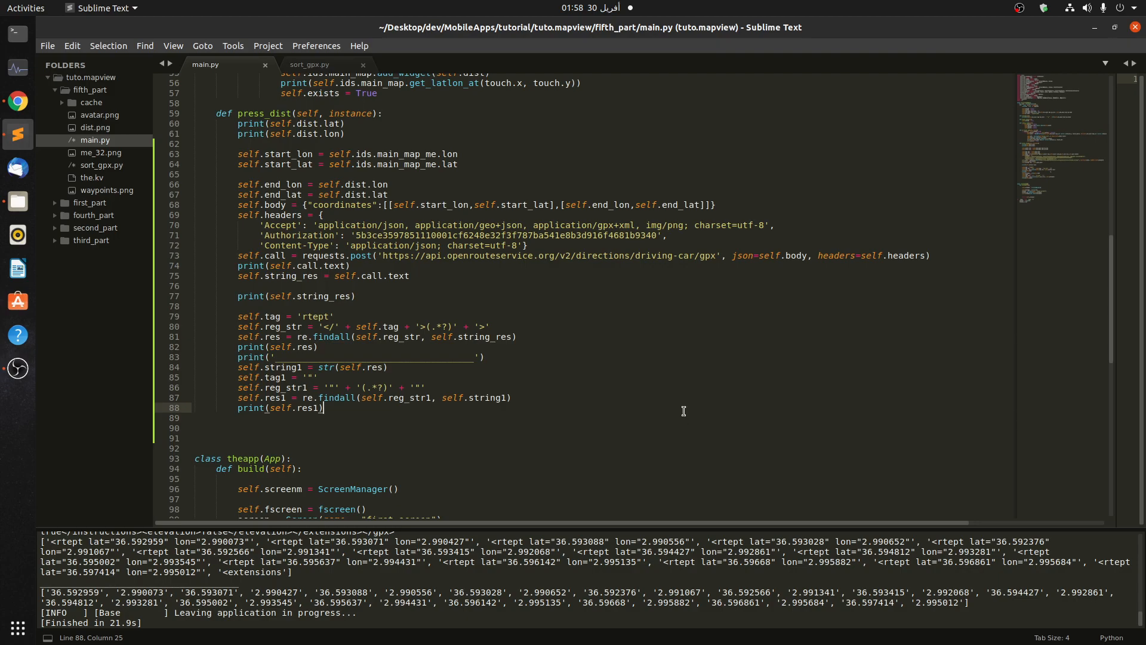
mouse_move(437, 447)
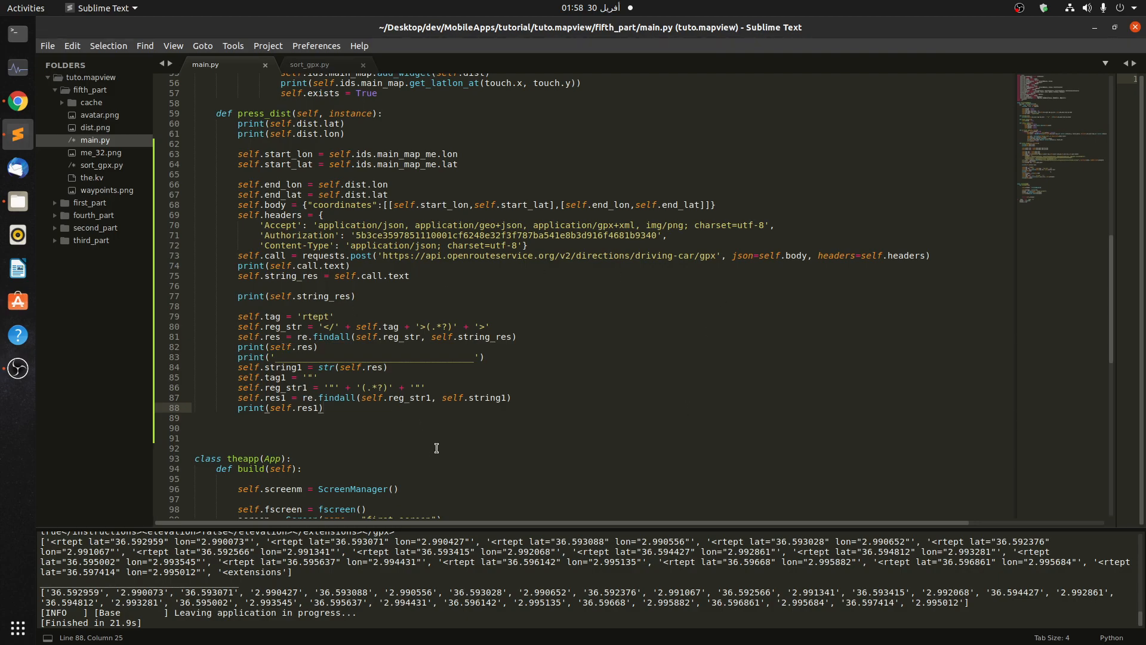
mouse_move(384, 409)
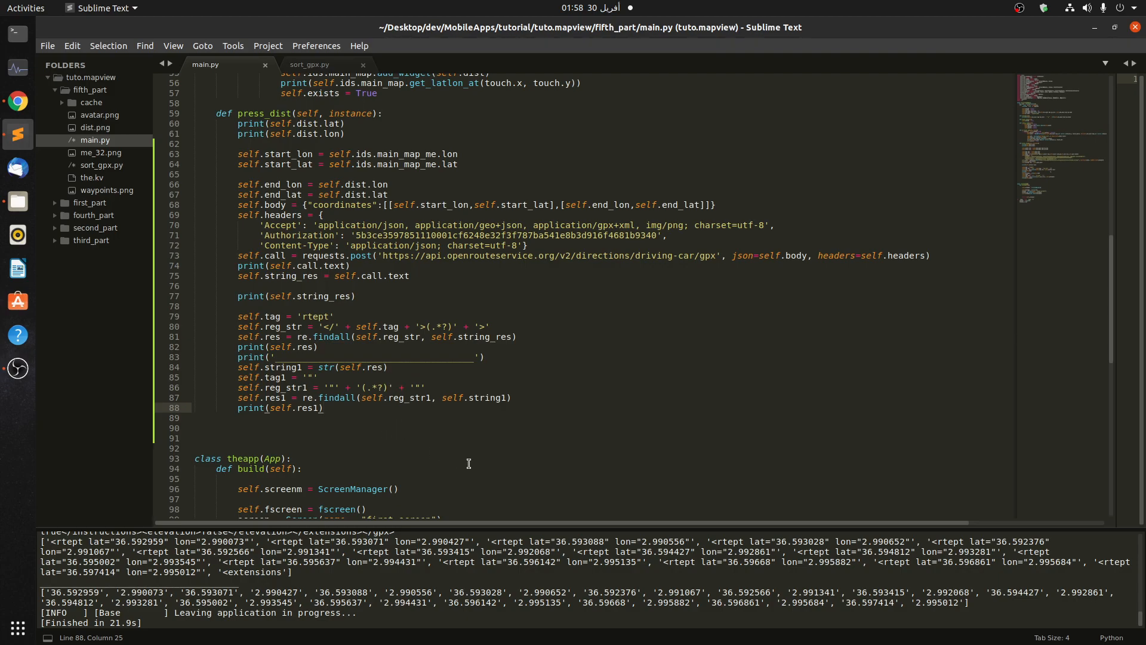
mouse_move(415, 462)
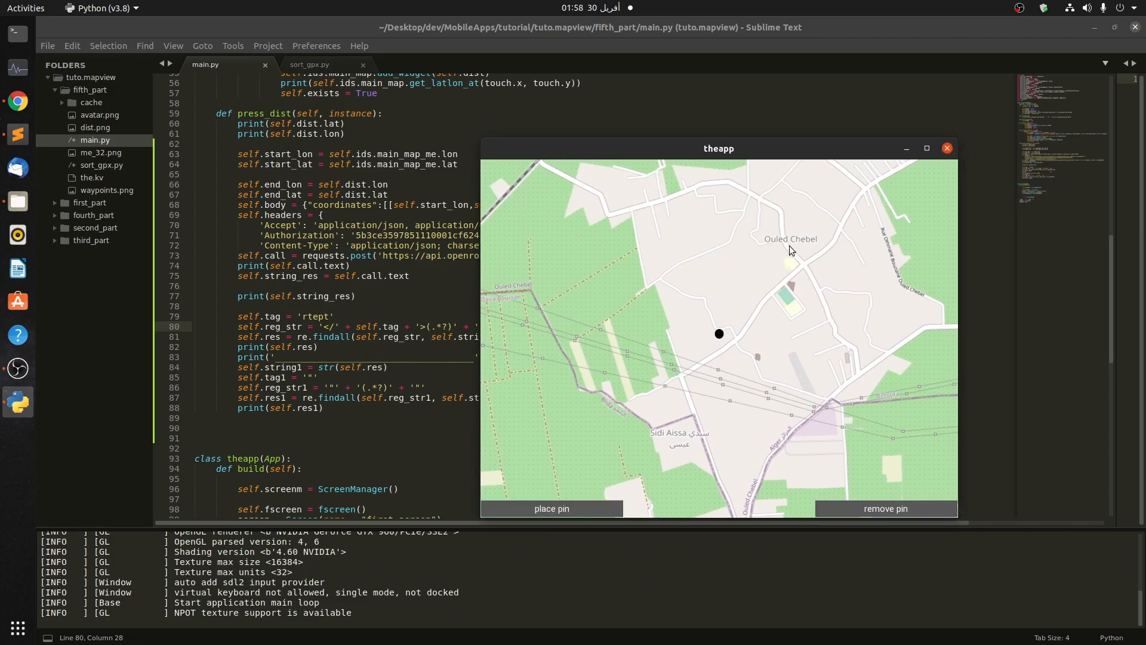
Drop a destination pin near Ouled Chebel, logging its coordinate, then close the map app
left_click(786, 243)
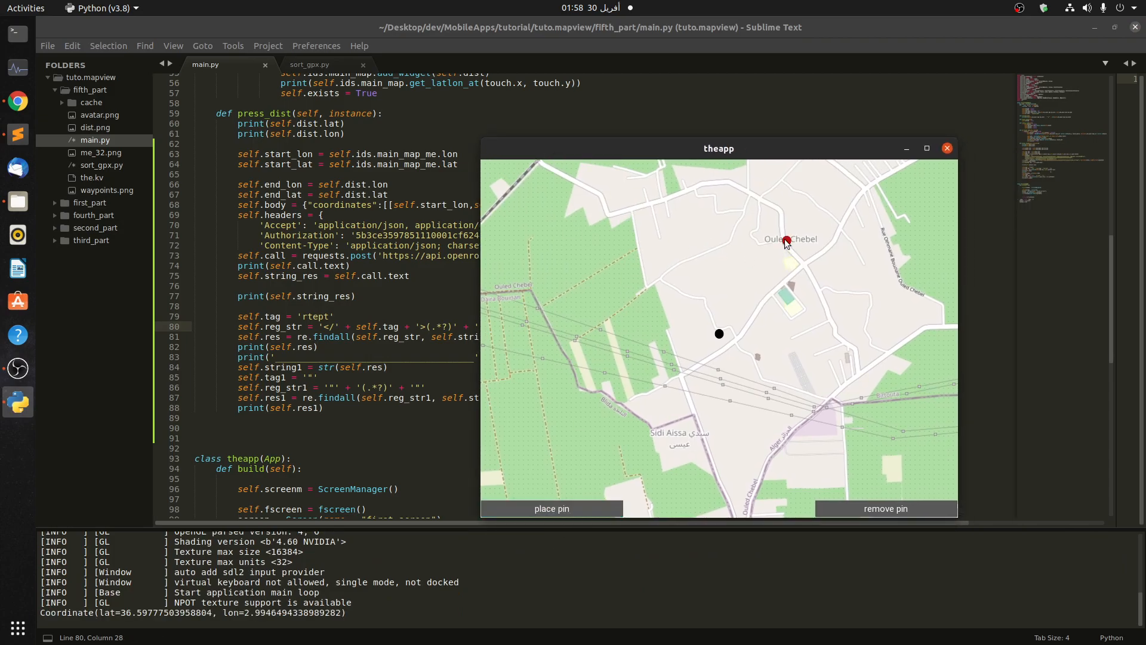
left_click(786, 241)
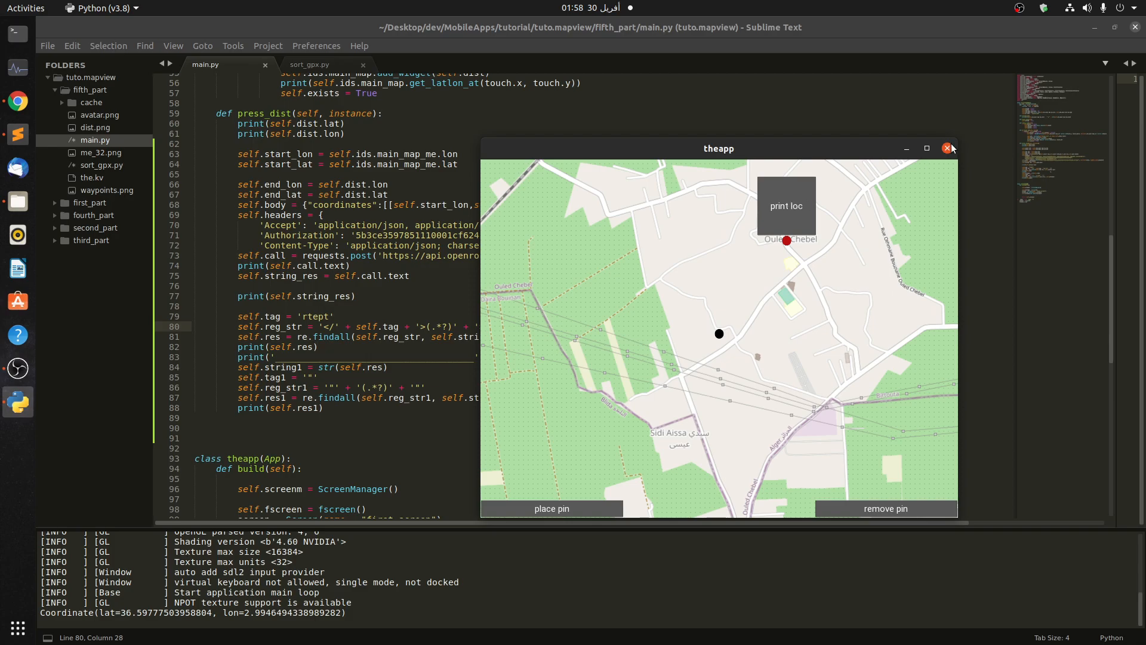
left_click(947, 149)
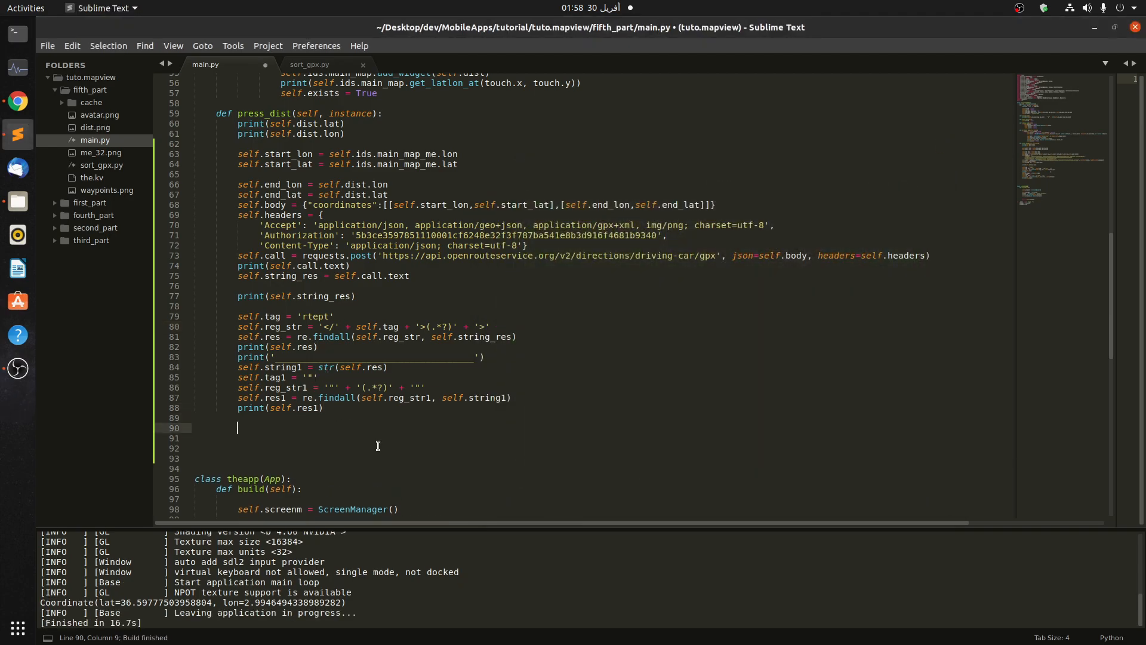
Add 'for latandlon in self.res1:' below print(self.res1) in press_dist
type("for")
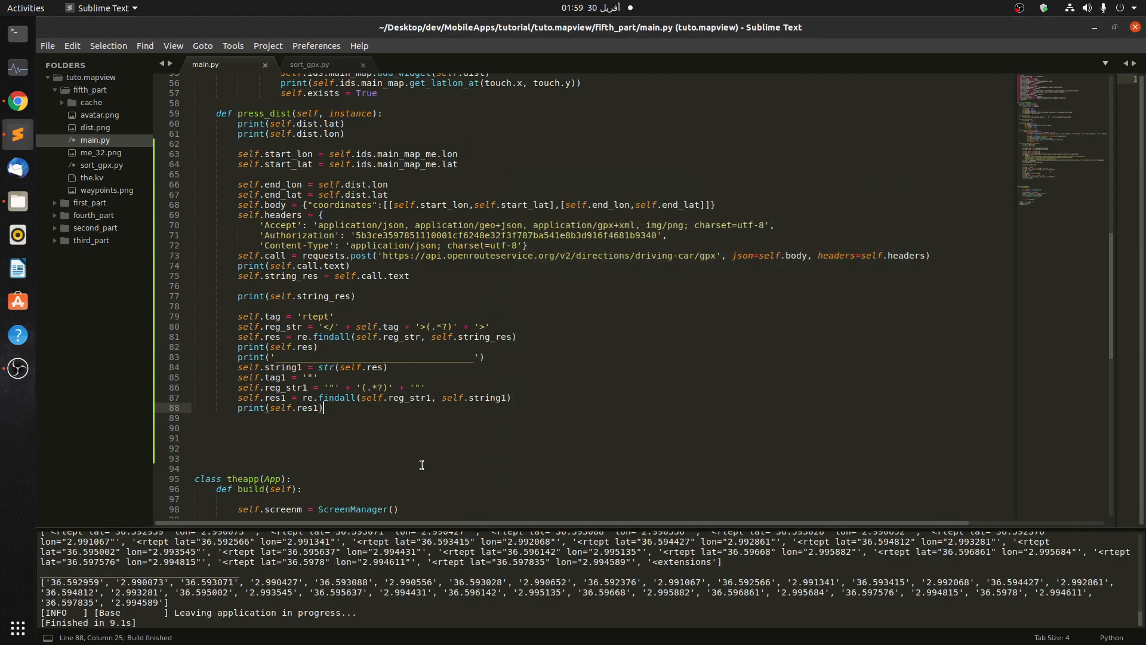
type("for")
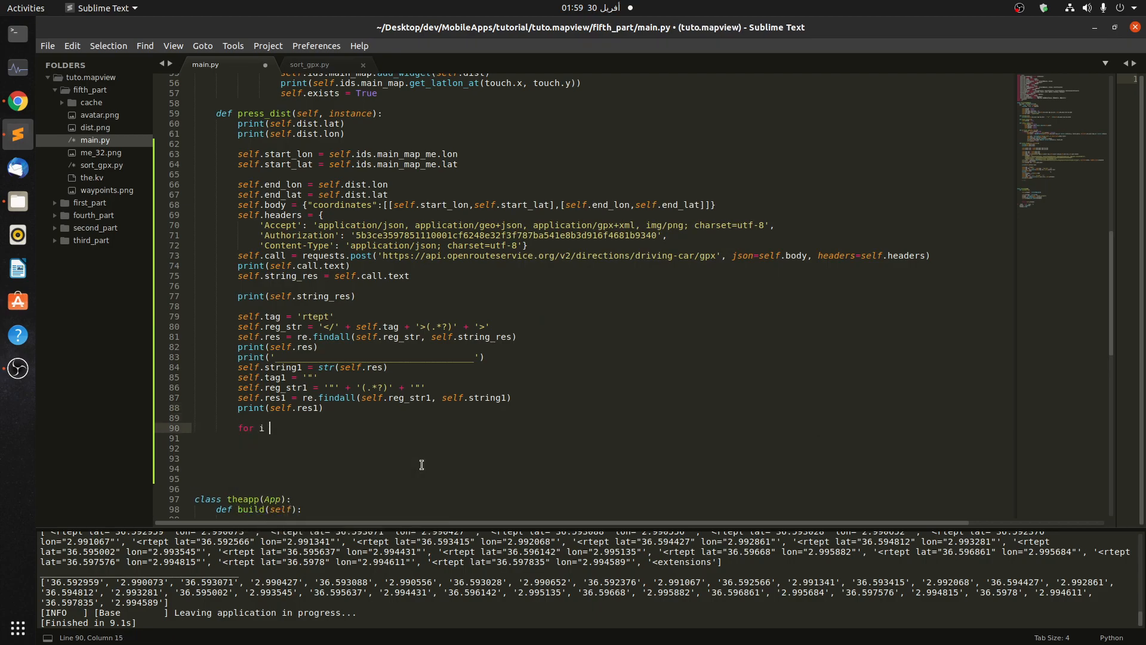
type("in se")
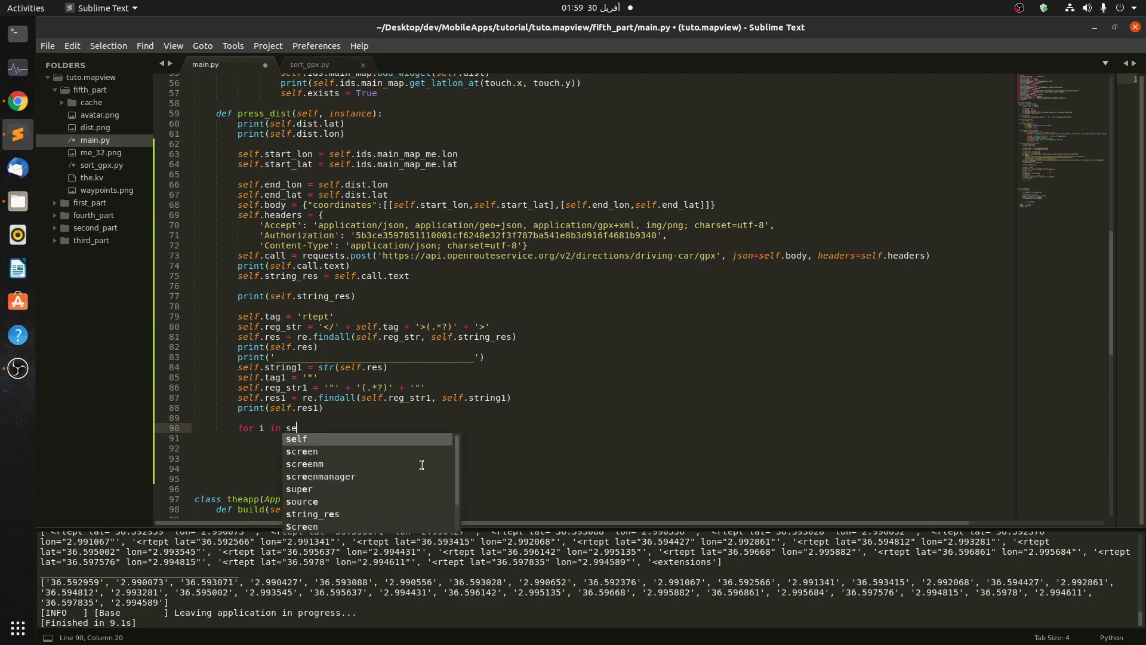
key("Tab")
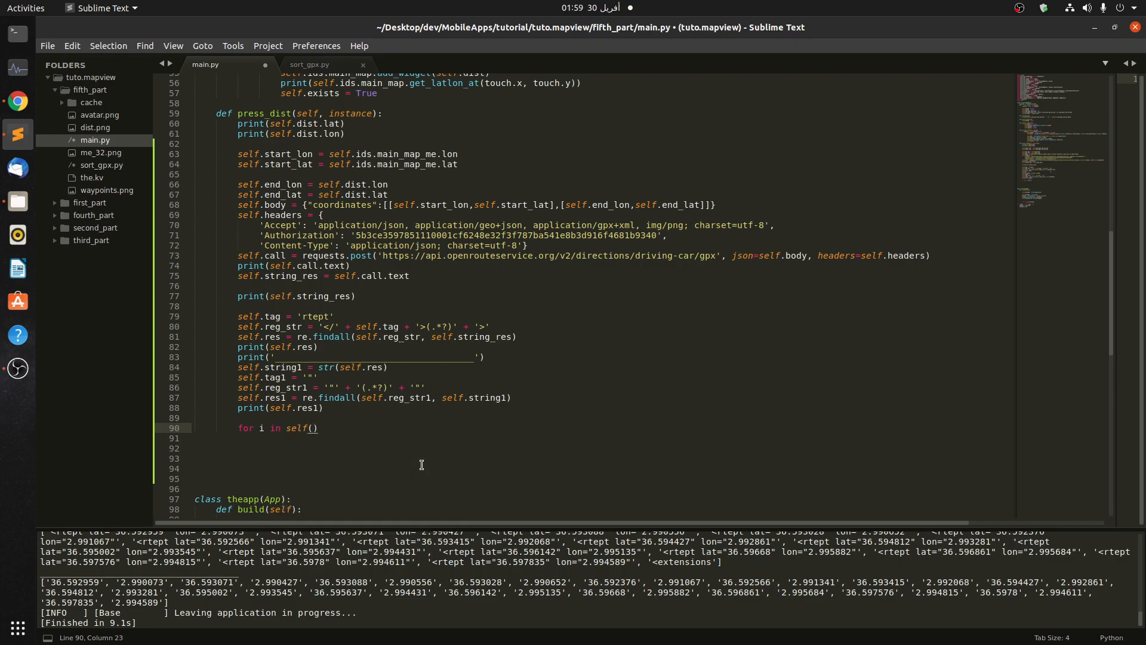
key("BackSpace")
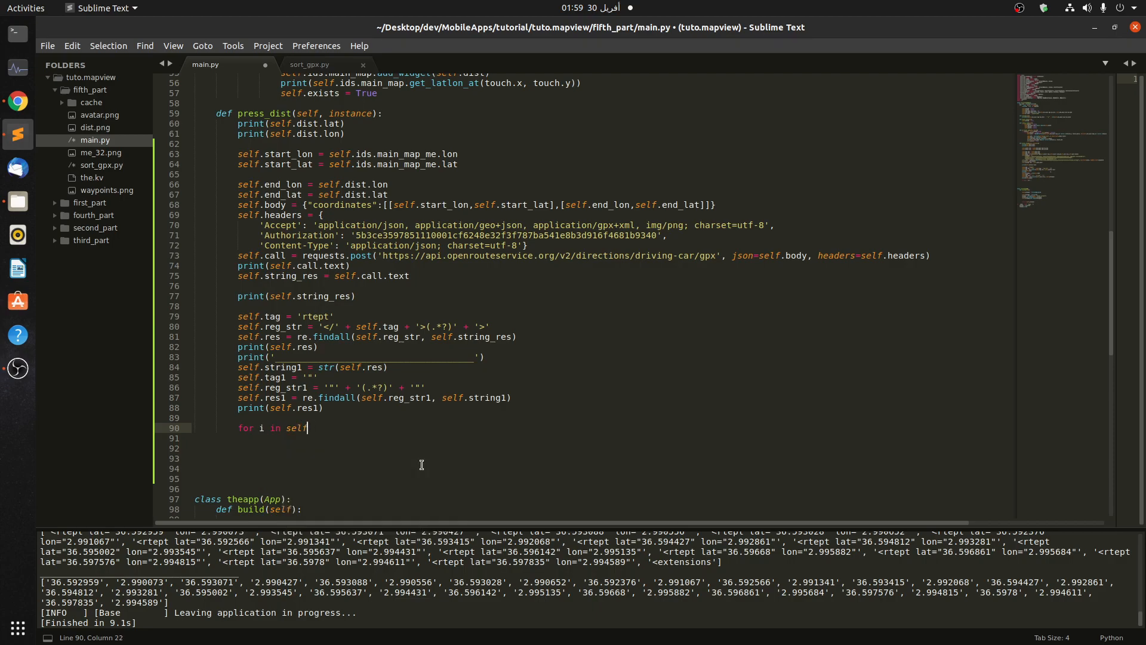
type(".res1:")
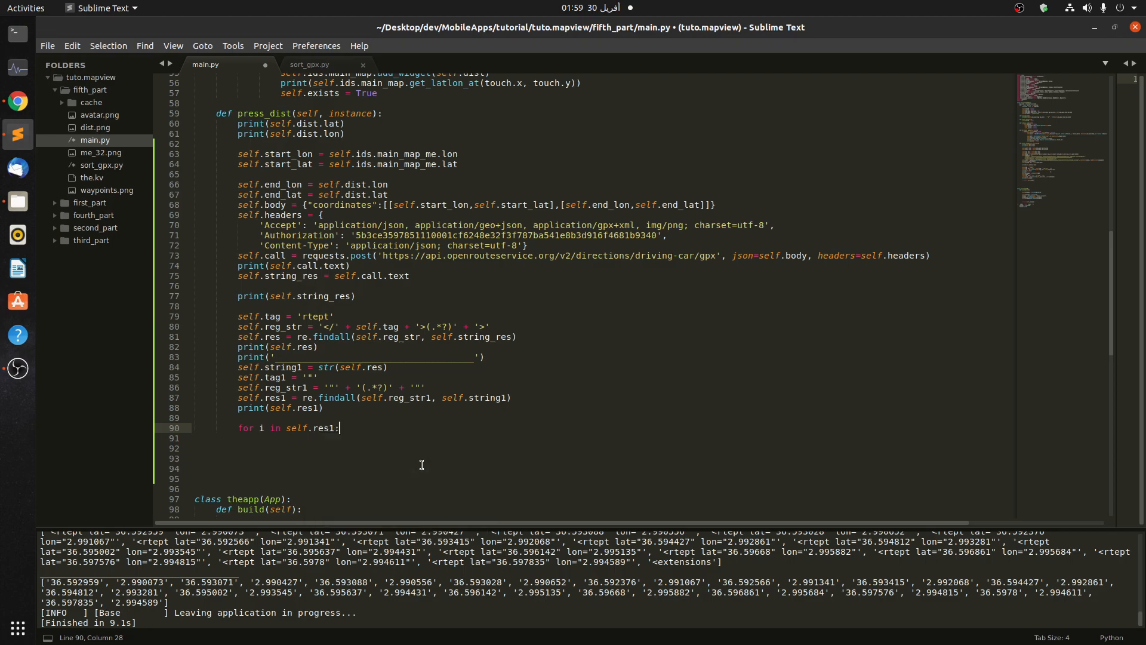
Inside the loop, write print(latandlon) to output each extracted coordinate
type("print")
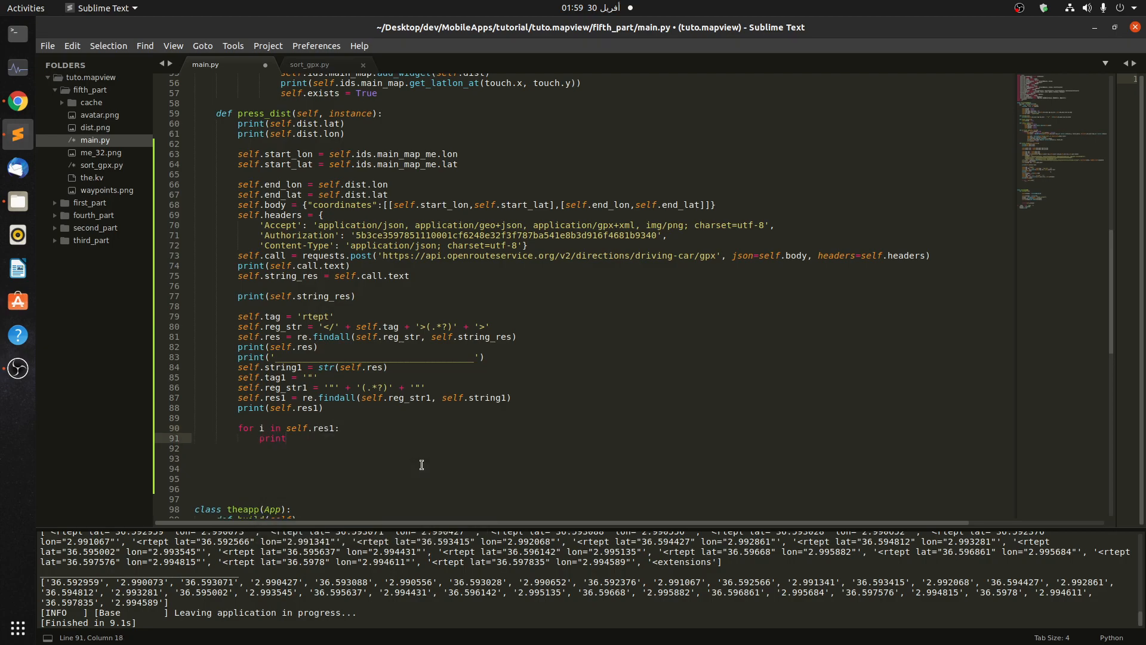
type("()")
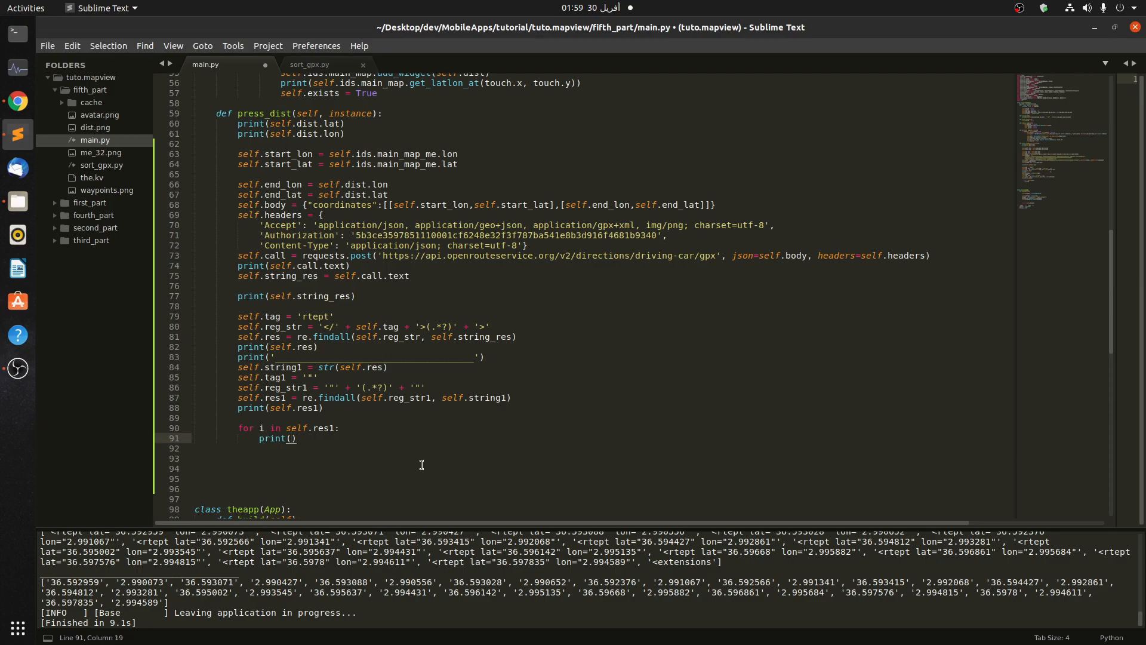
type("self")
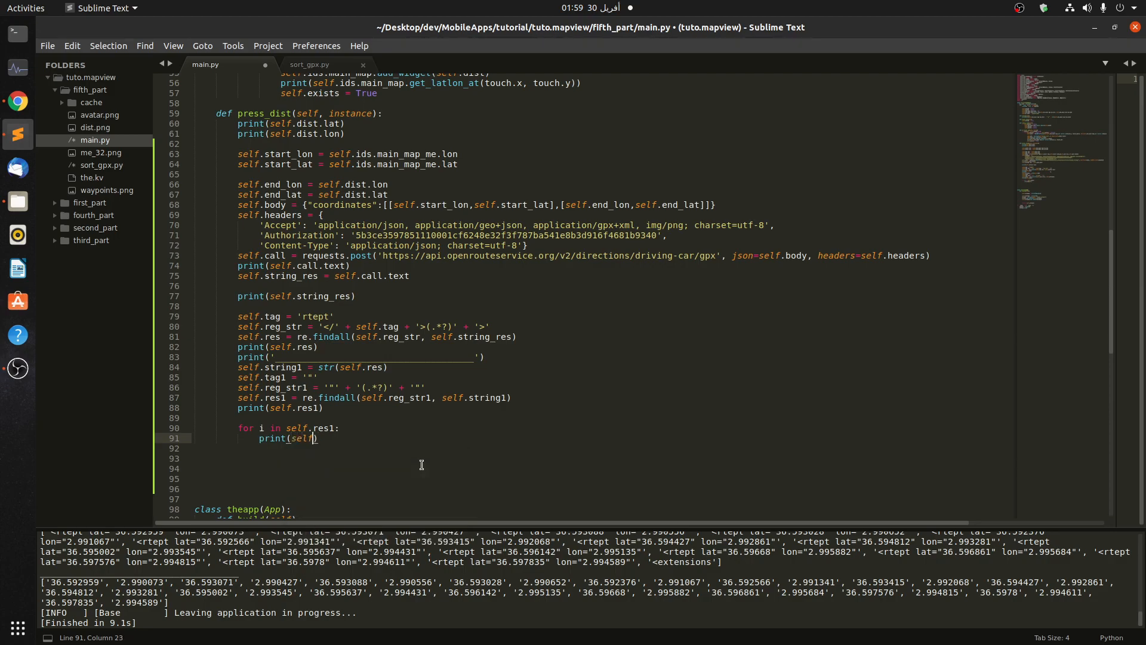
key("BackSpace")
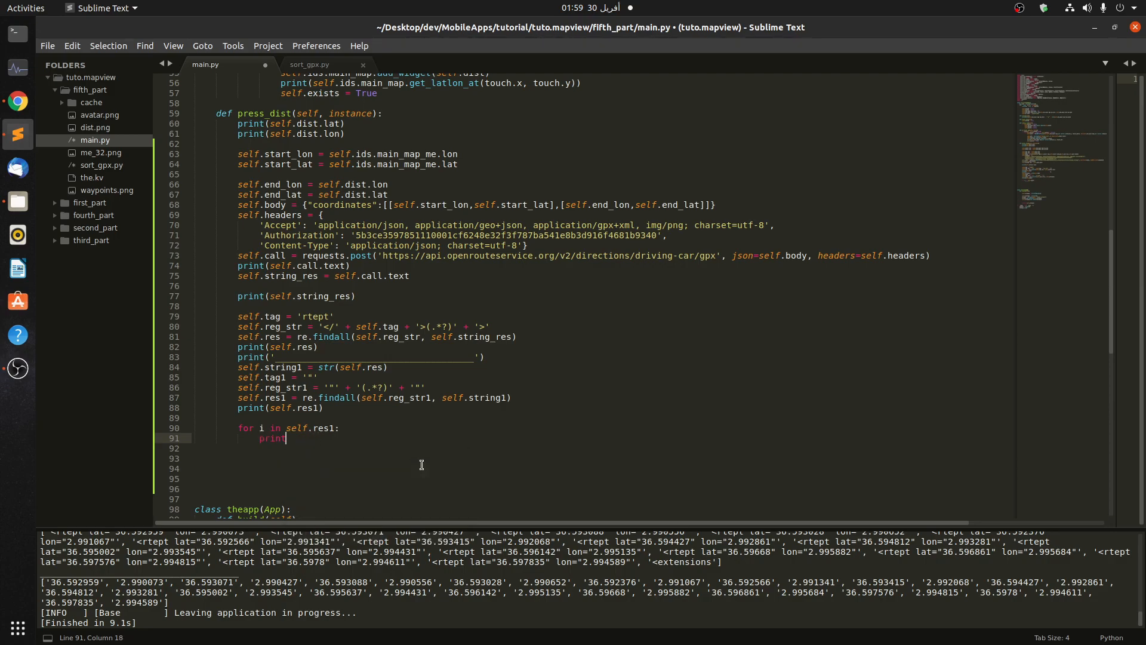
type("(i)")
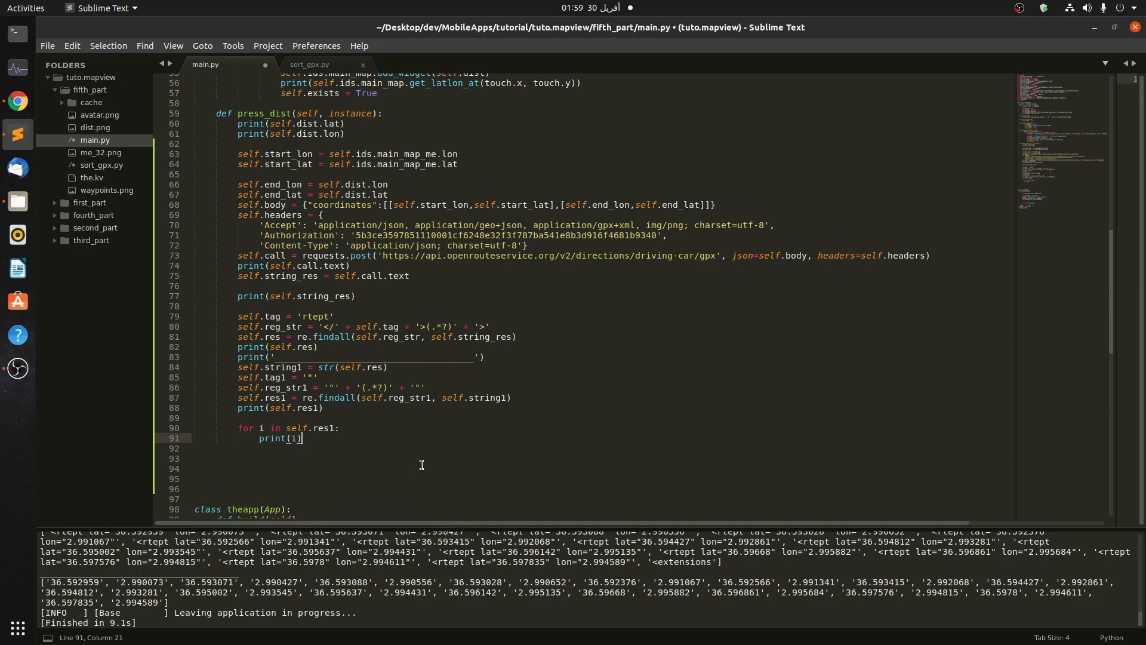
key("BackSpace")
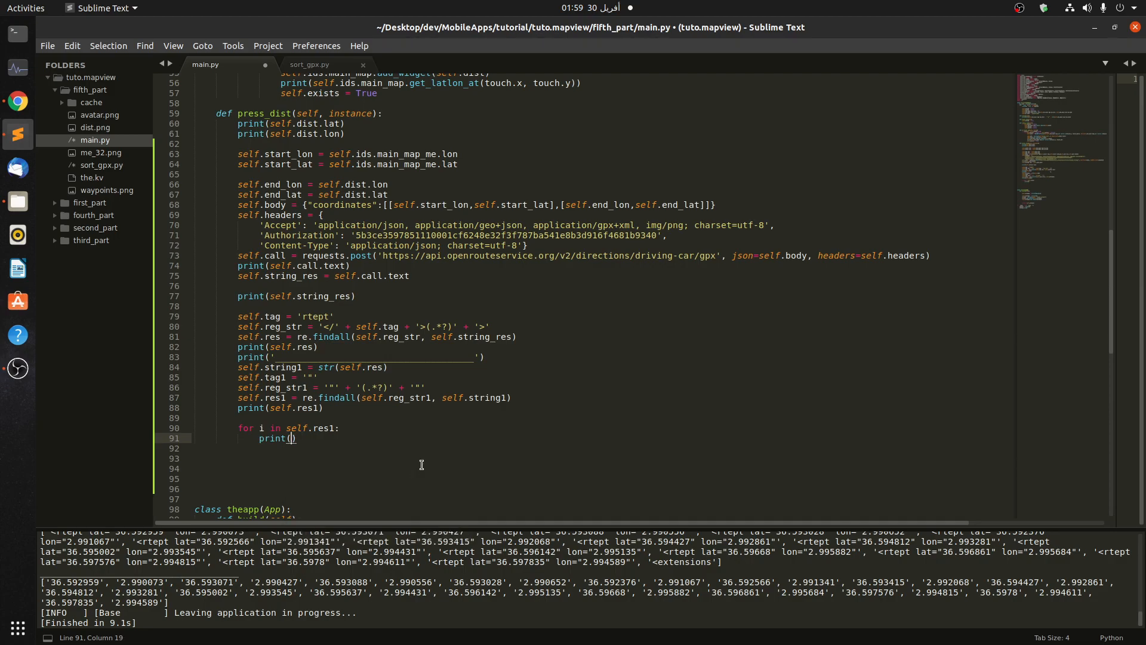
type("latanlon")
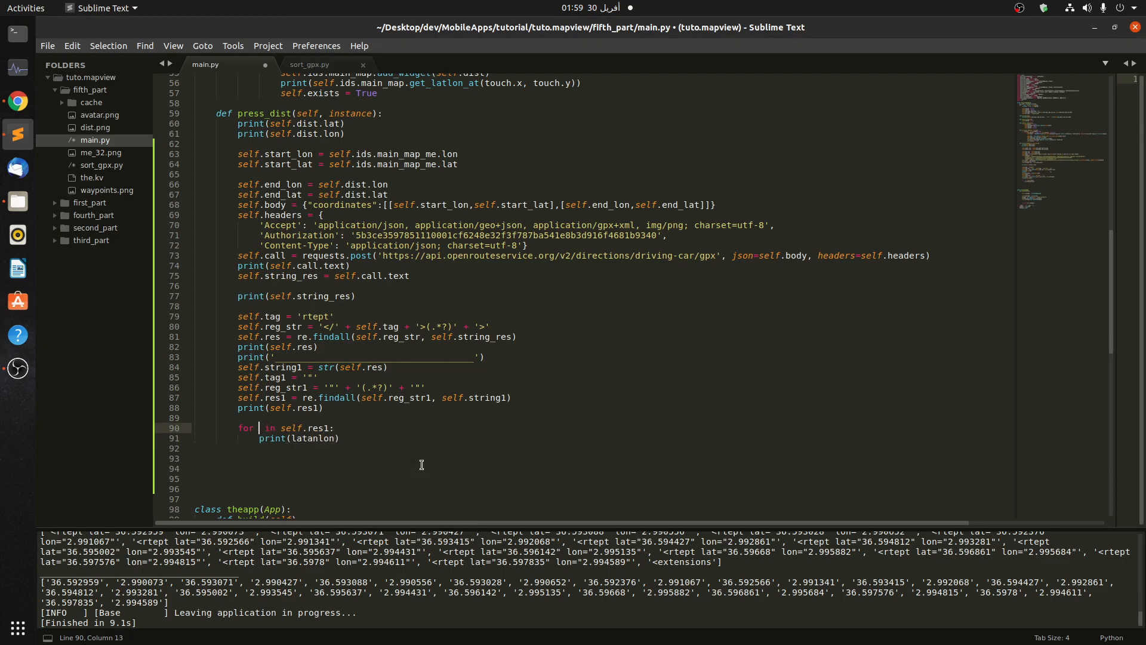
type("latandlon")
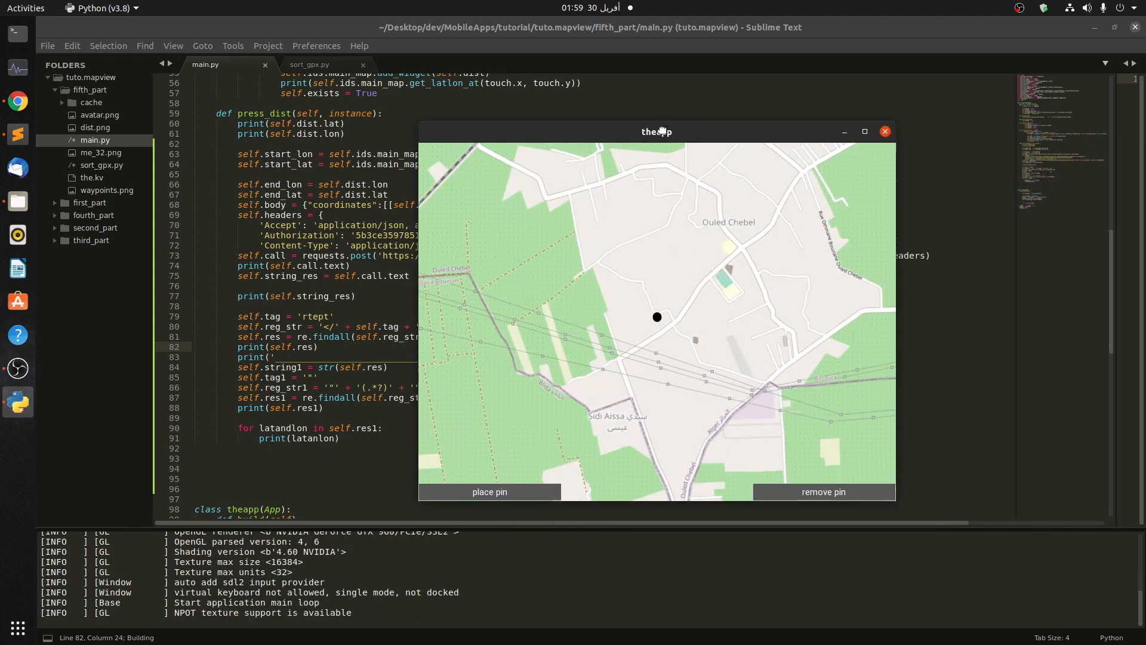
Drop a pin, print the route coordinates one per line via print loc, then close the app
left_click_drag(657, 132, 678, 125)
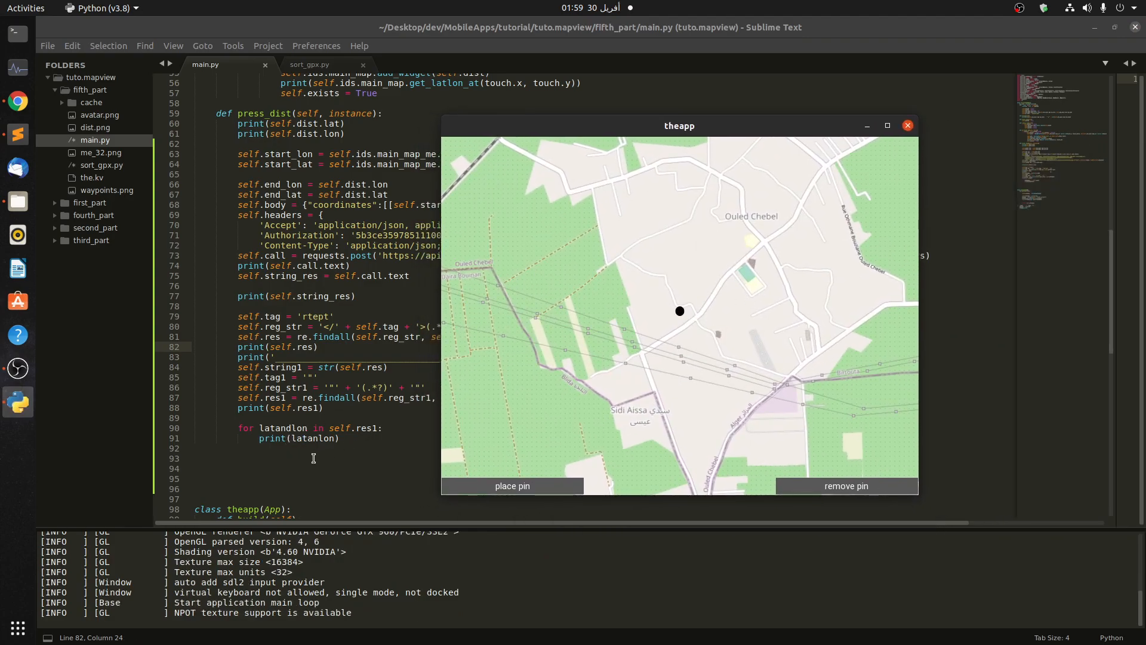
left_click(908, 126)
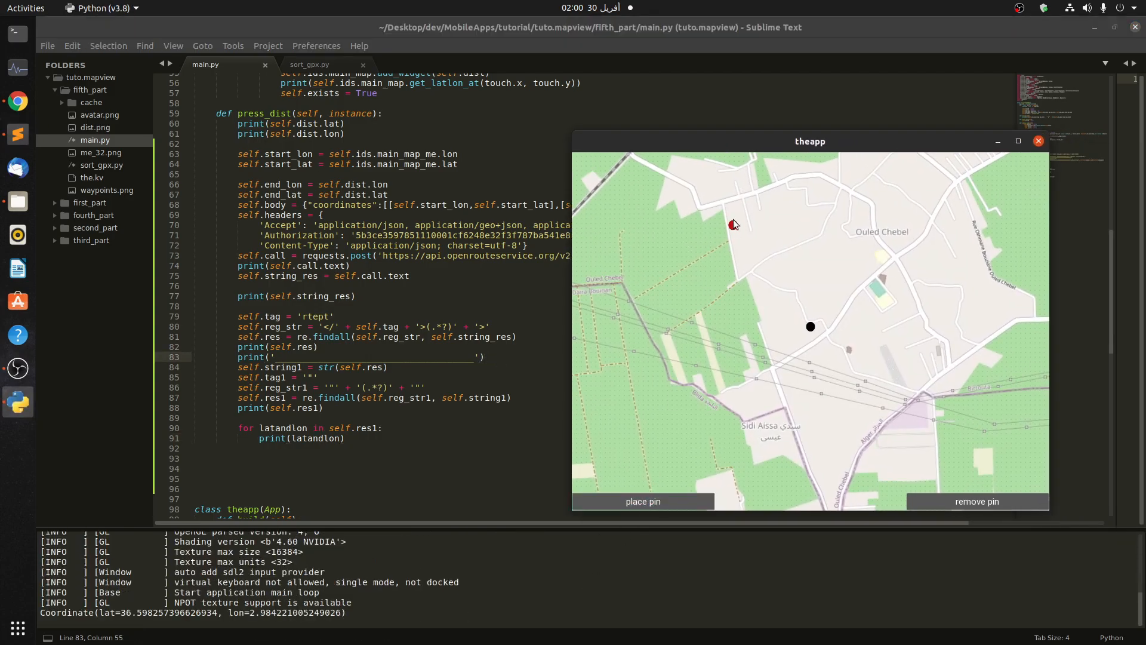
left_click(732, 224)
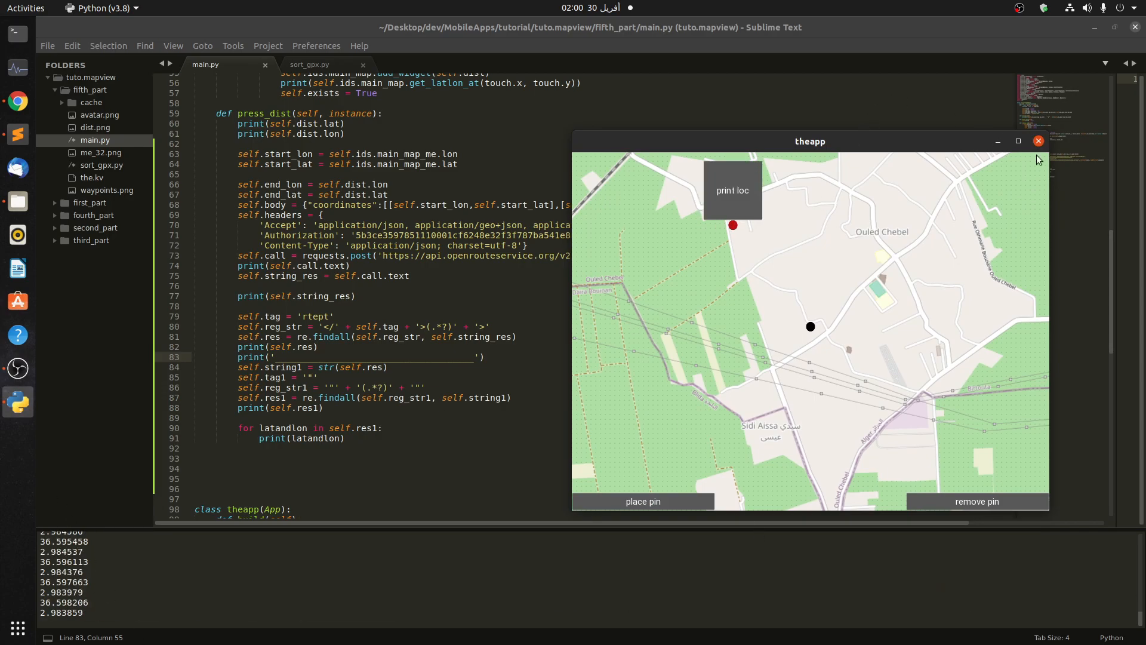
left_click(1038, 141)
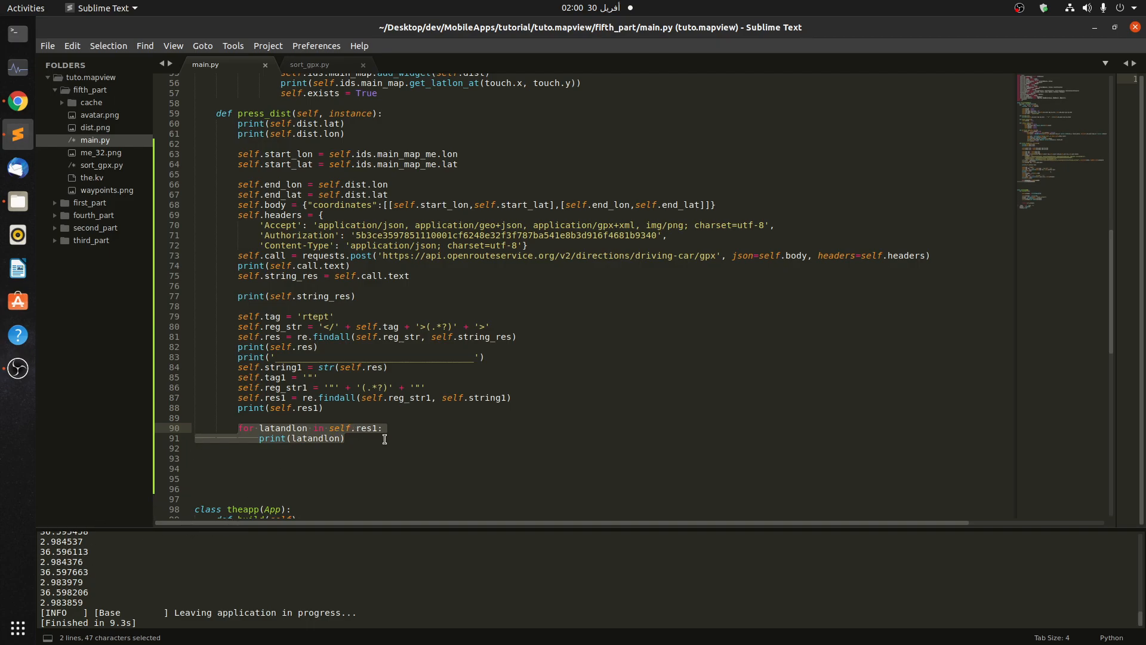
Replace the loop with 'for i in range(0, len(self.res1)-1, 2):' to step through res1 in pairs
key("Delete")
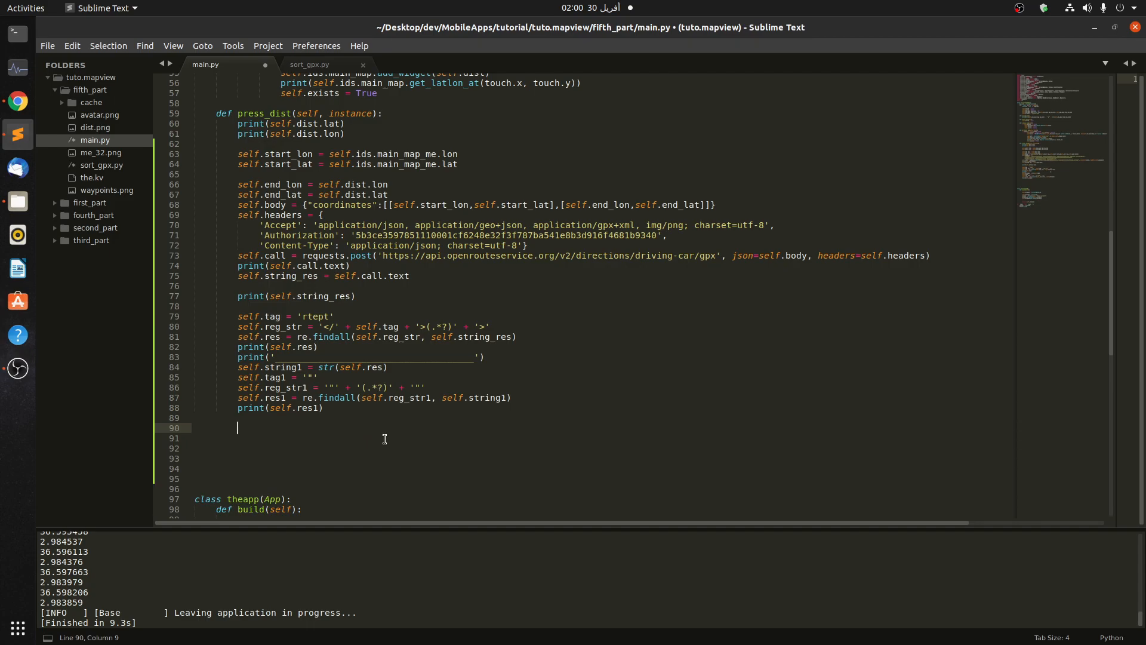
type("for i in")
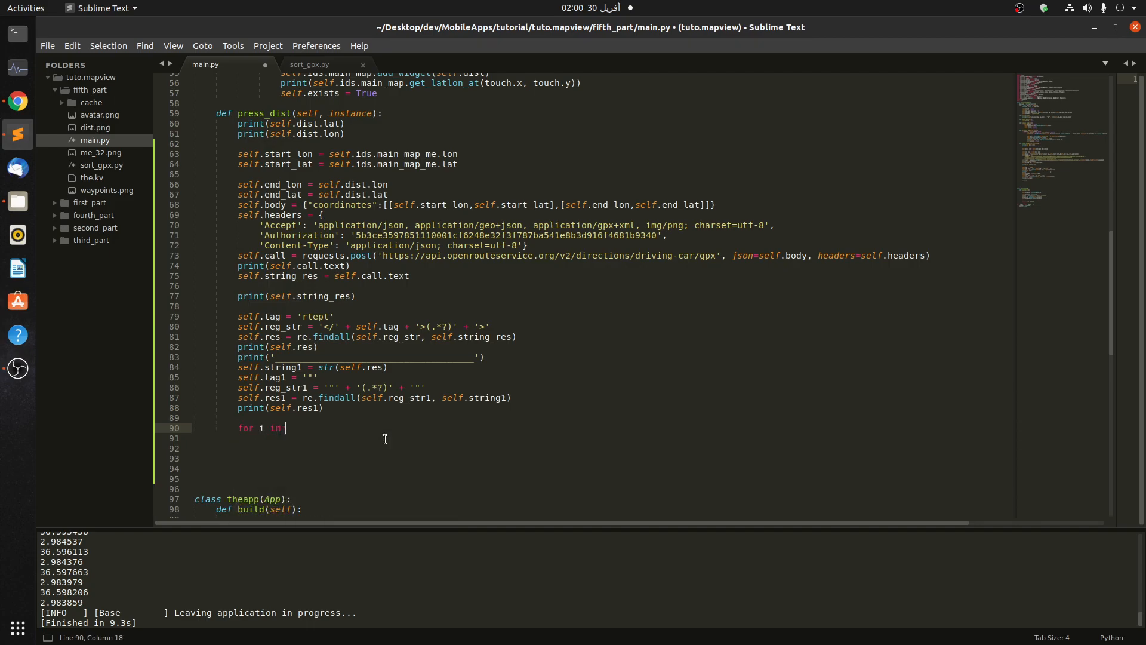
type("range(")
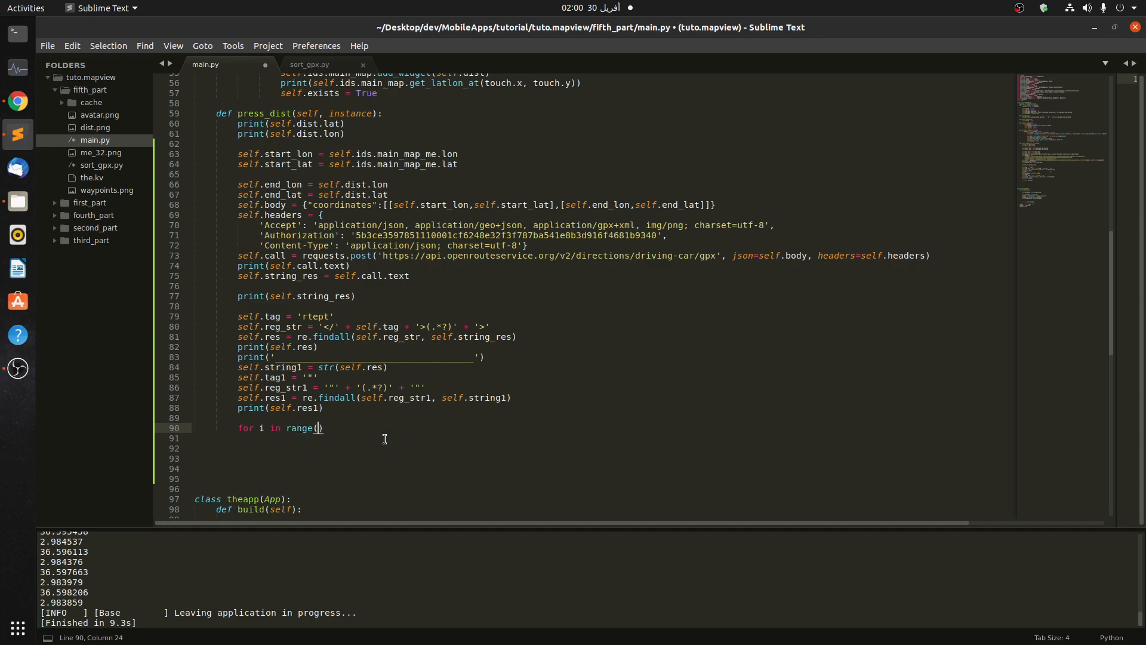
type("0, sel")
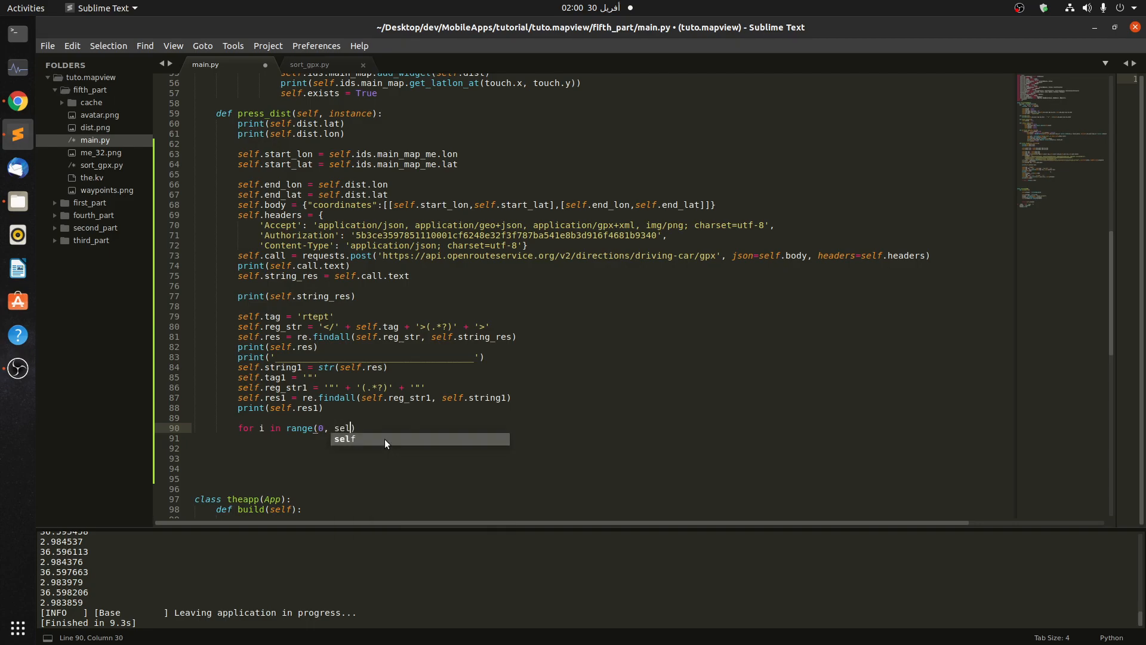
key("BackSpace")
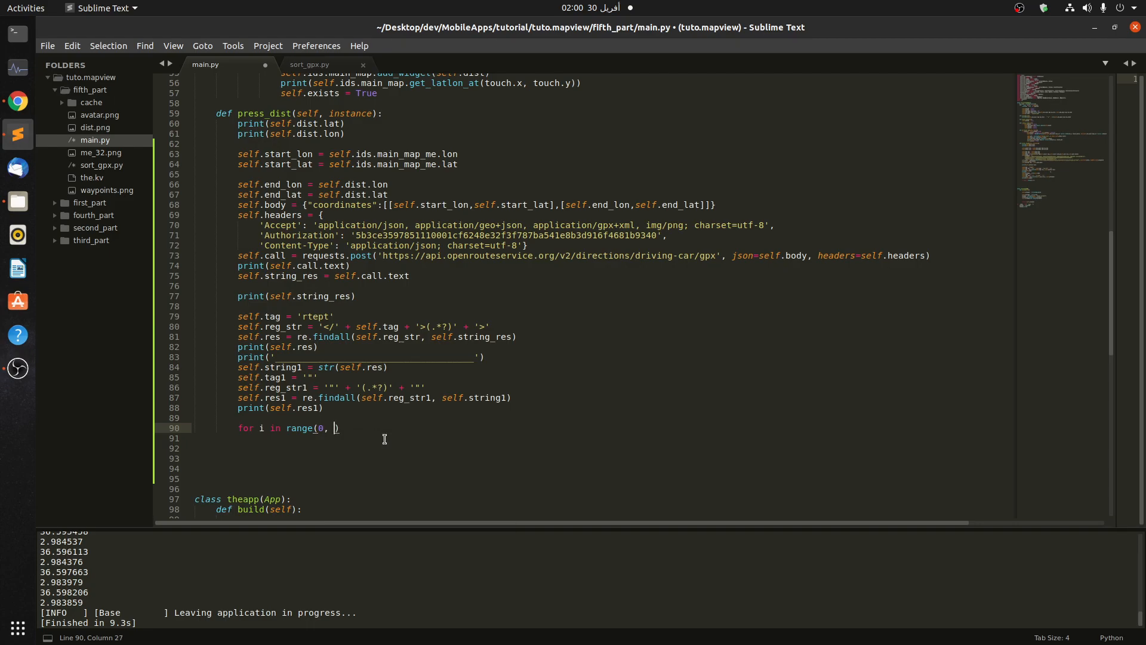
type("len(self.")
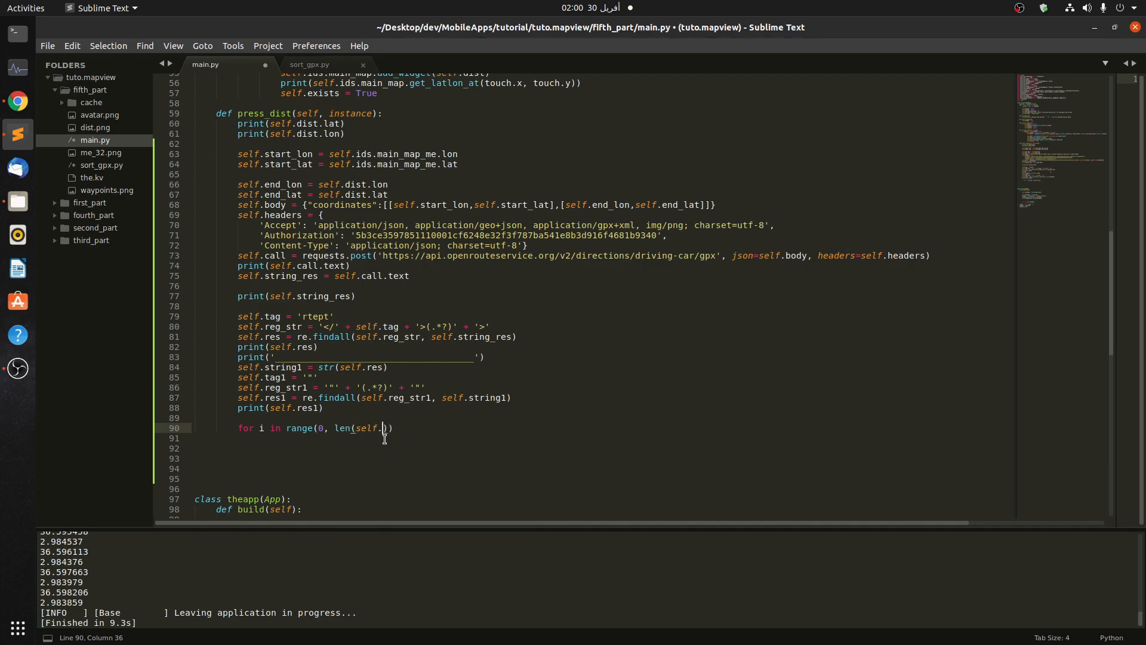
type("res1")
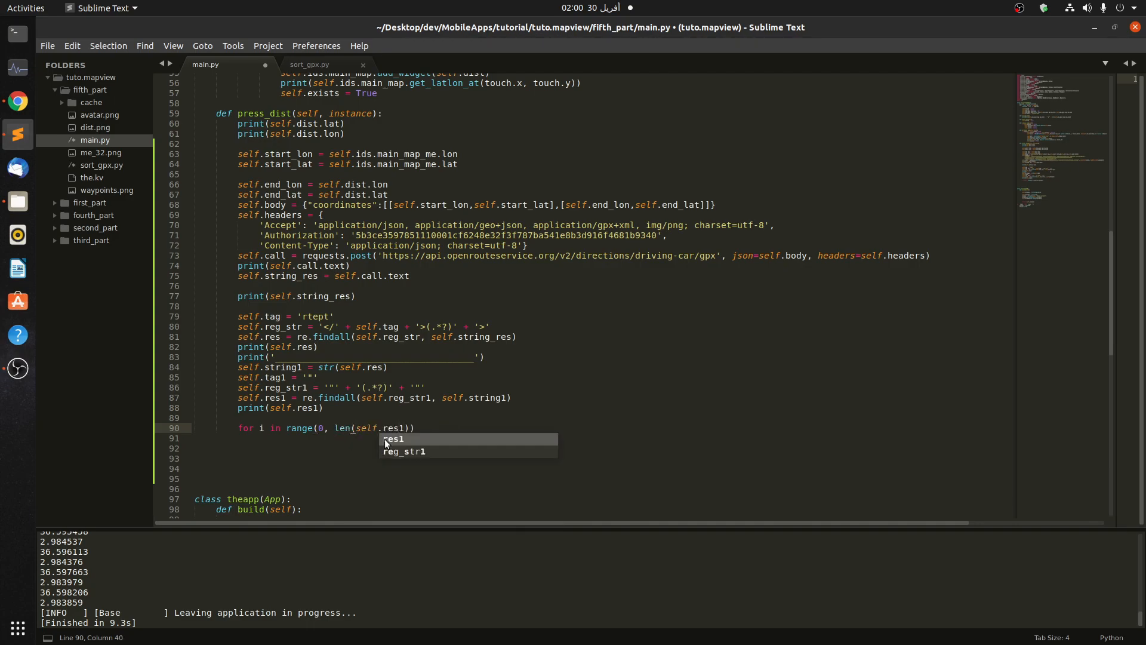
type(",")
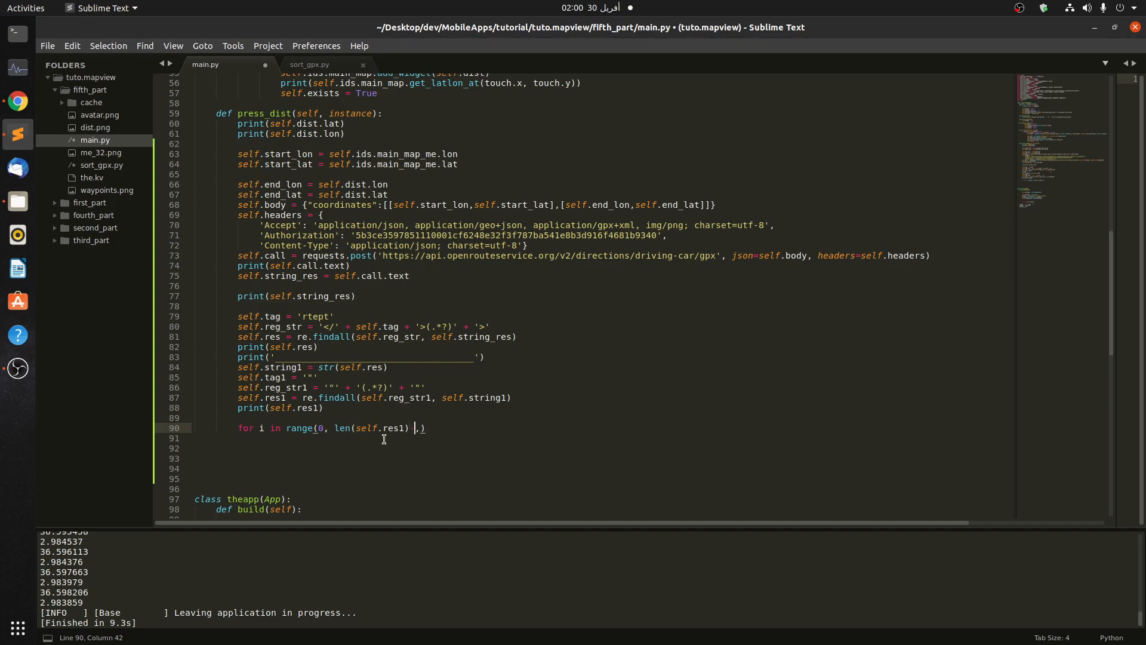
type("-1,")
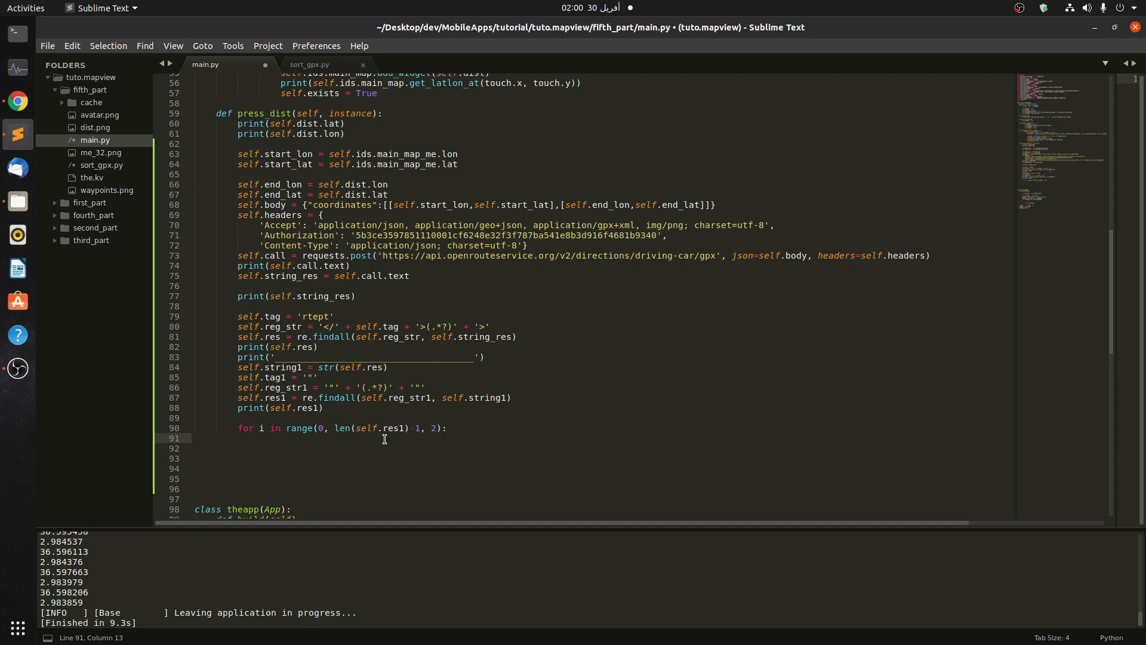
Print 'lat= ' + self.res1[i] and 'lon= ' + self.res1[i+1] for each pair
type("print(s")
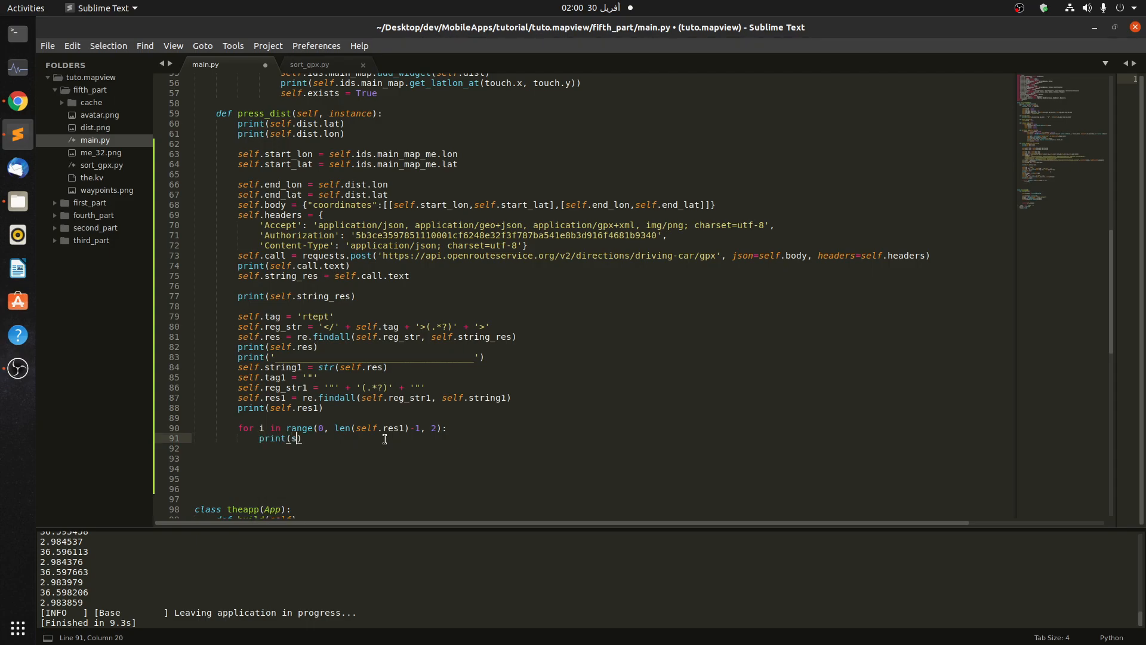
type("elf.res1[i")
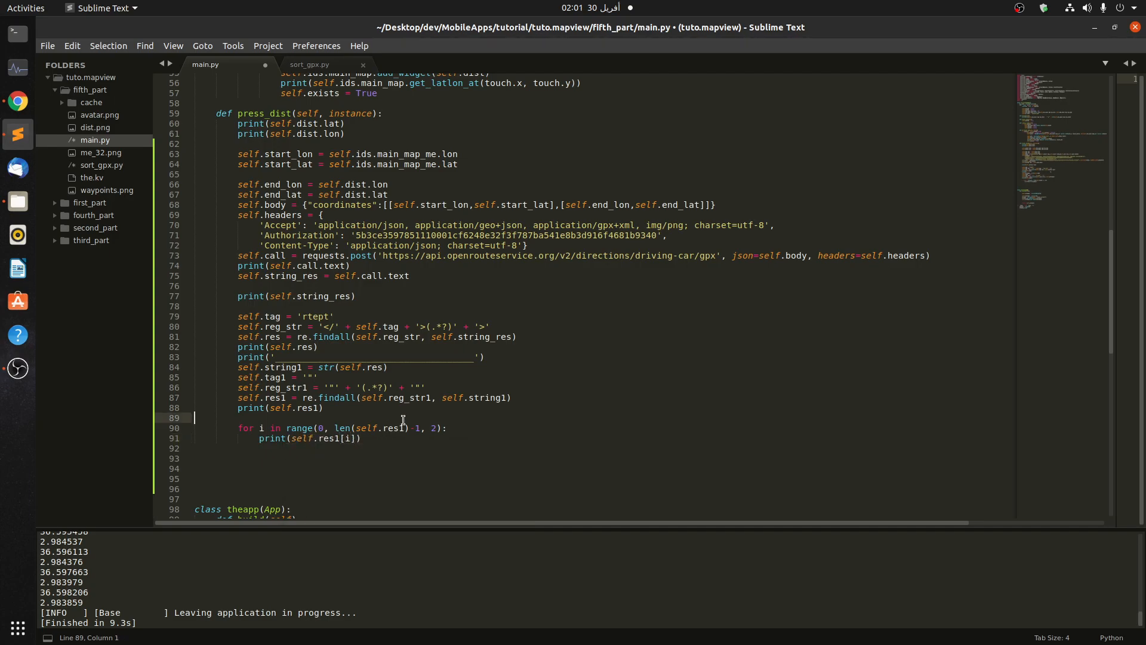
key("ctrl+s")
type("print(self.r")
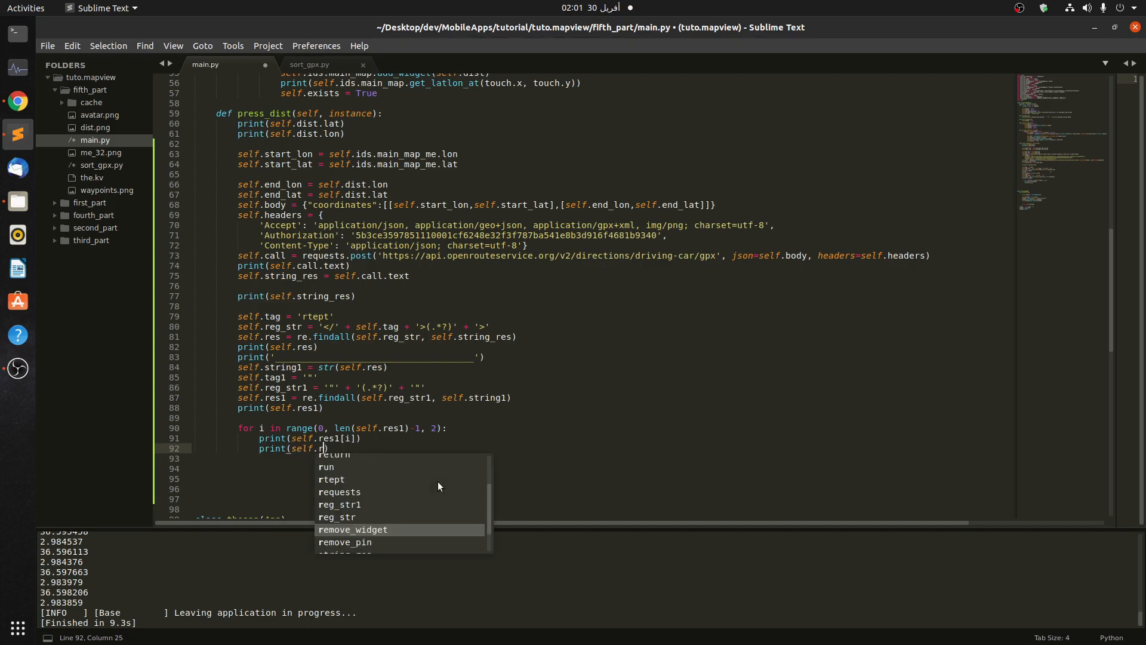
type("es1[i+1")
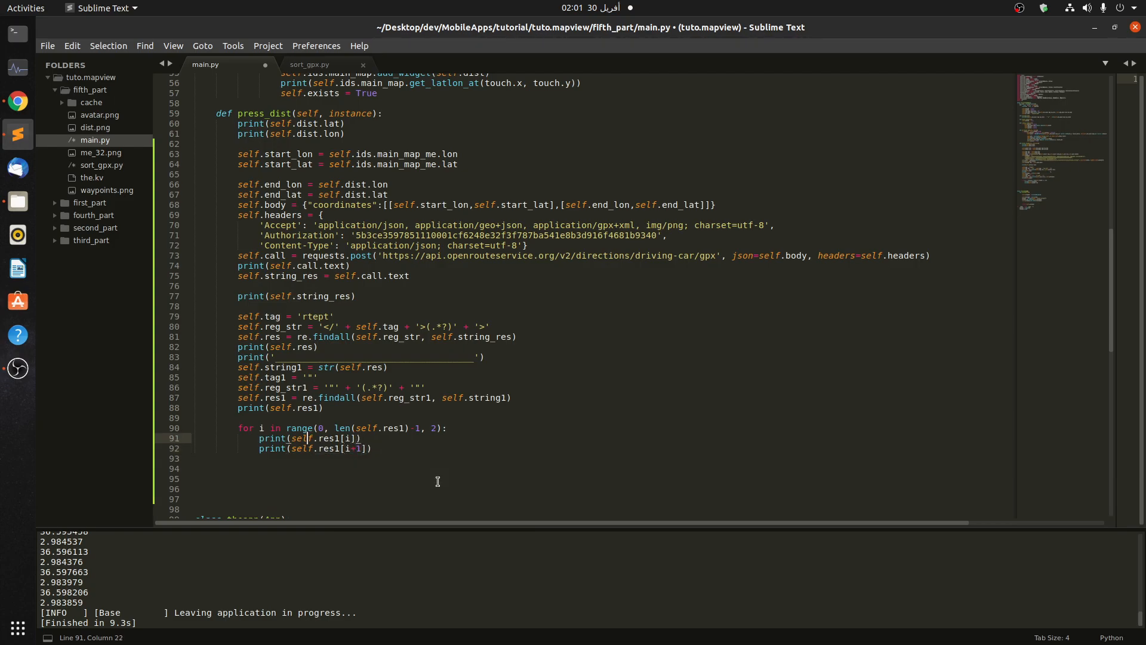
type("str")
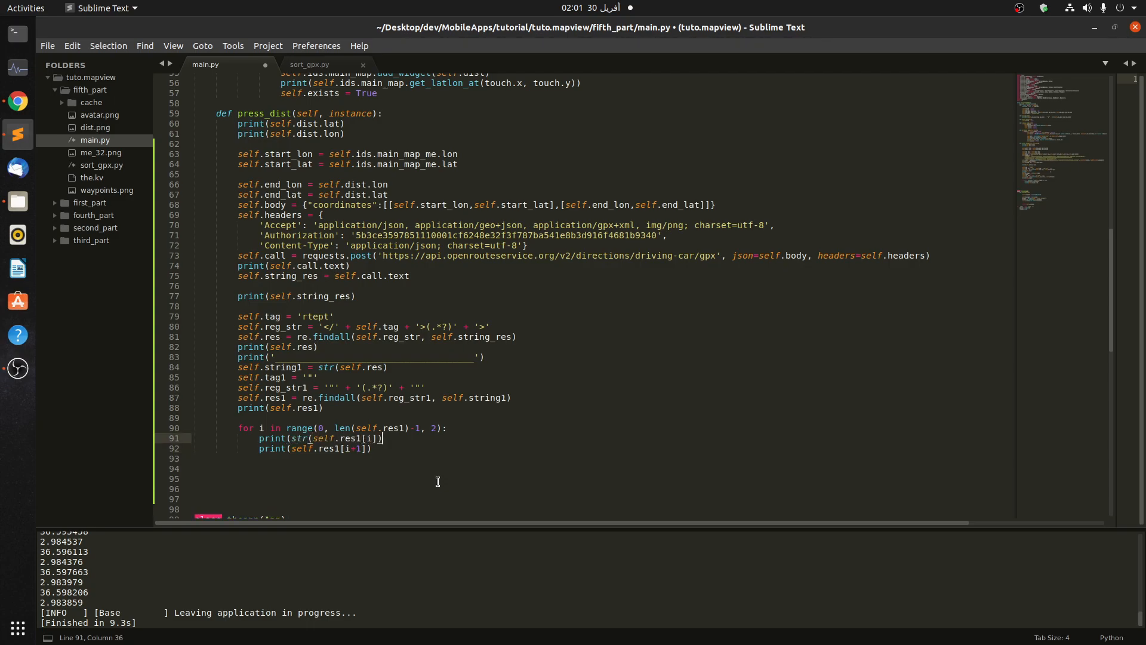
left_click(308, 438)
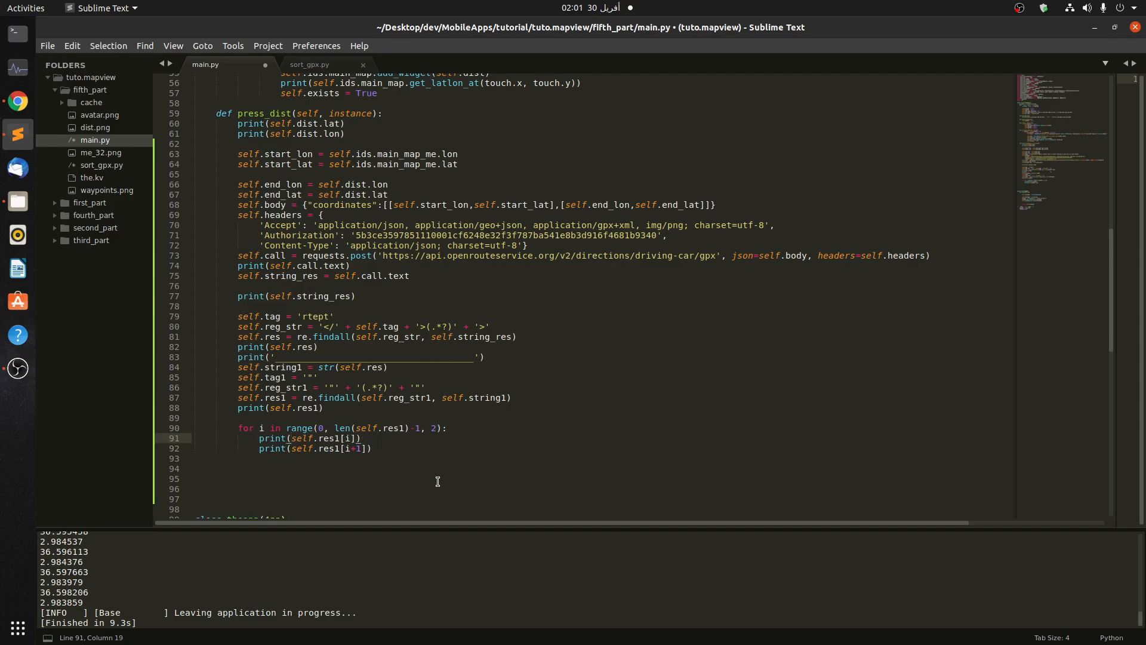
type("lat =")
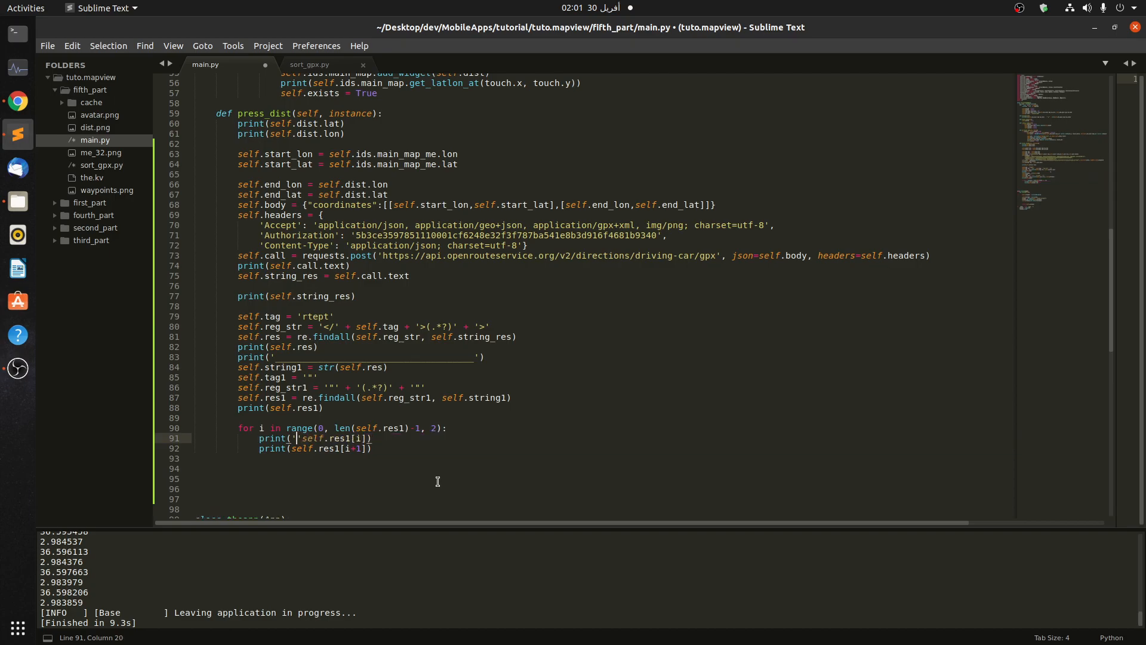
type("lat=")
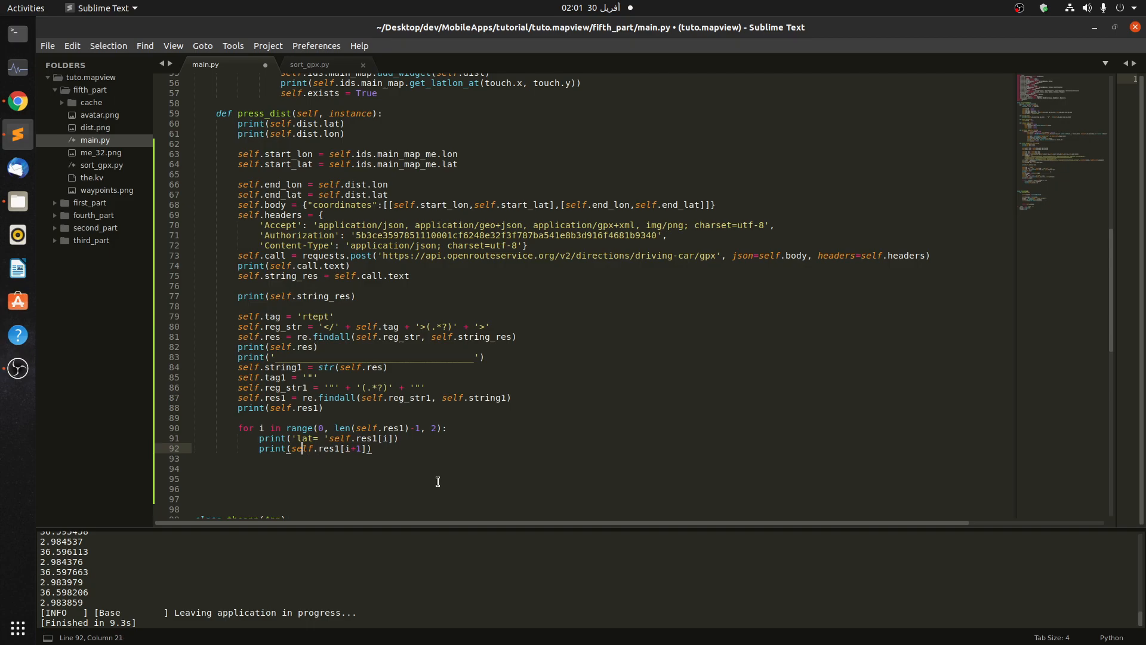
type("''")
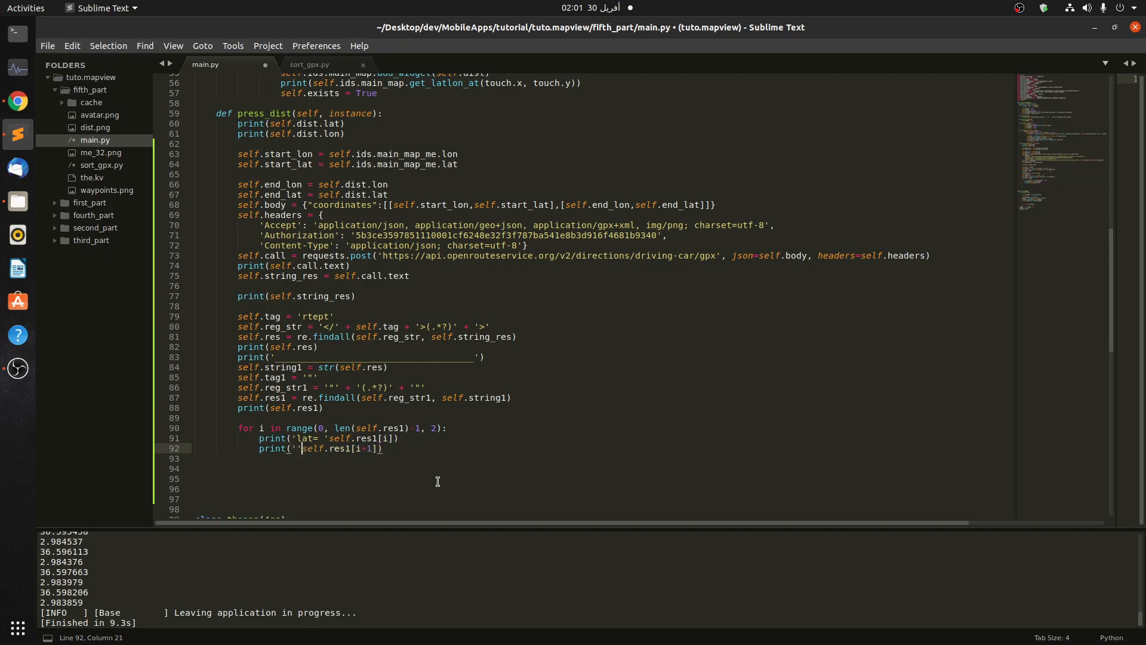
type("lon=")
left_click(330, 438)
type(" + ")
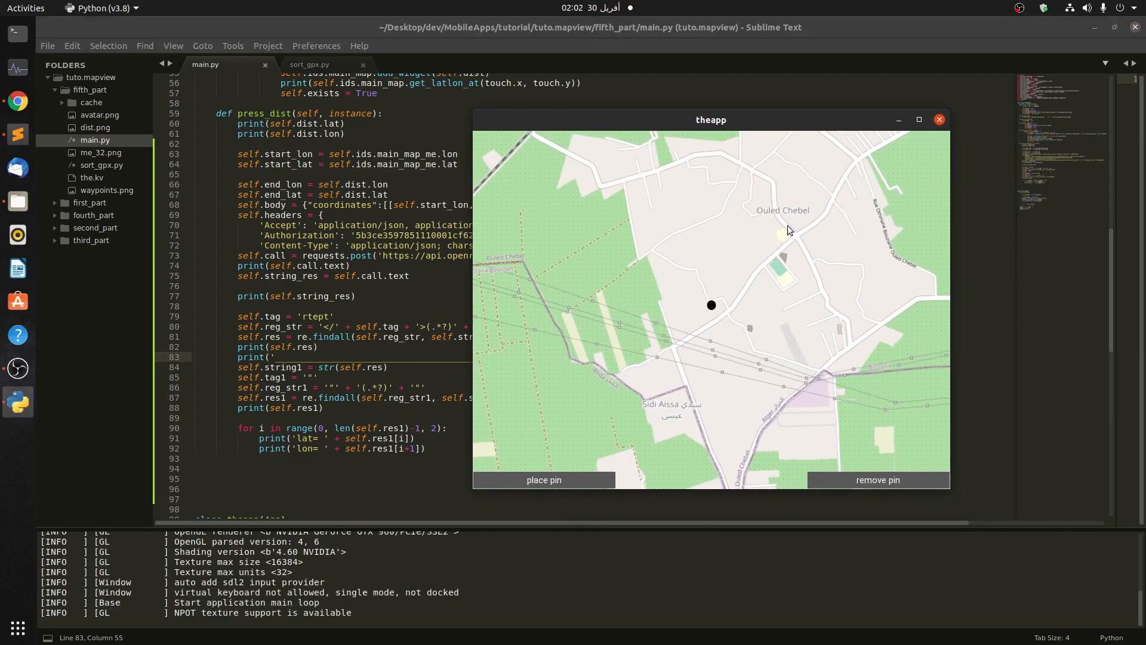
Drop a pin near Ouled Chebel, print the labelled lat=/lon= pairs, then close the app
left_click(781, 216)
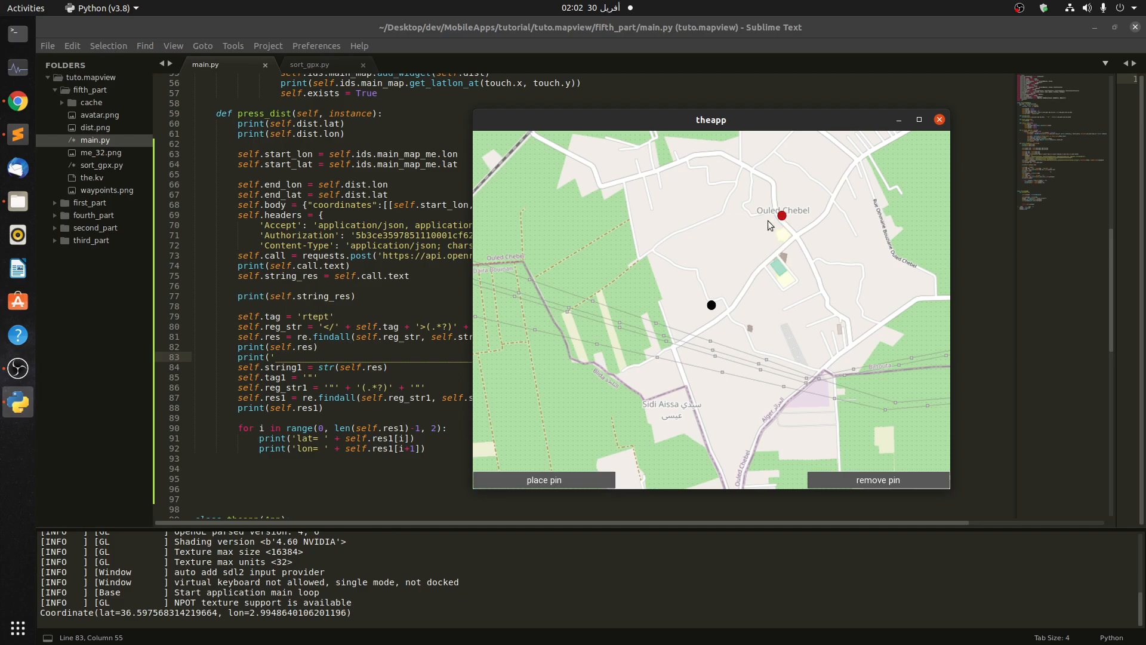
left_click(780, 214)
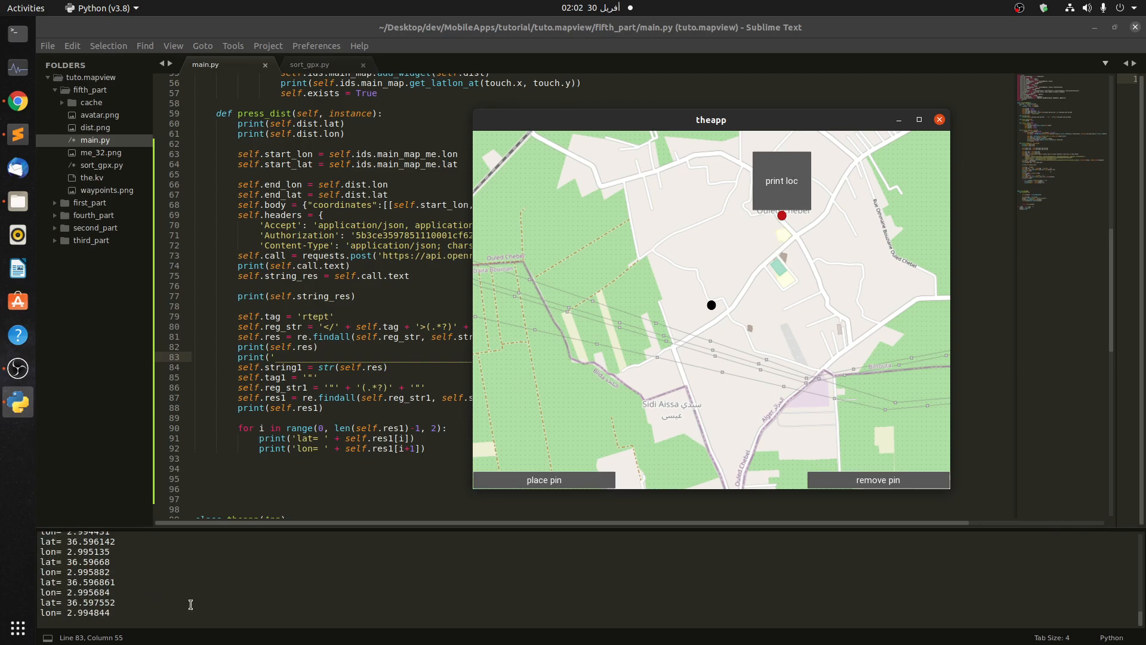
mouse_move(111, 613)
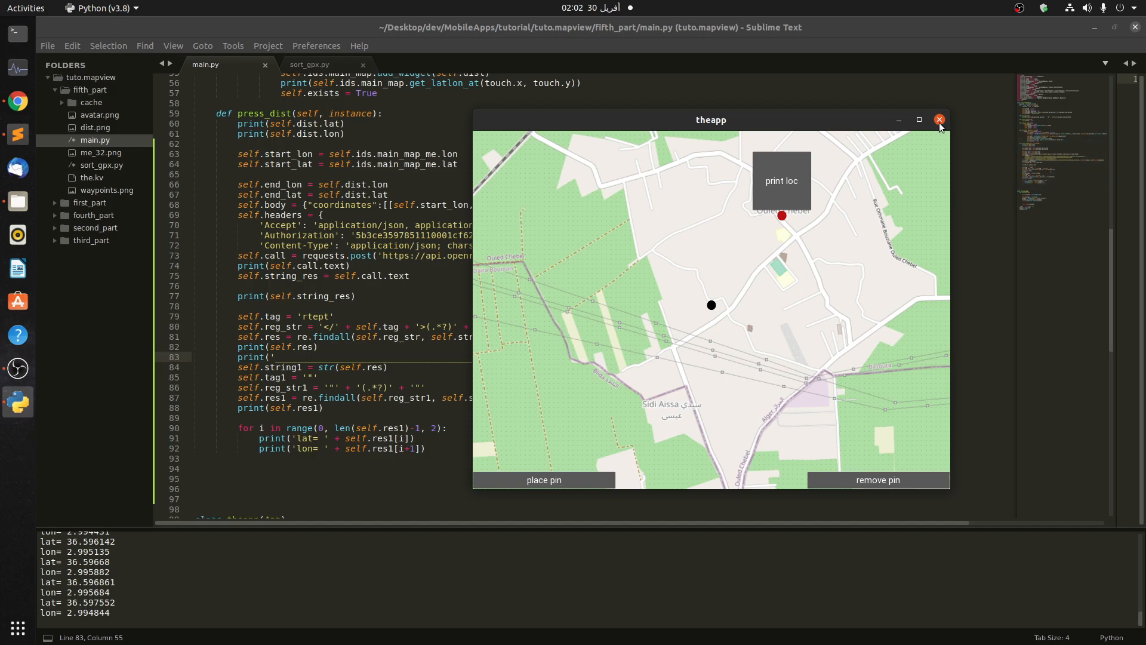
left_click(940, 120)
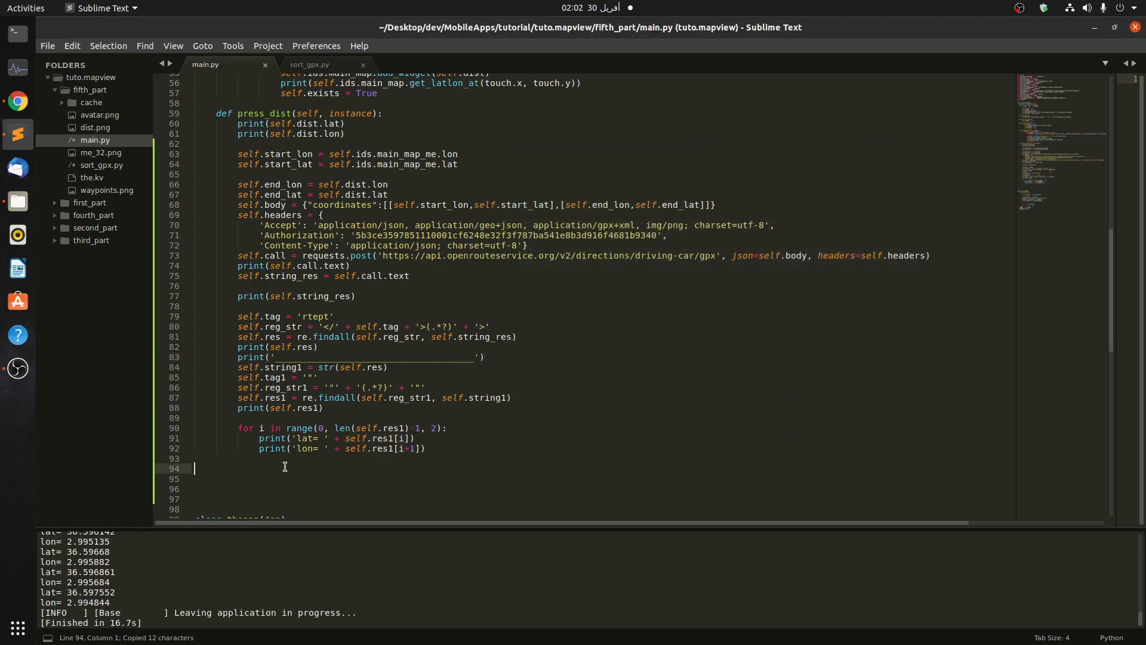
Assign self.points_lat = self.res1[i] and self.points_lon = self.res1[i+1] inside the loop
type("self.res1[i]")
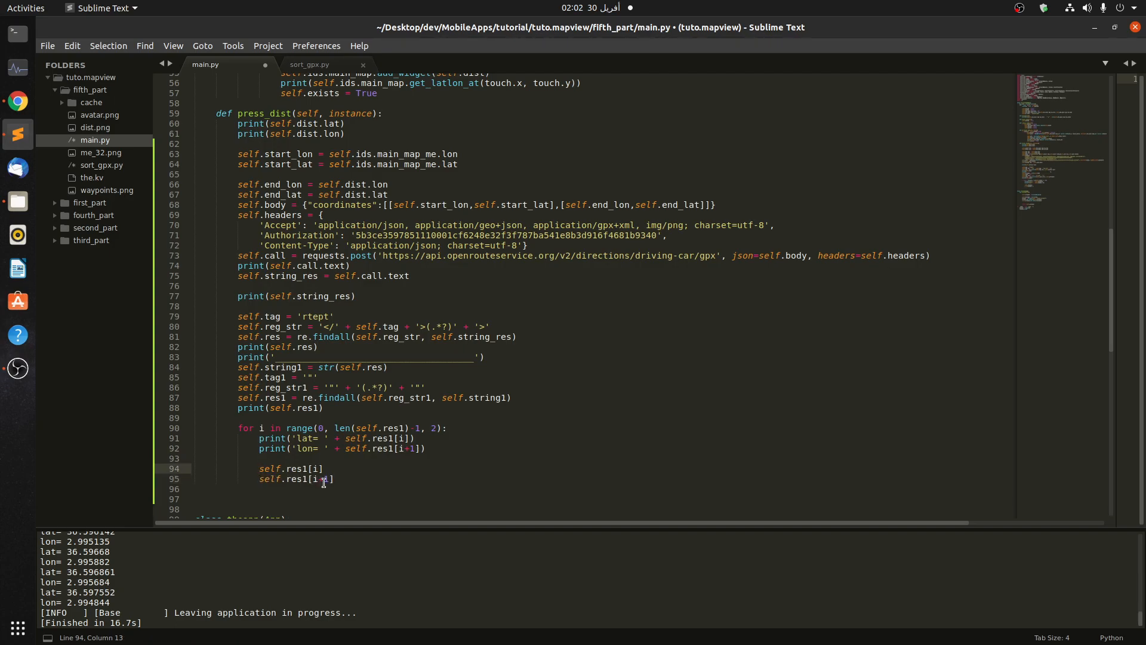
type("po")
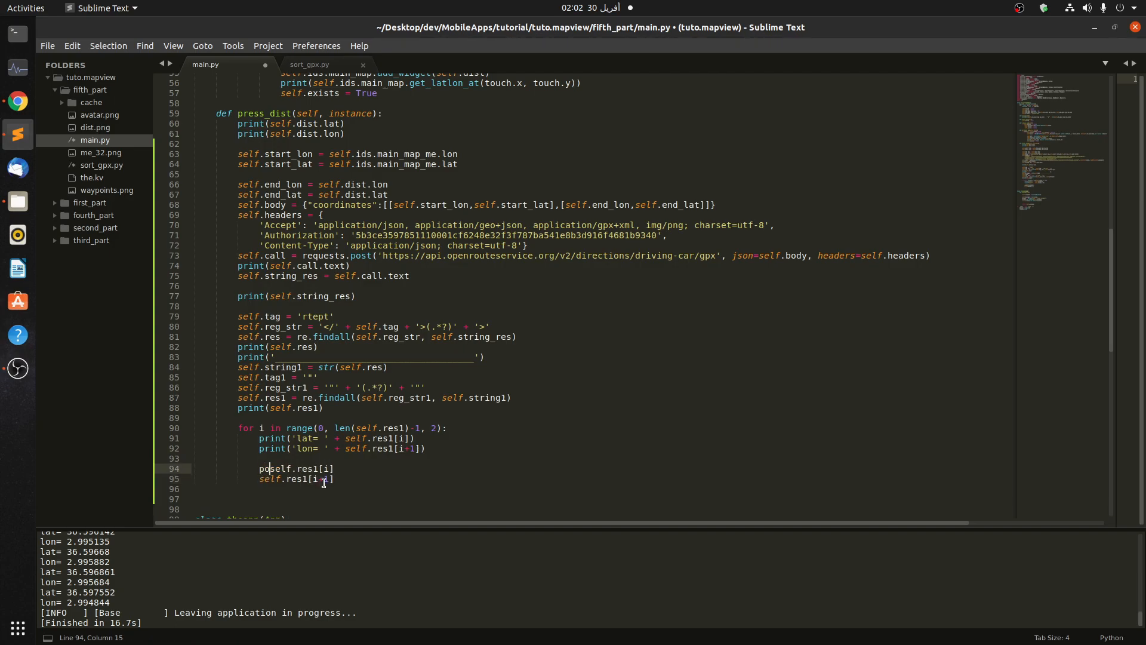
type("self.")
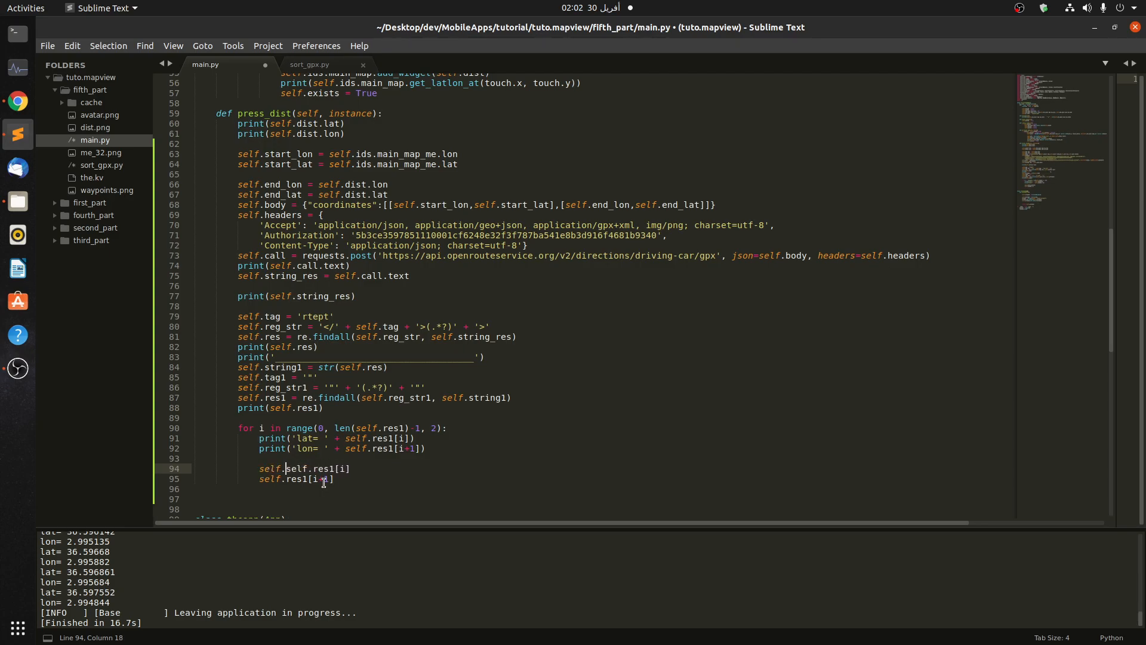
type("points =")
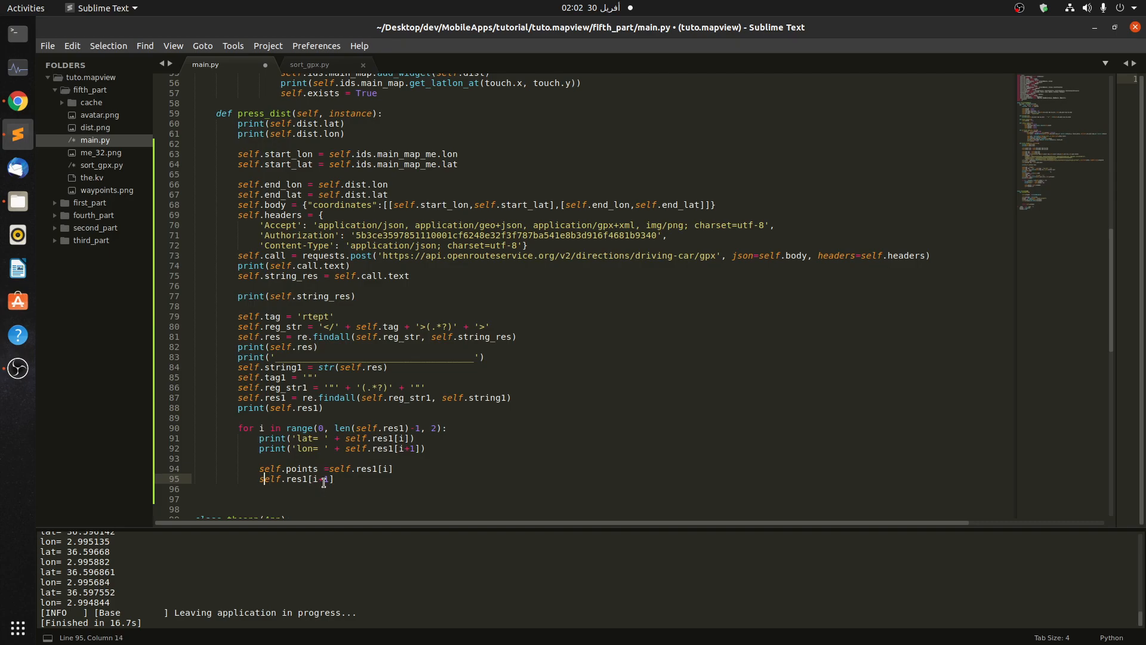
type("points =")
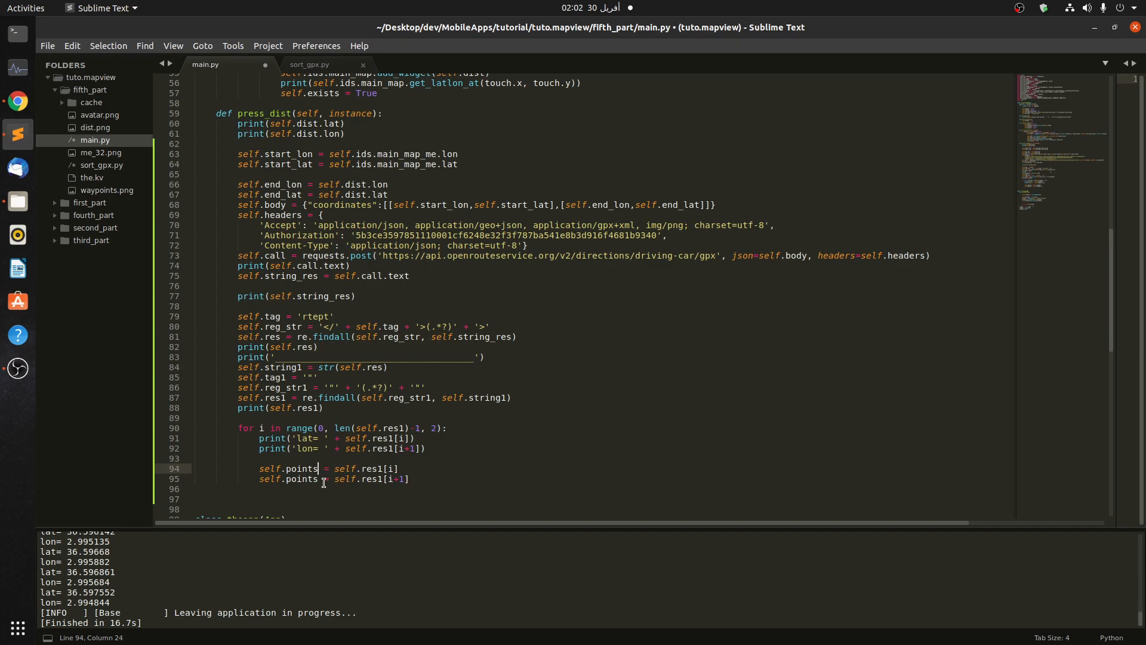
type("_lat")
left_click(333, 479)
type("_lon")
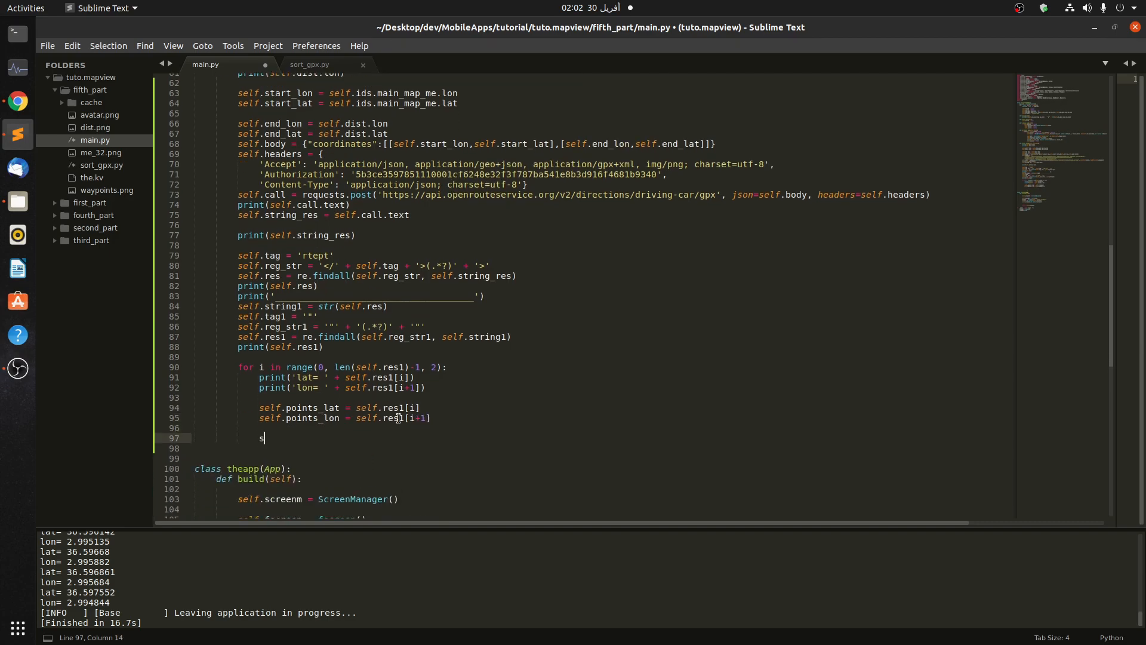
Write self.points_pop = MapMarkerPopup(lat=self.points_lat, lon=self.points_lon, ...)
type("elf.")
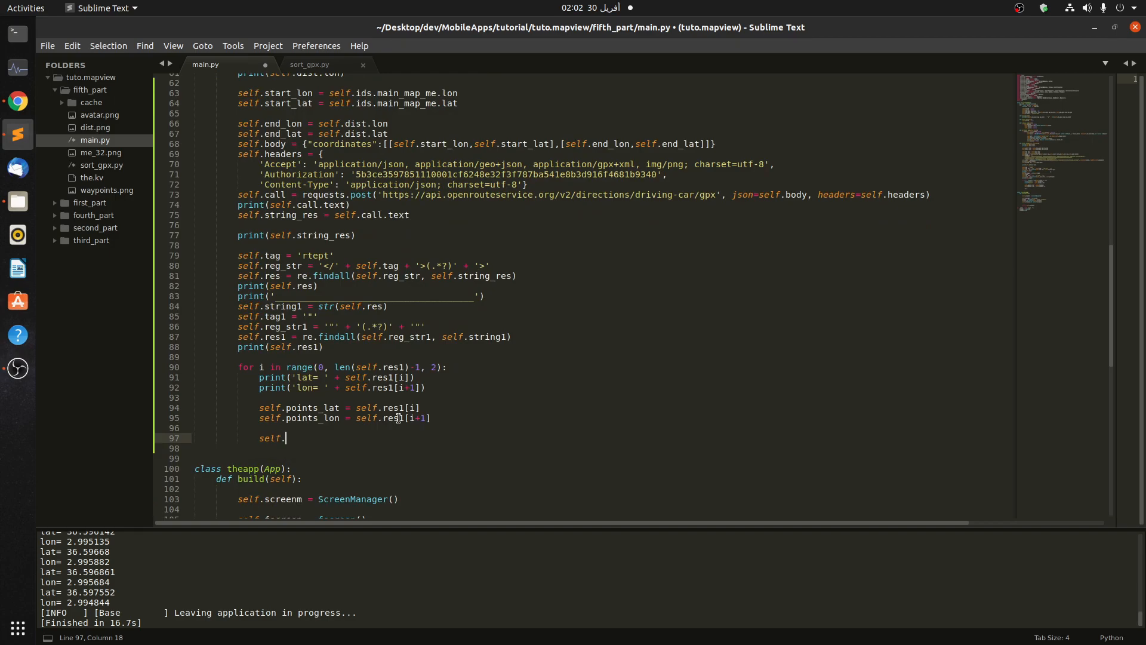
type("points_pop = MapMarkerPopup")
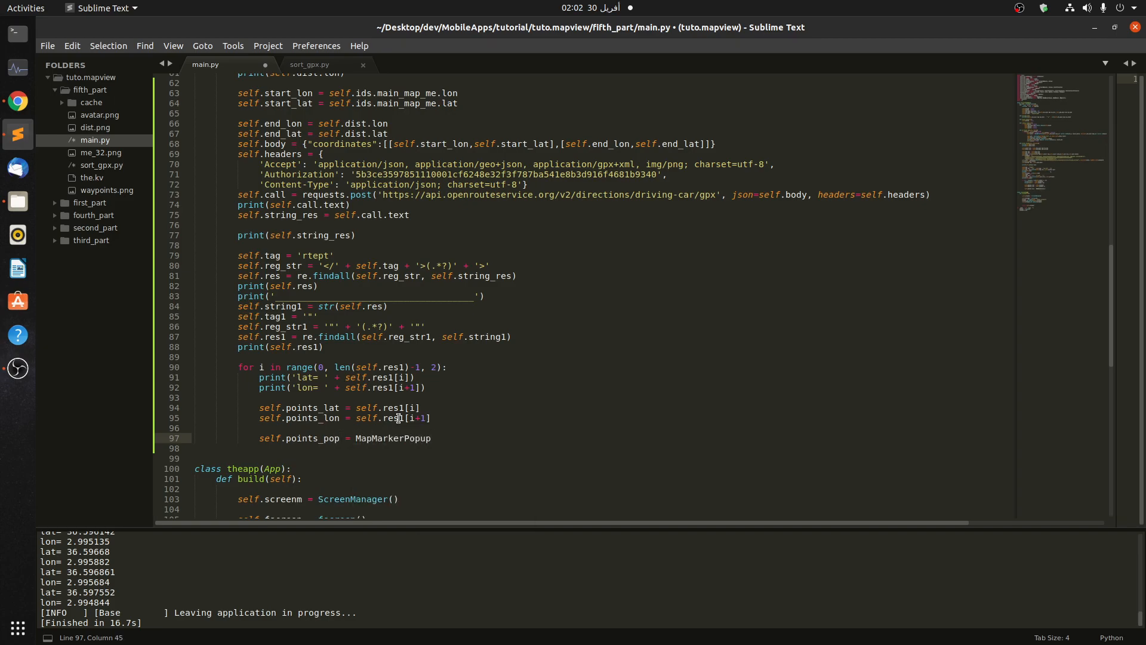
type("(lat")
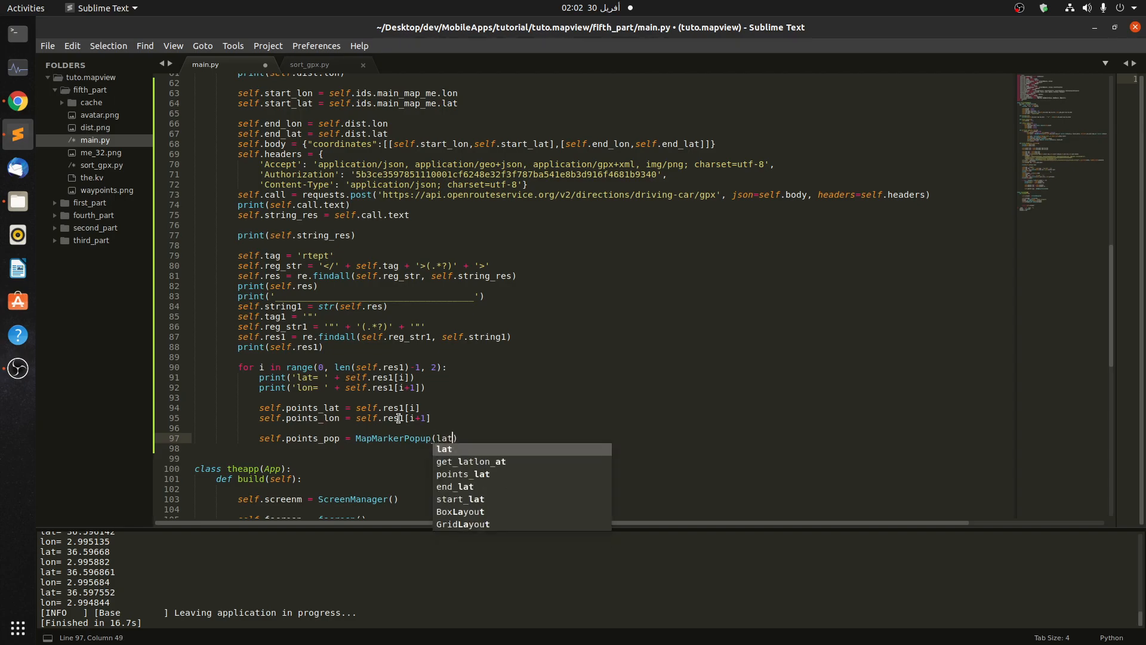
type("=")
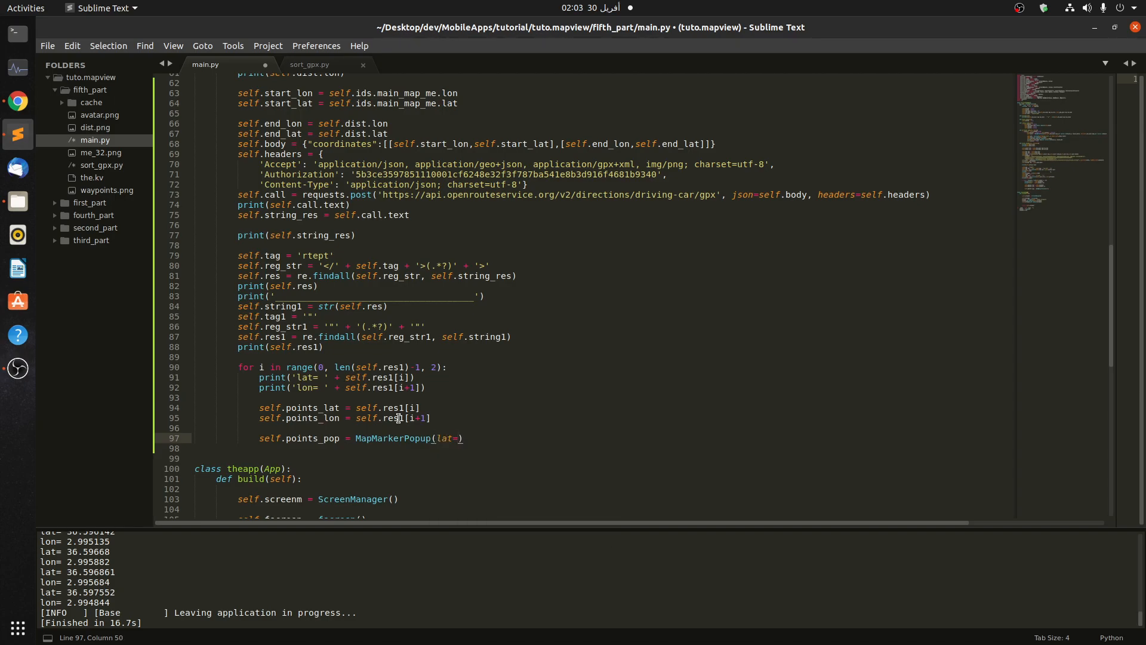
type("self.po")
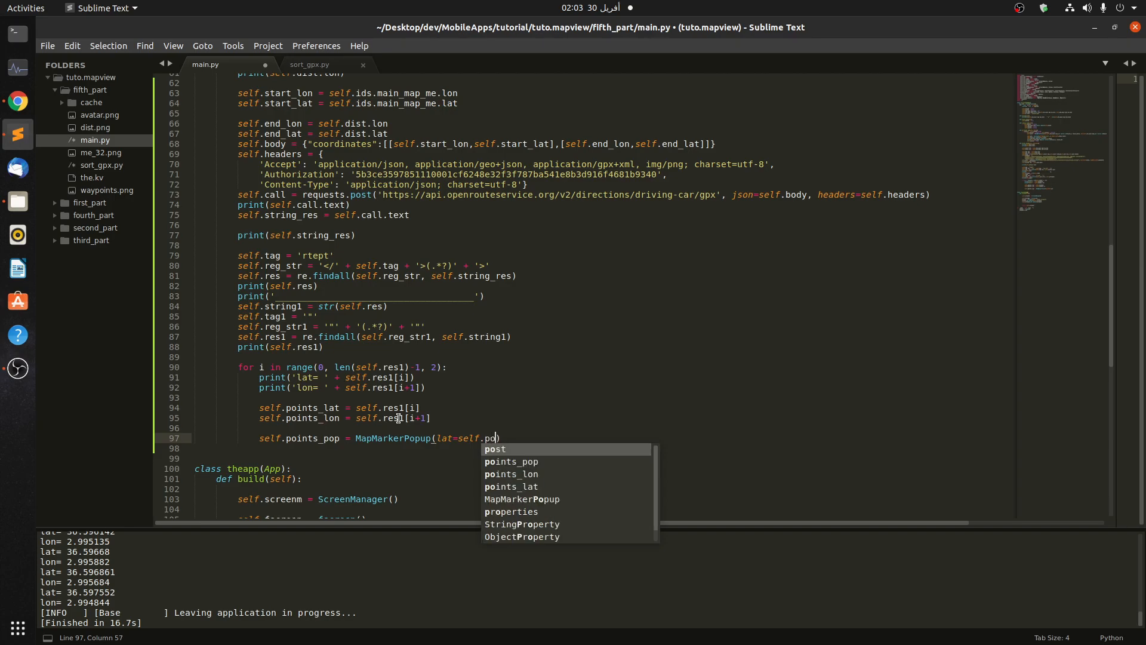
type("ints_lat,")
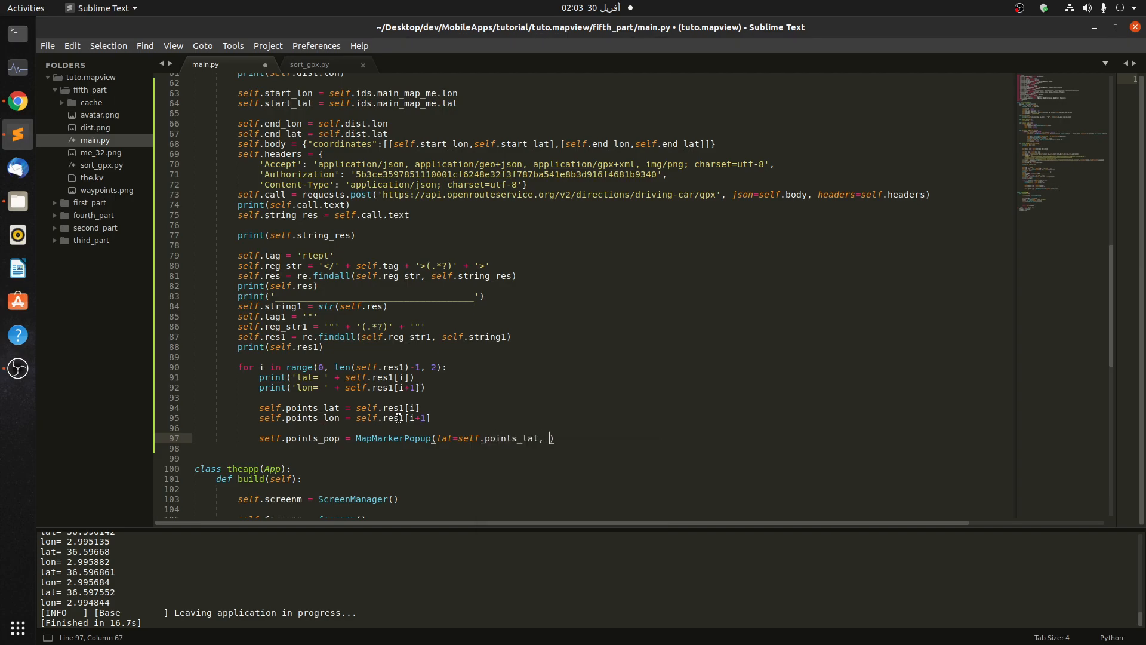
type("lon")
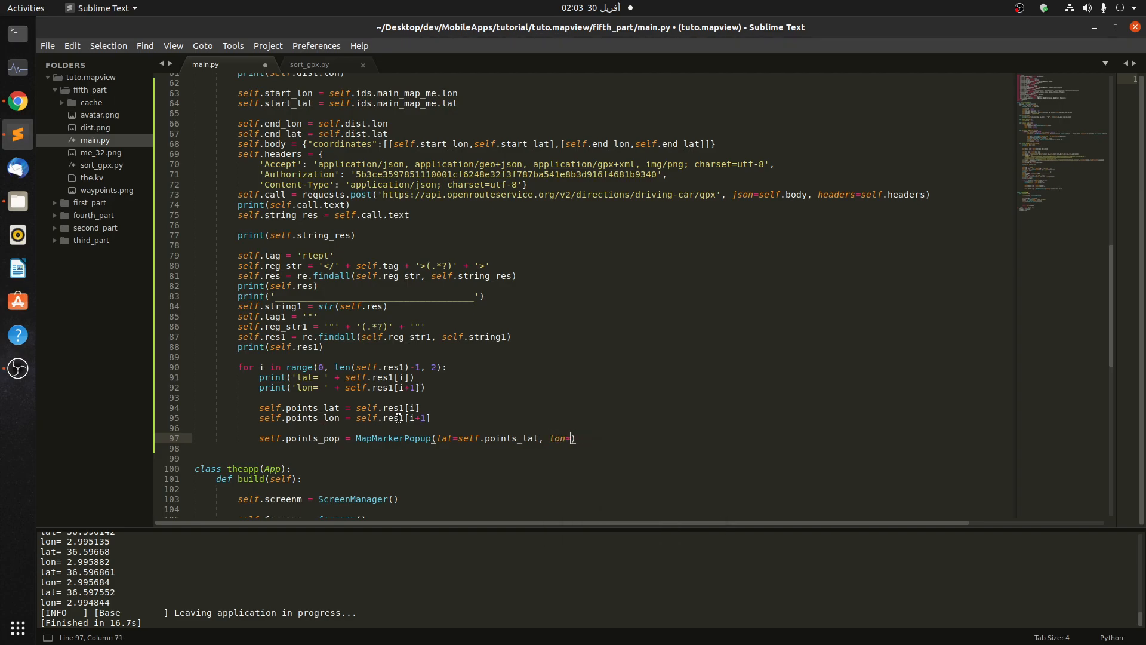
type("=self.p")
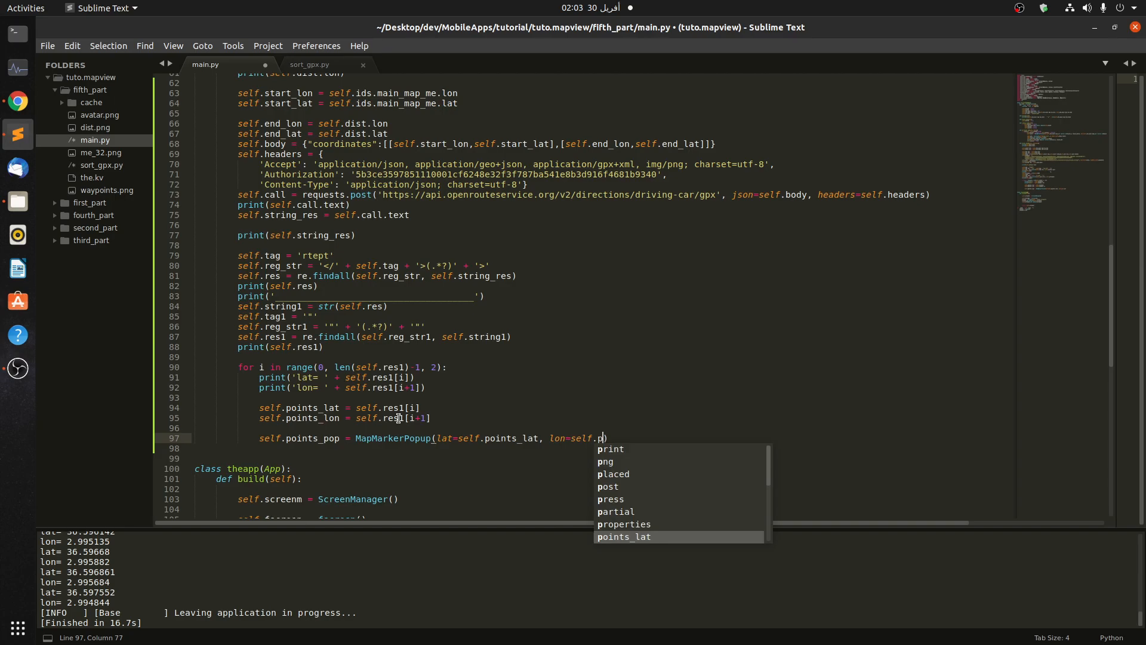
type("oints_lon")
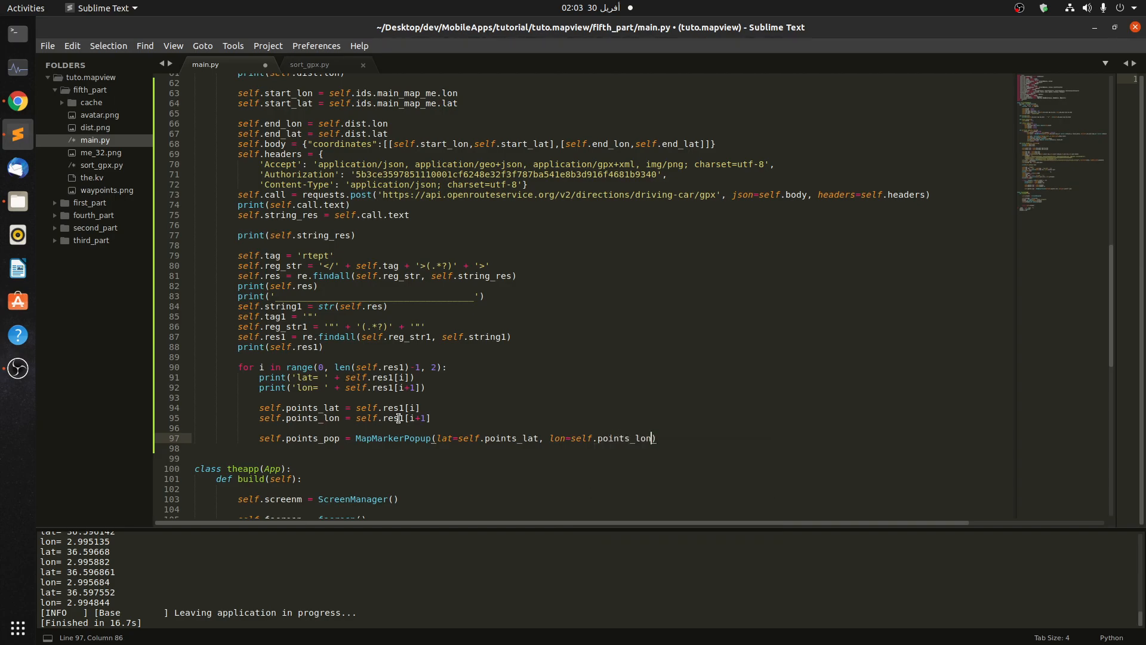
type(",")
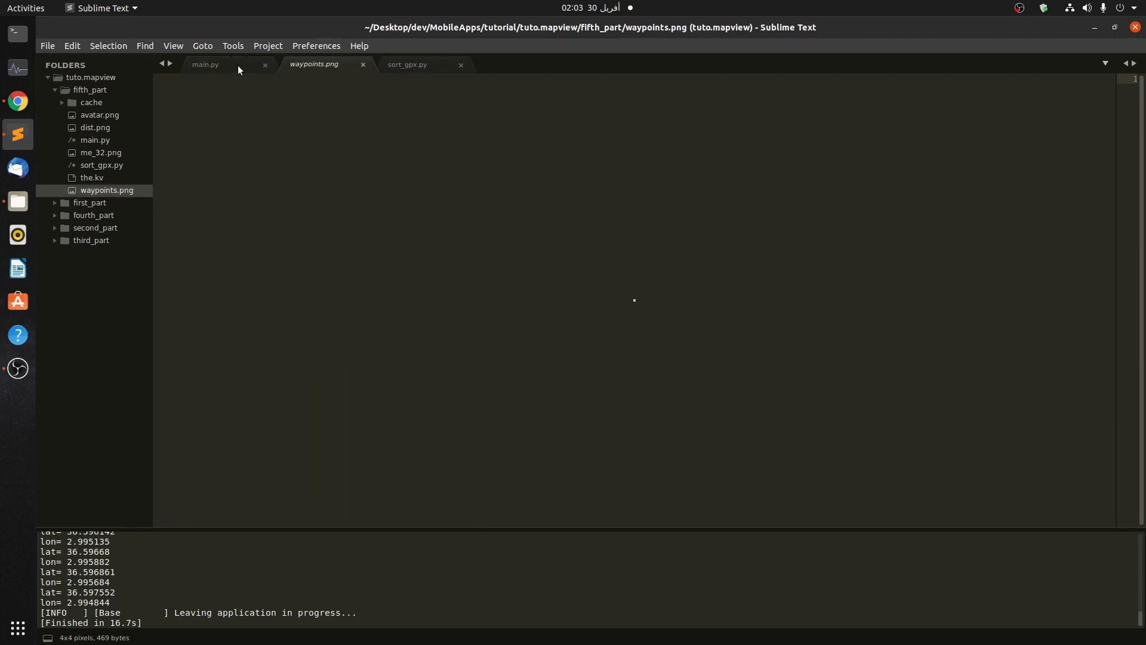
Add source='me_32.png' to the marker popup and save main.py
left_click(205, 65)
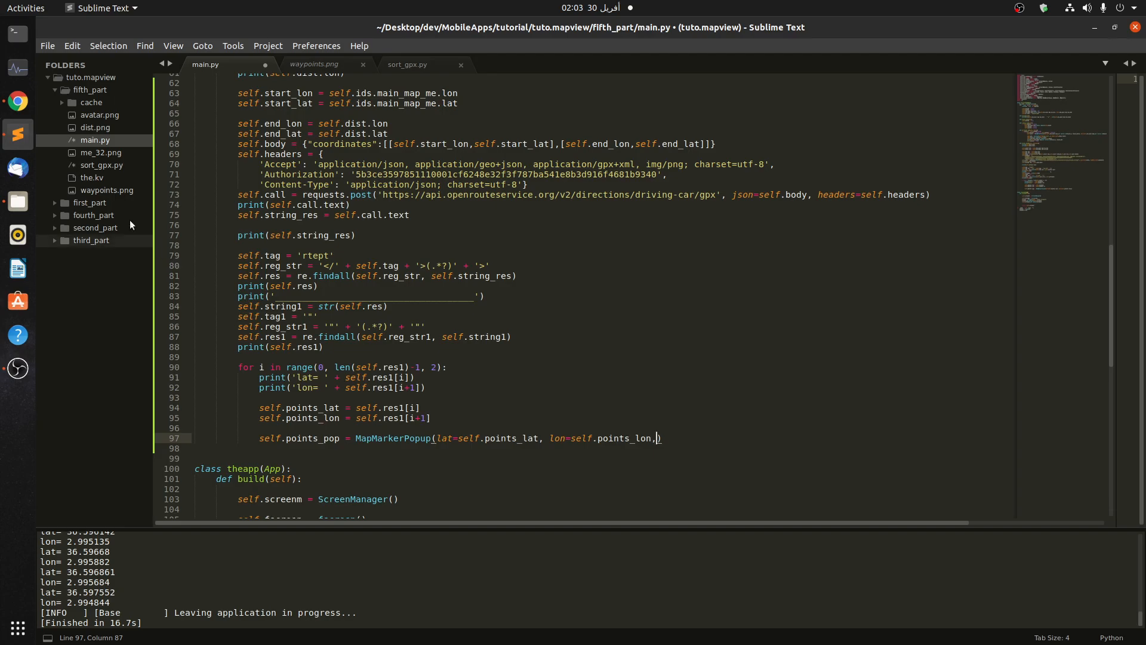
mouse_move(693, 437)
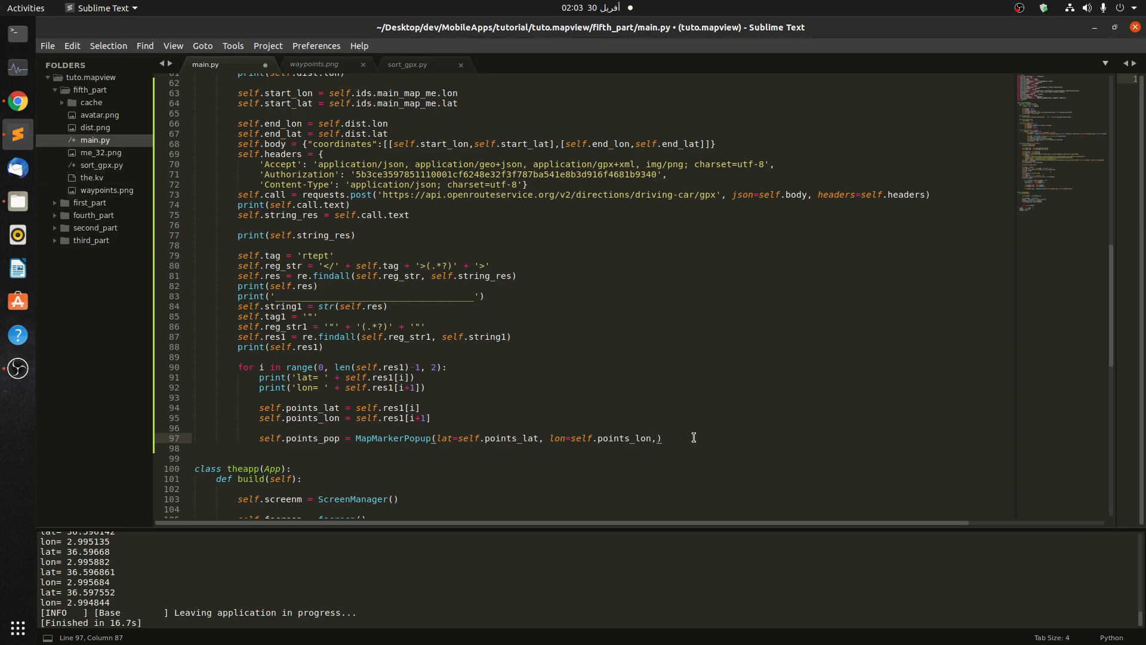
type("s")
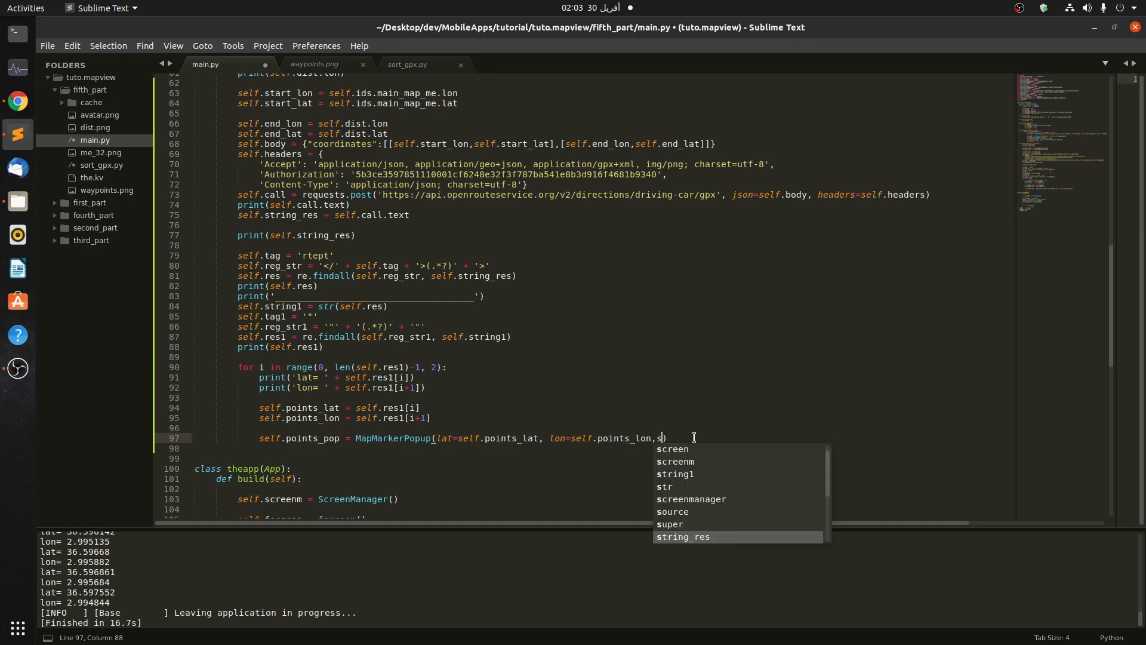
type("source='me_")
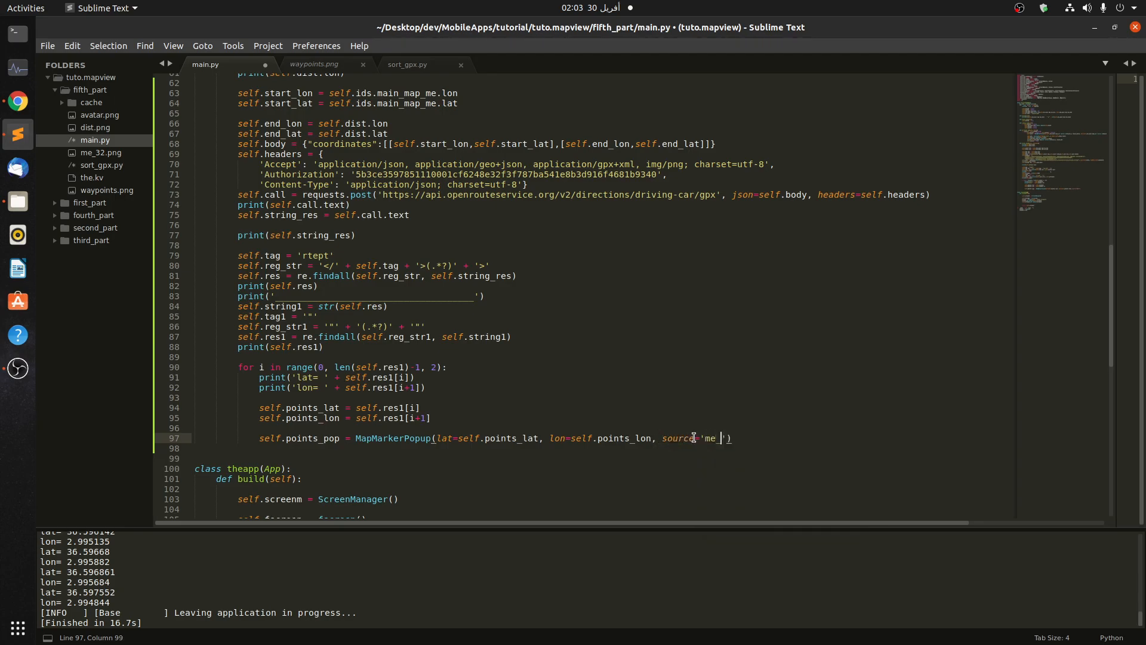
type("_32.png")
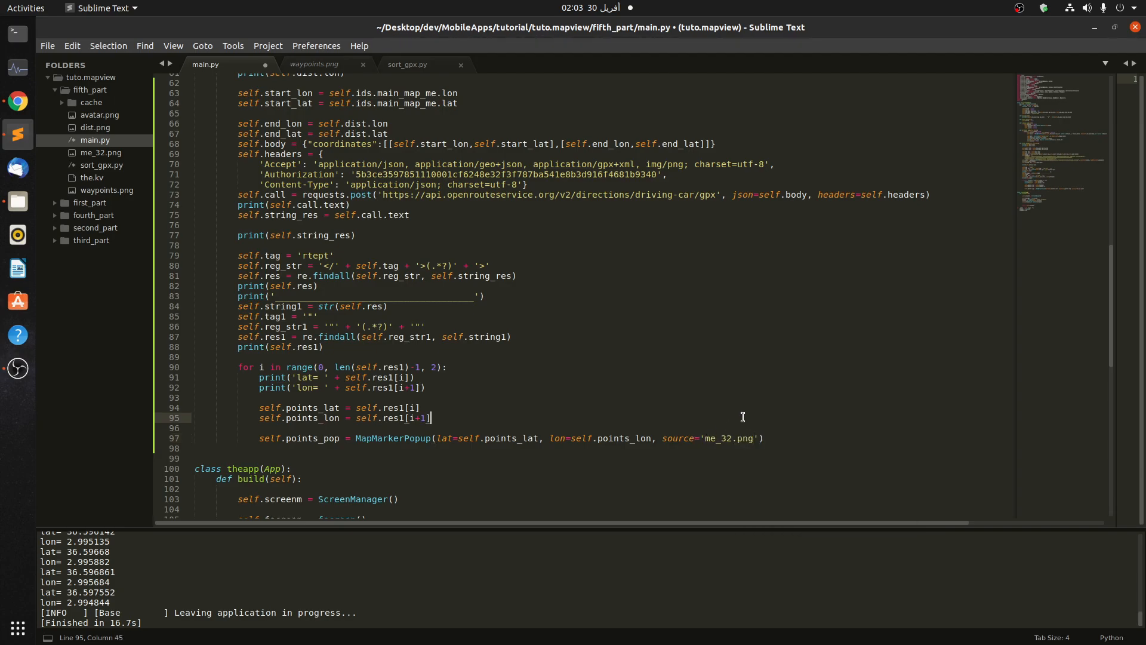
key("ctrl+s")
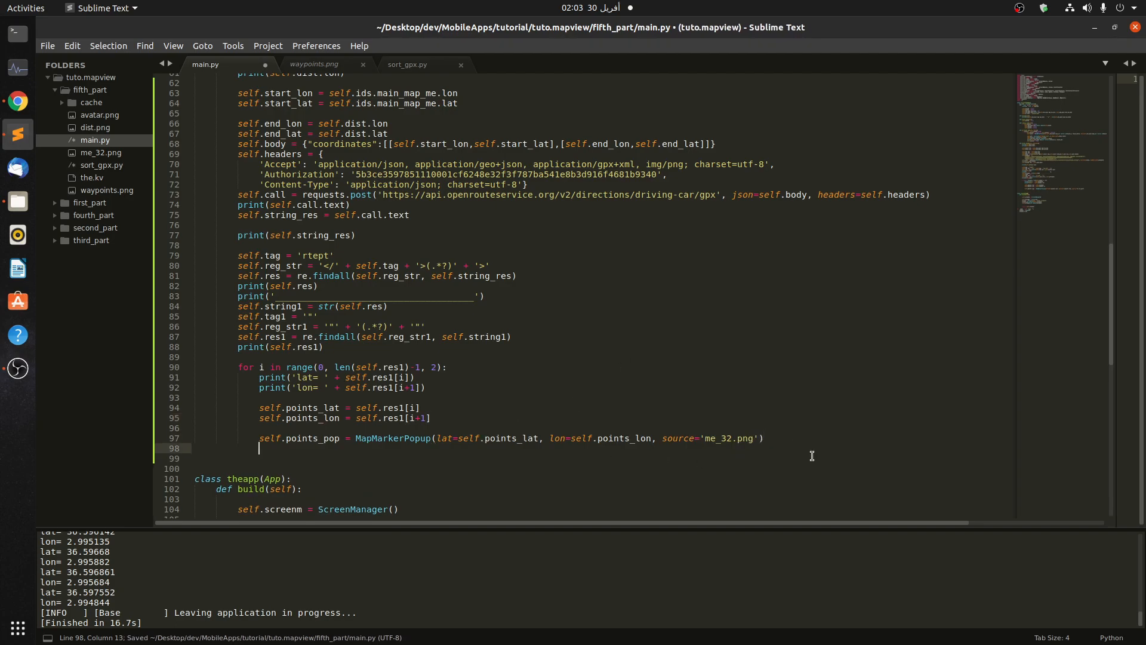
Add self.ids.main_map.add_widget(self.points_pop) so each route point marker appears on the map
type("self.ids")
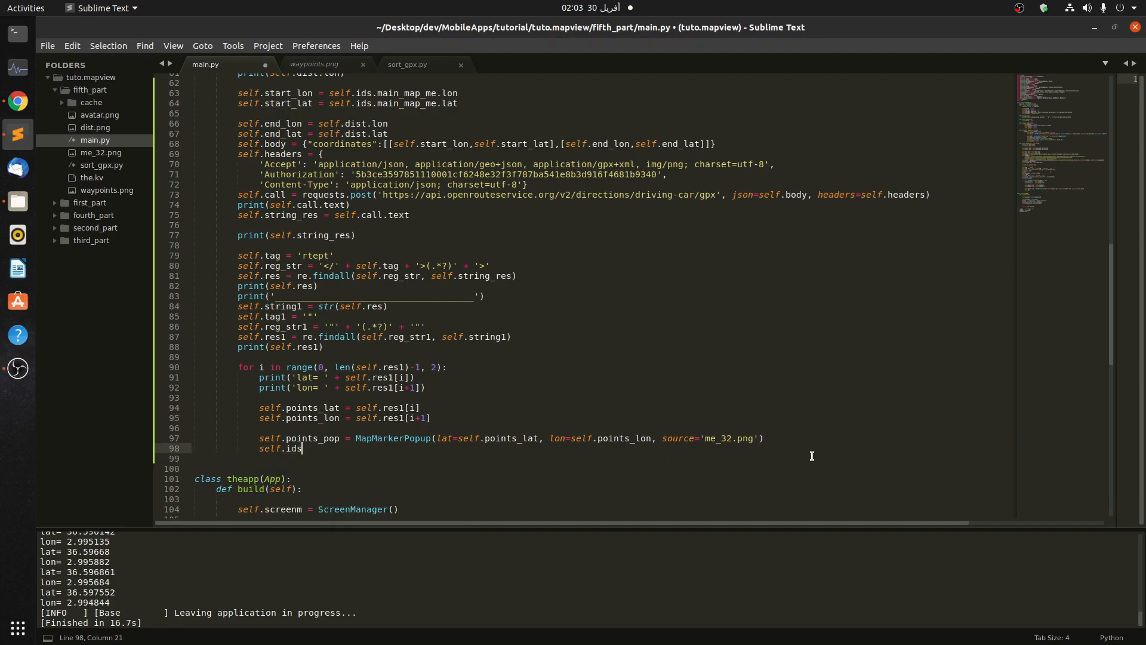
type(".main_map")
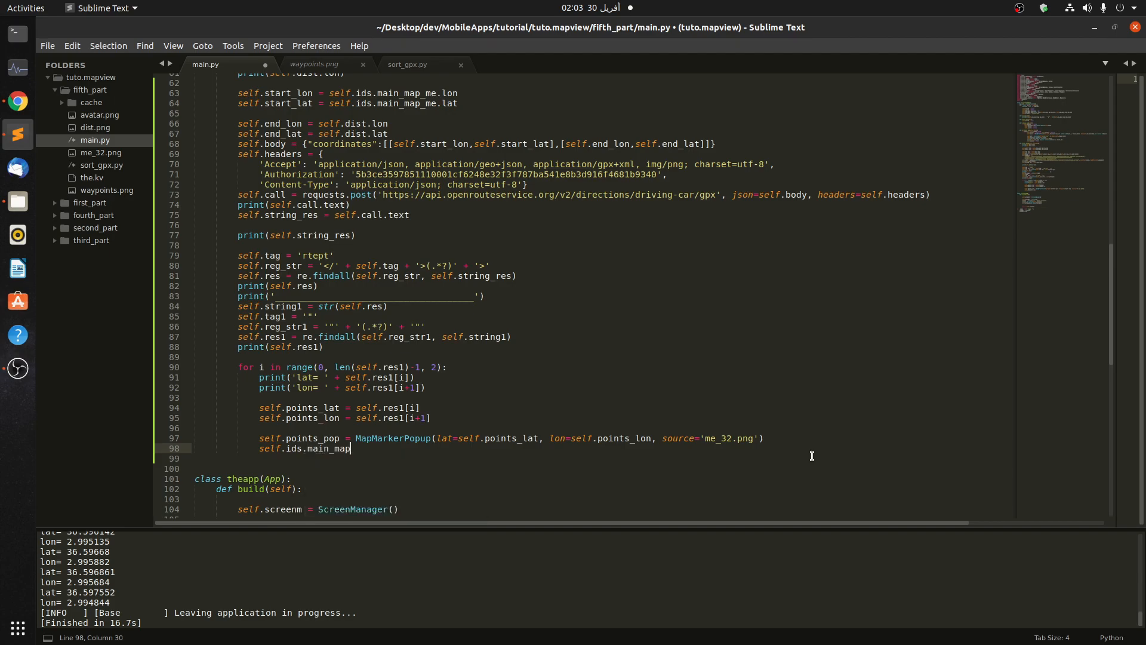
type(".add_widget(")
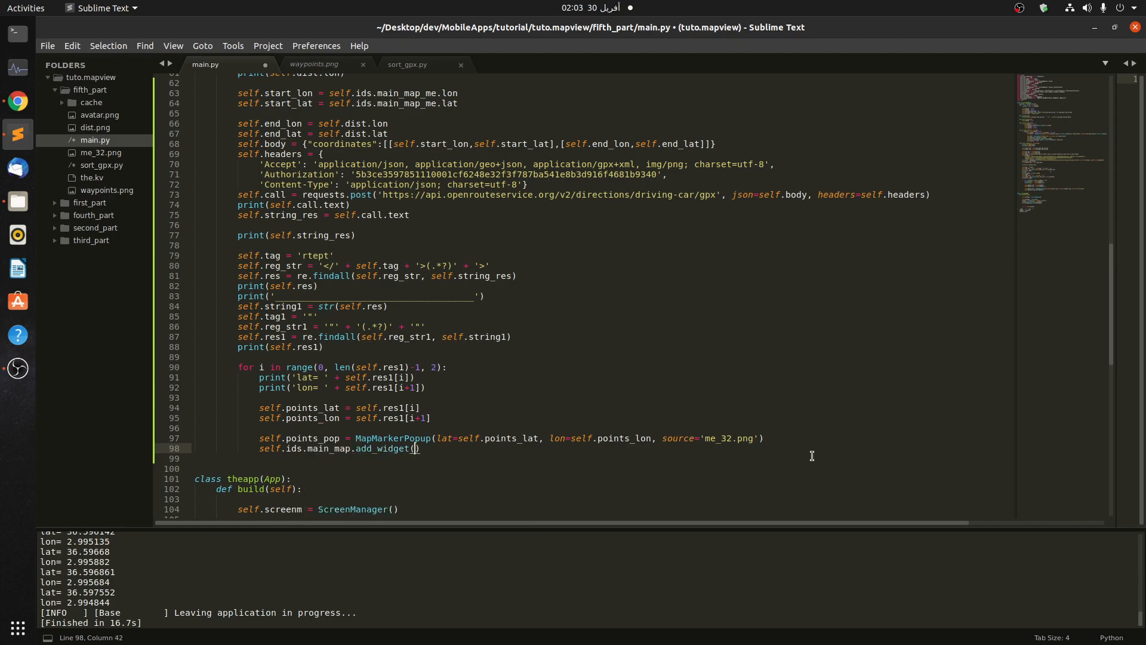
type("self.")
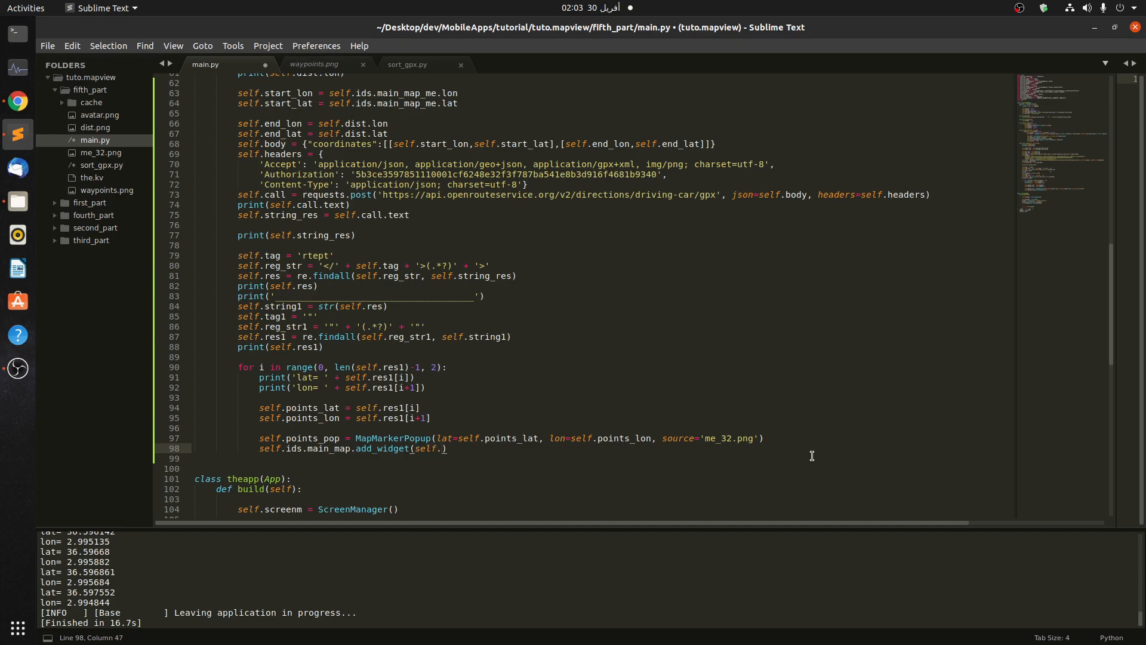
type("points")
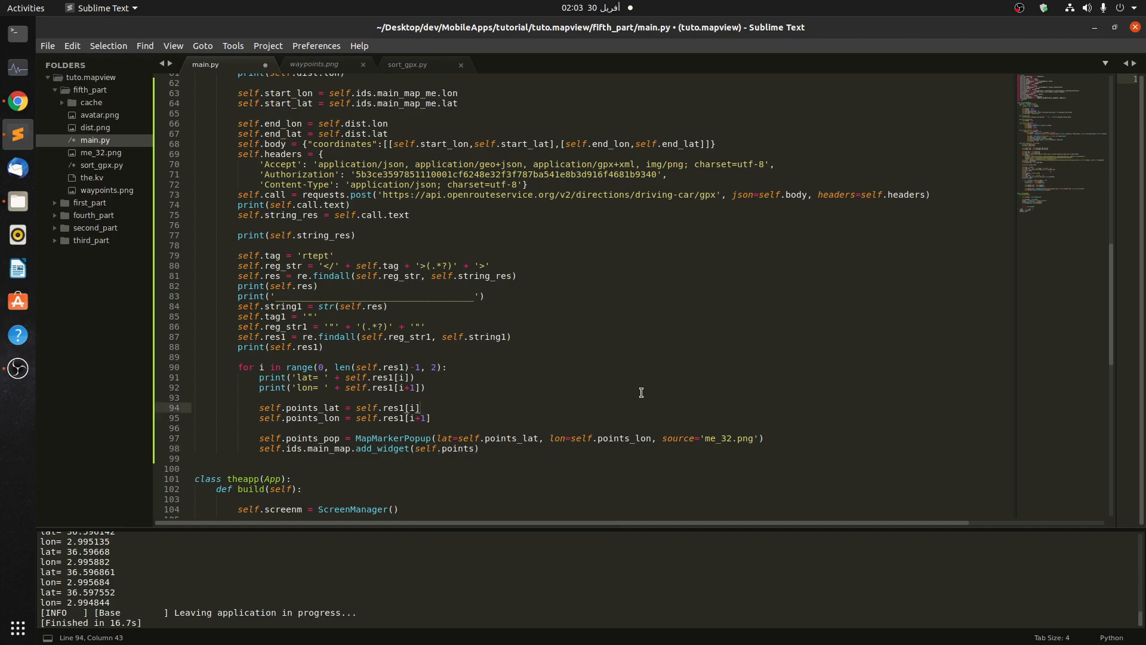
mouse_move(452, 458)
type("_")
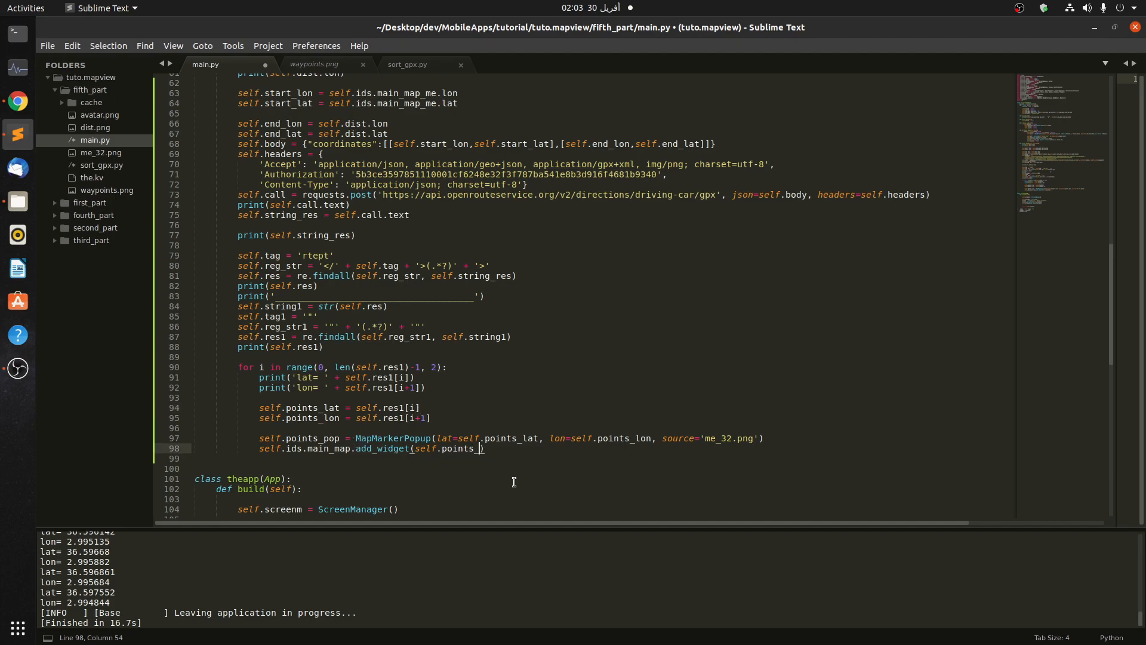
type("op")
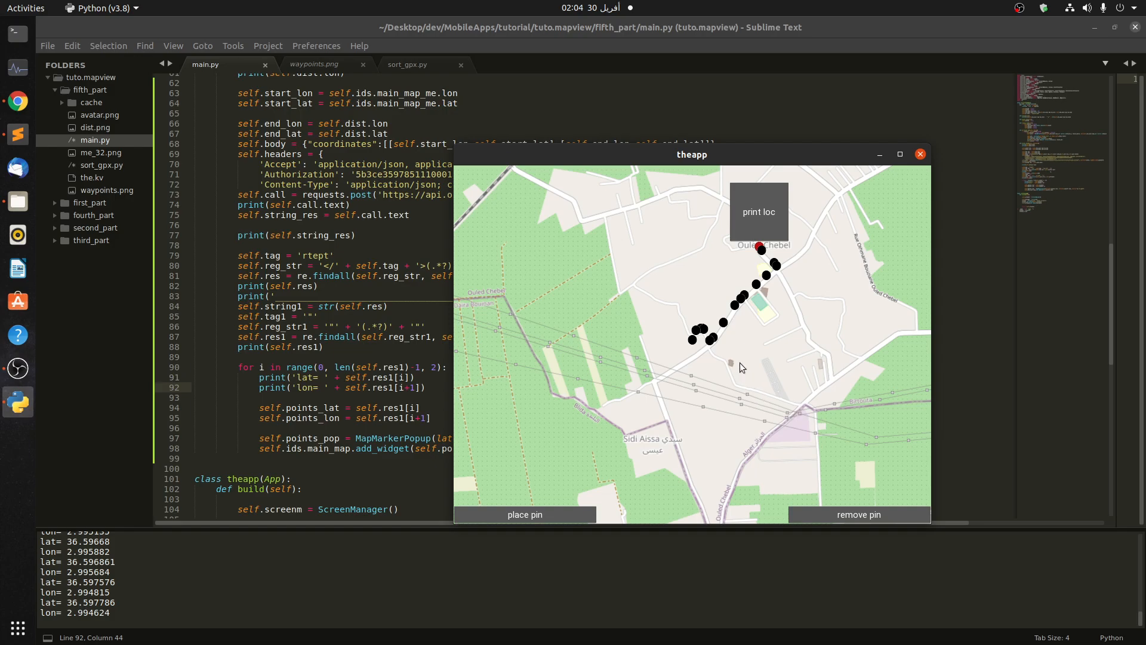
mouse_move(828, 320)
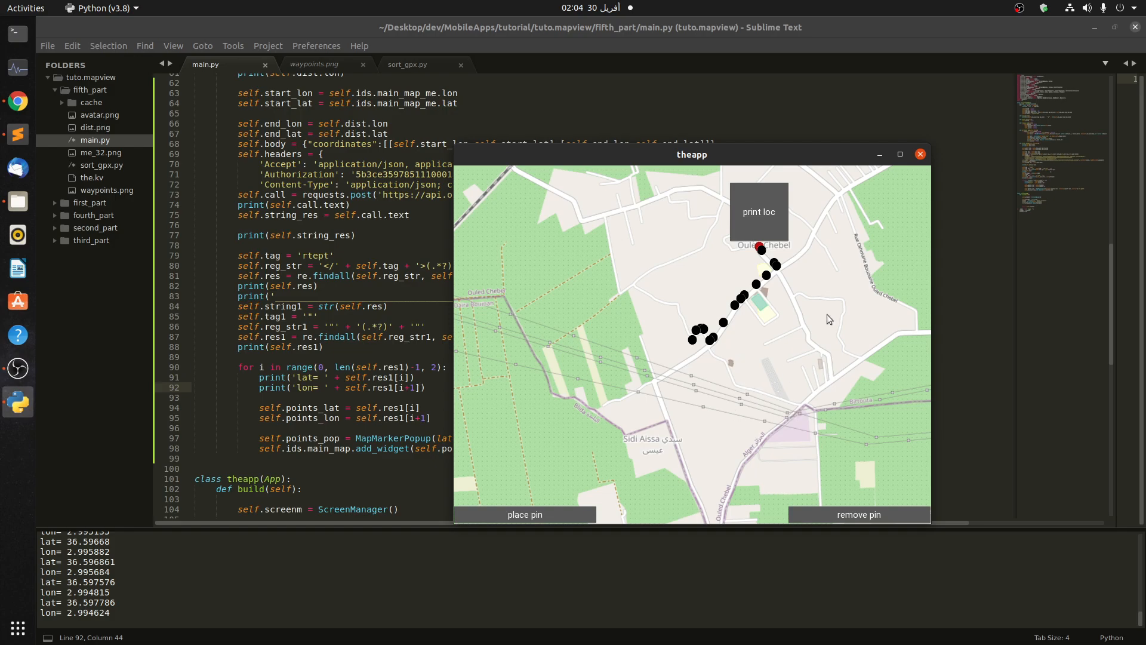